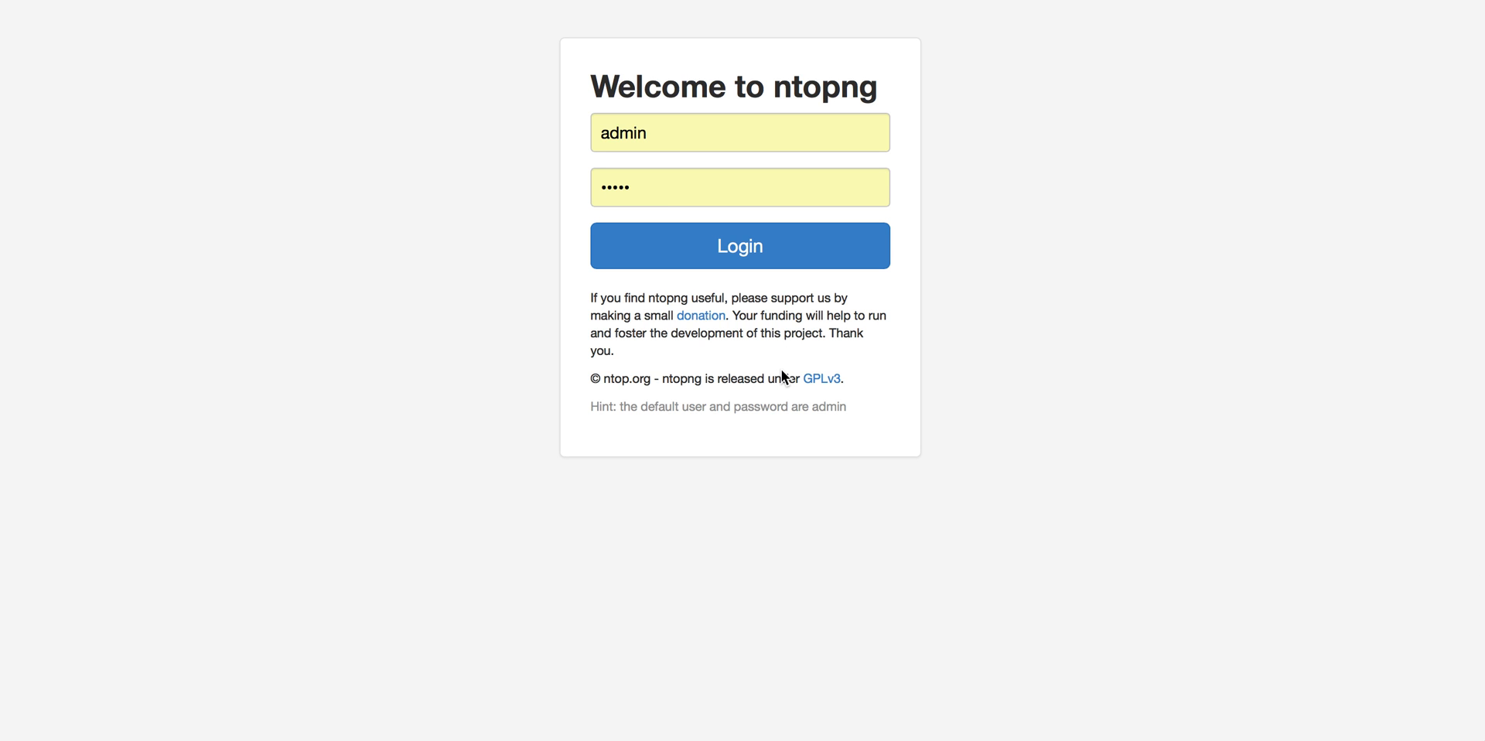
mouse_move(740, 260)
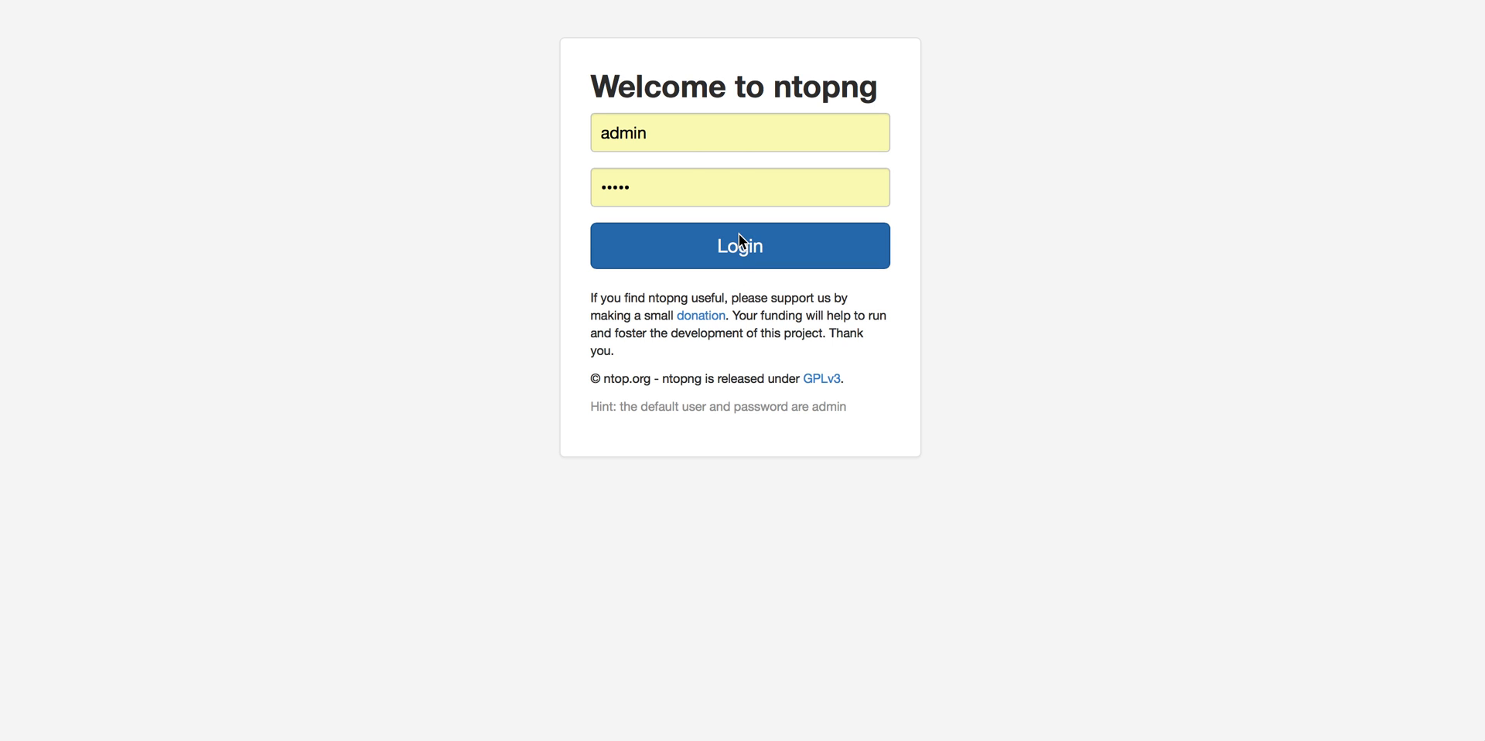
Step: Log in with the default credentials to land on the Top Flow Talkers dashboard
left_click(739, 246)
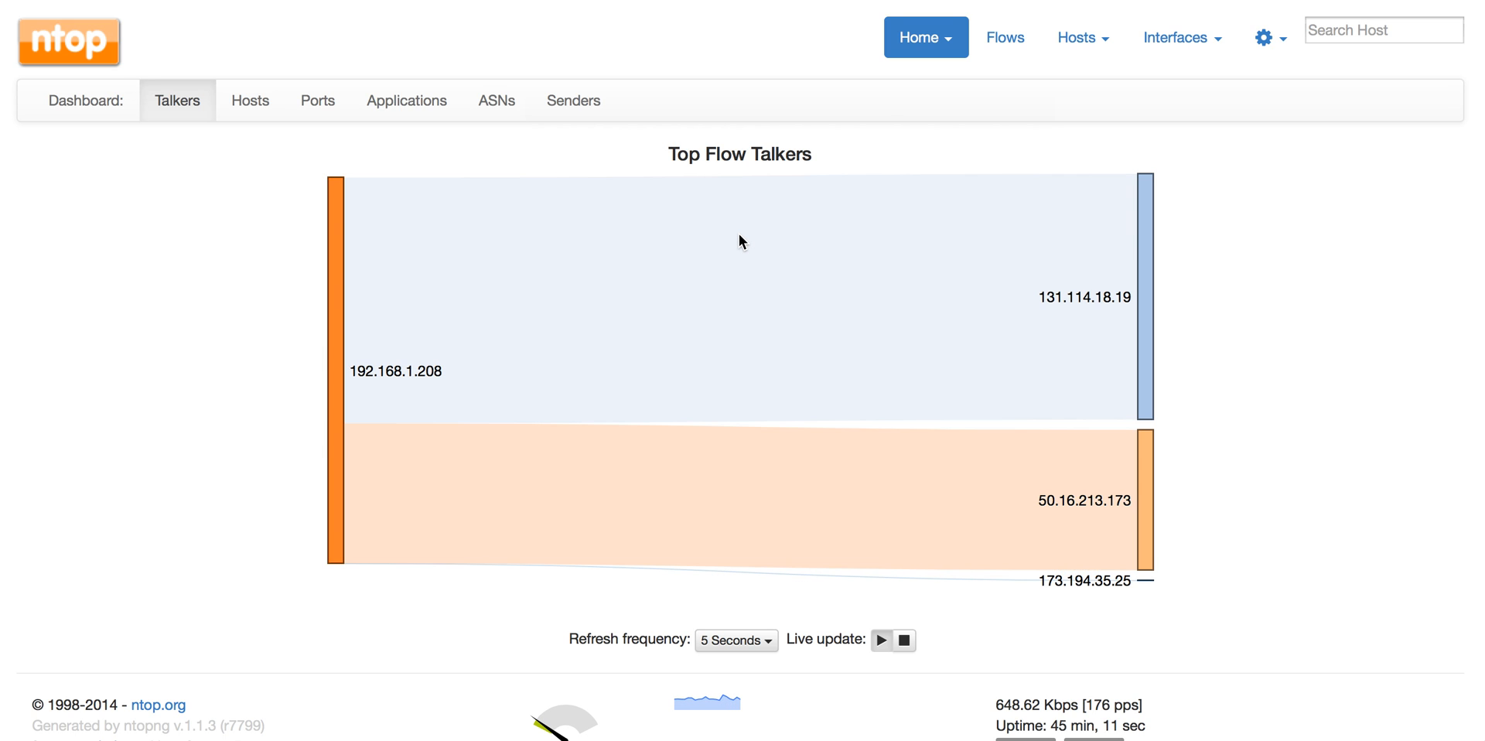
Step: Show the Active Flows list sorted by throughput, highest first
left_click(1076, 37)
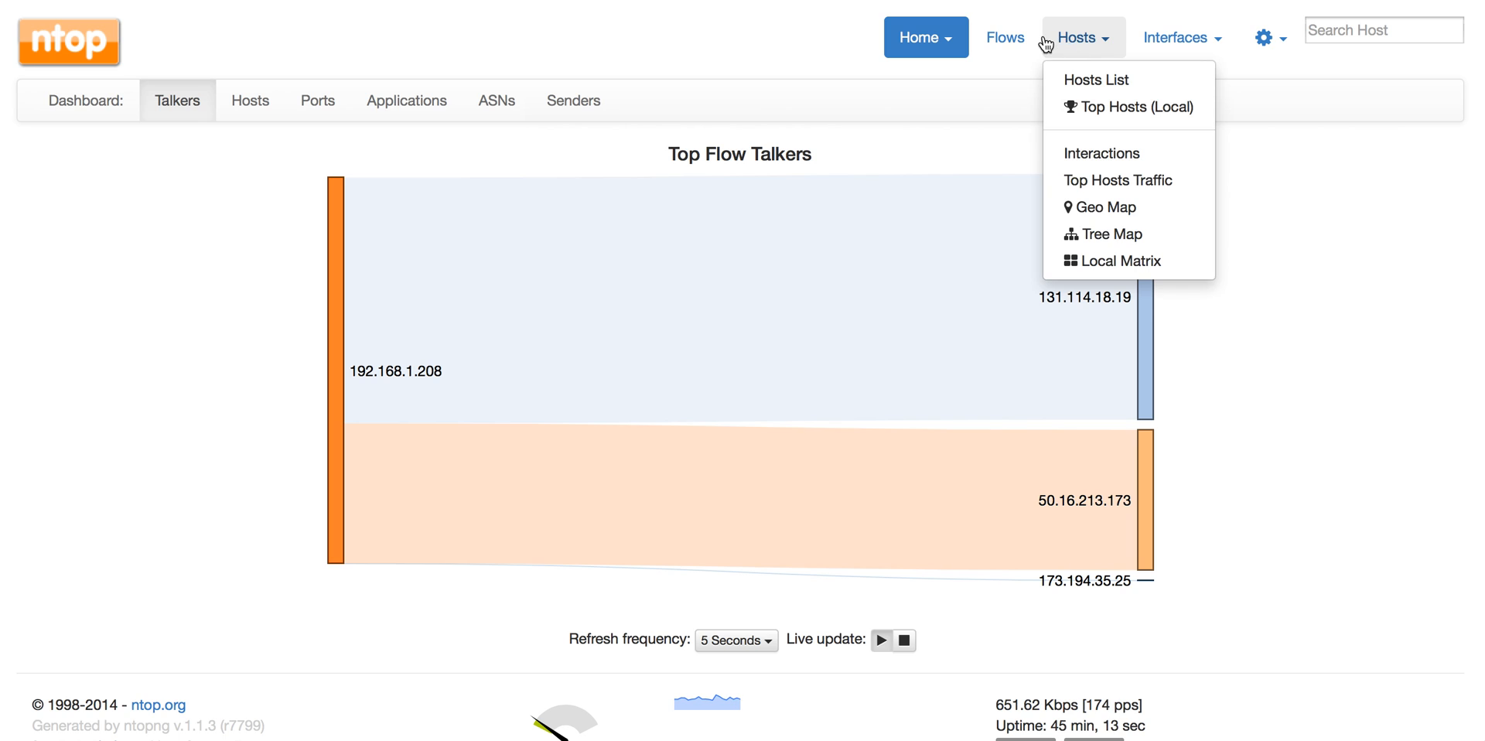
left_click(1004, 37)
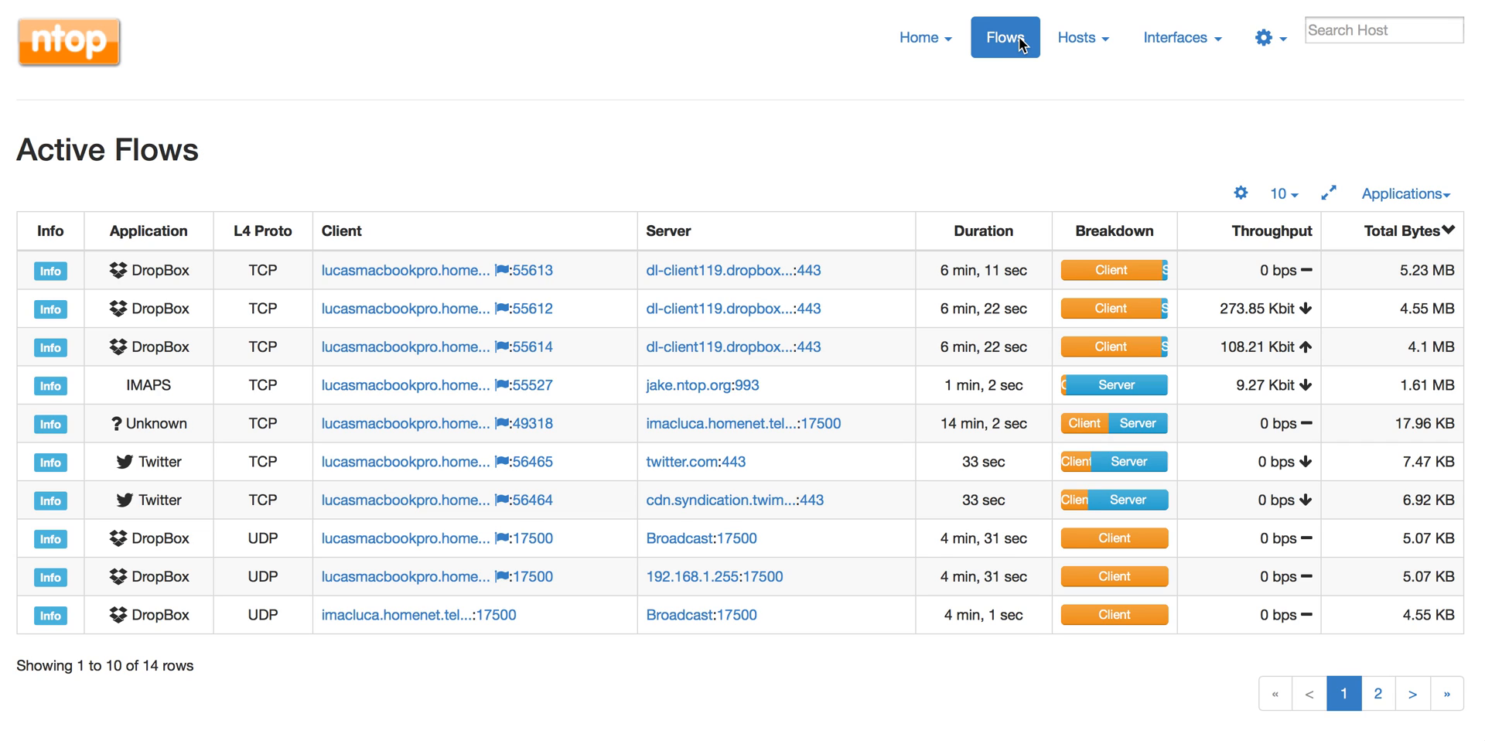
left_click(1269, 231)
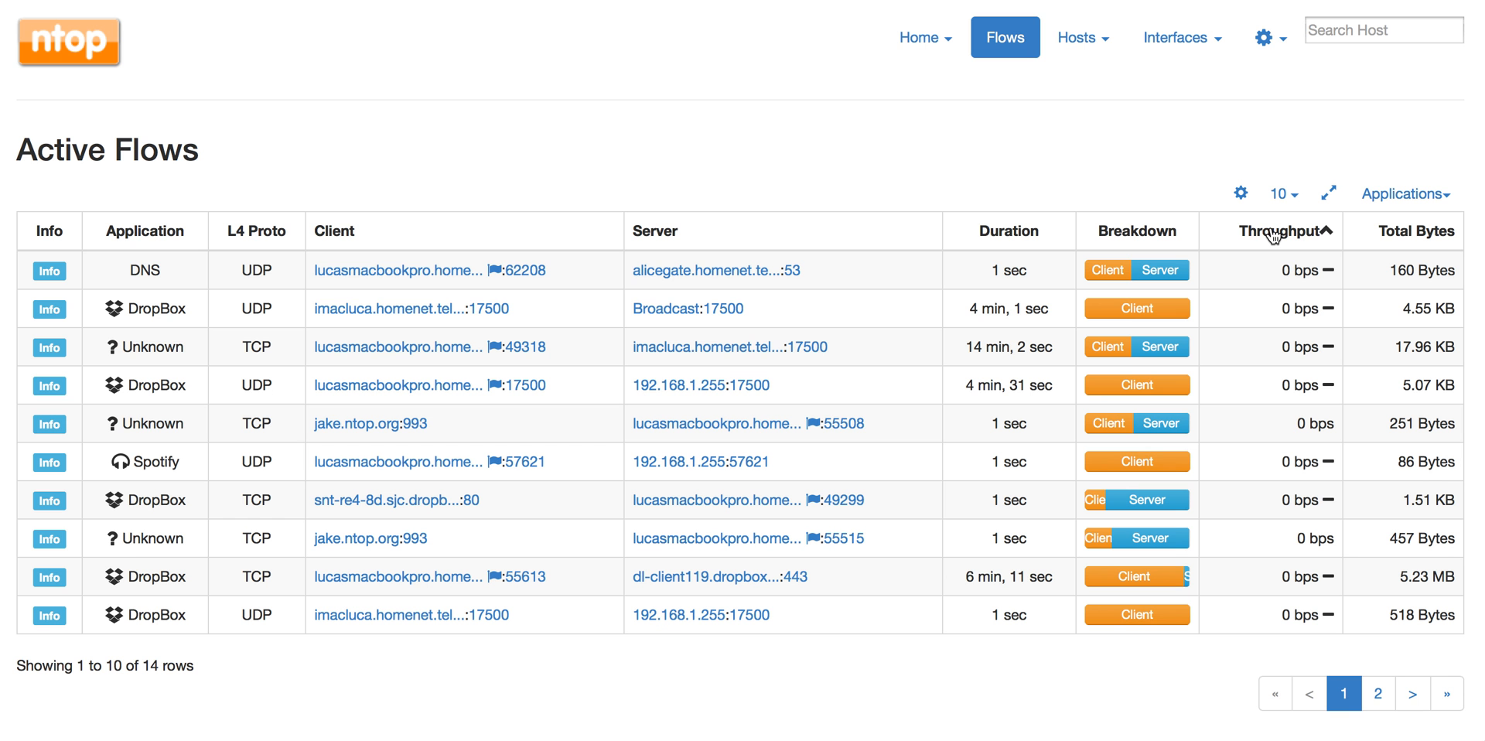
left_click(1259, 231)
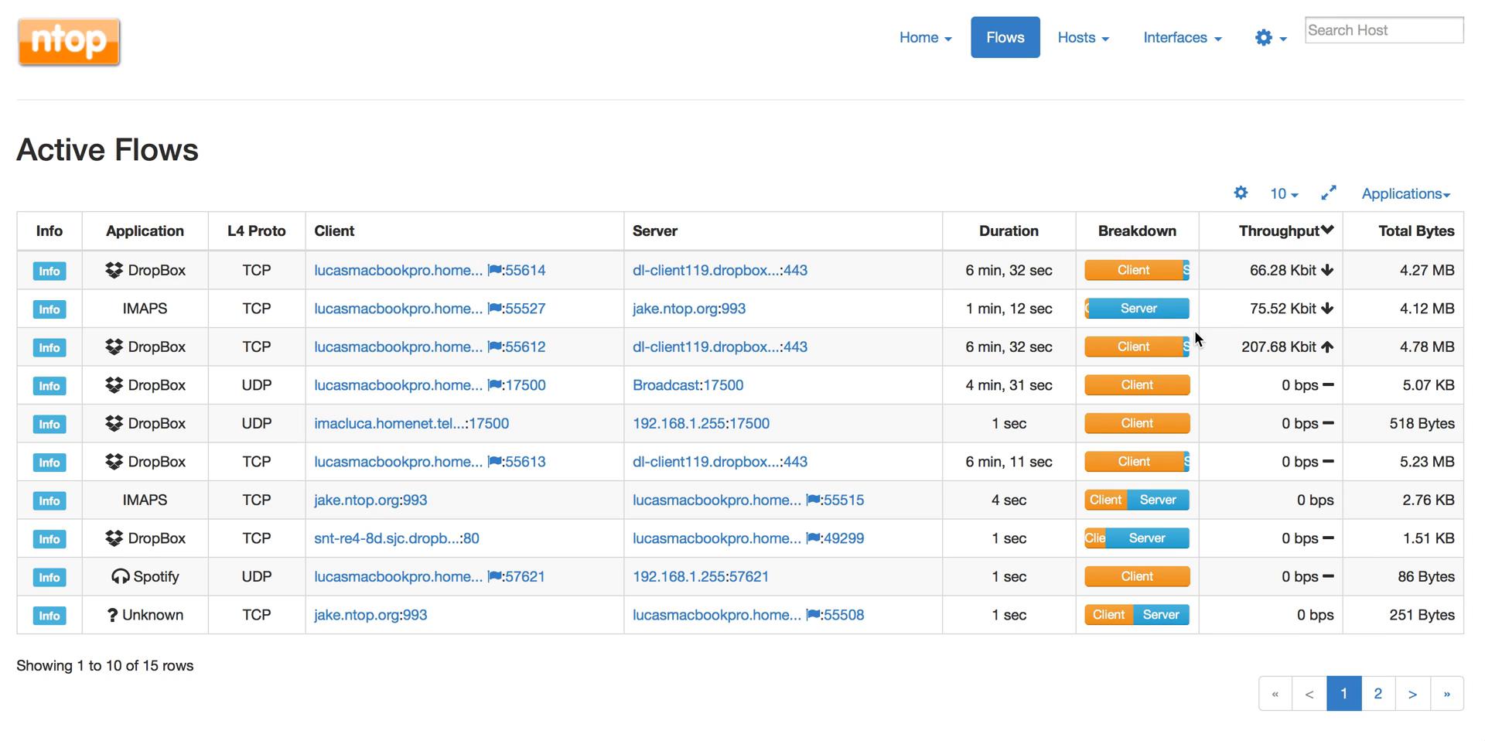
mouse_move(157, 275)
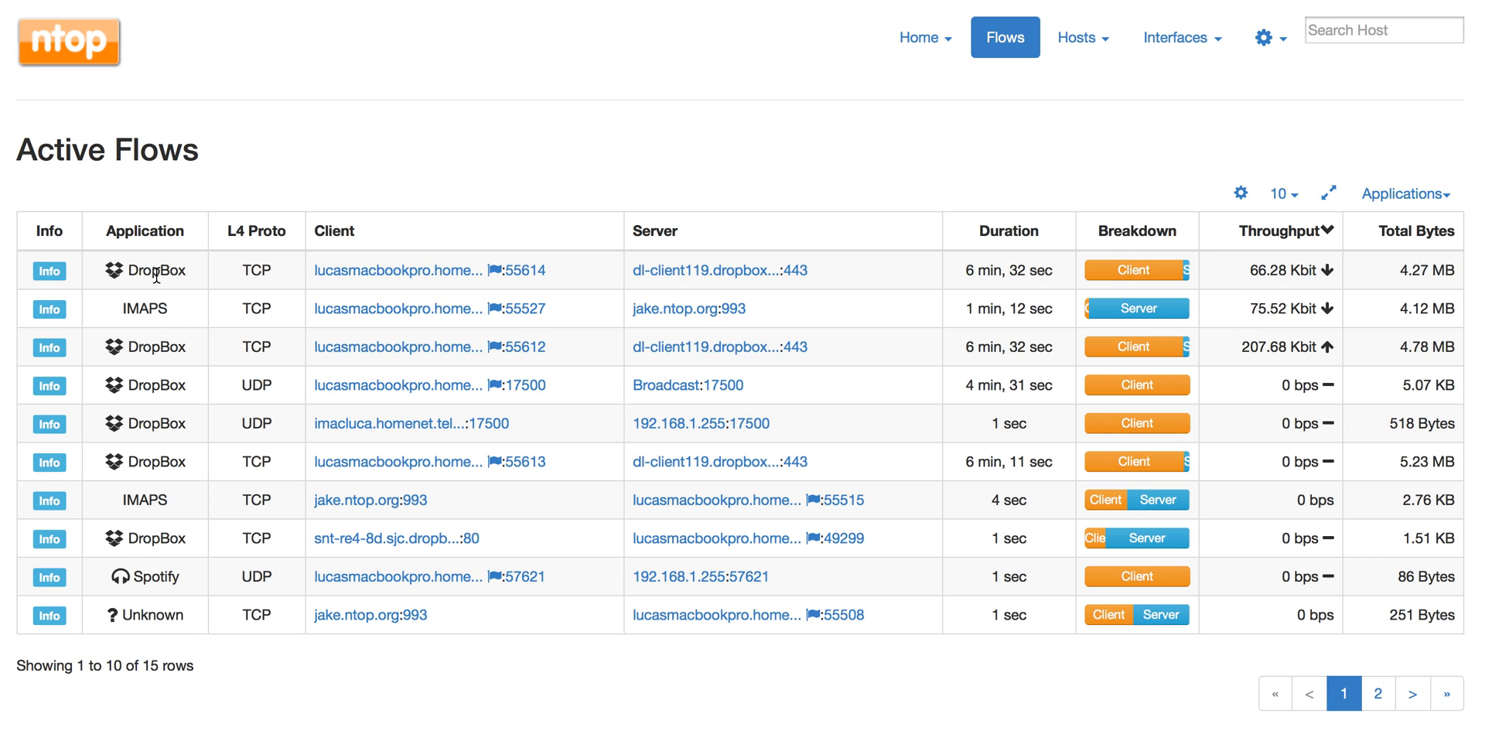
mouse_move(1245, 280)
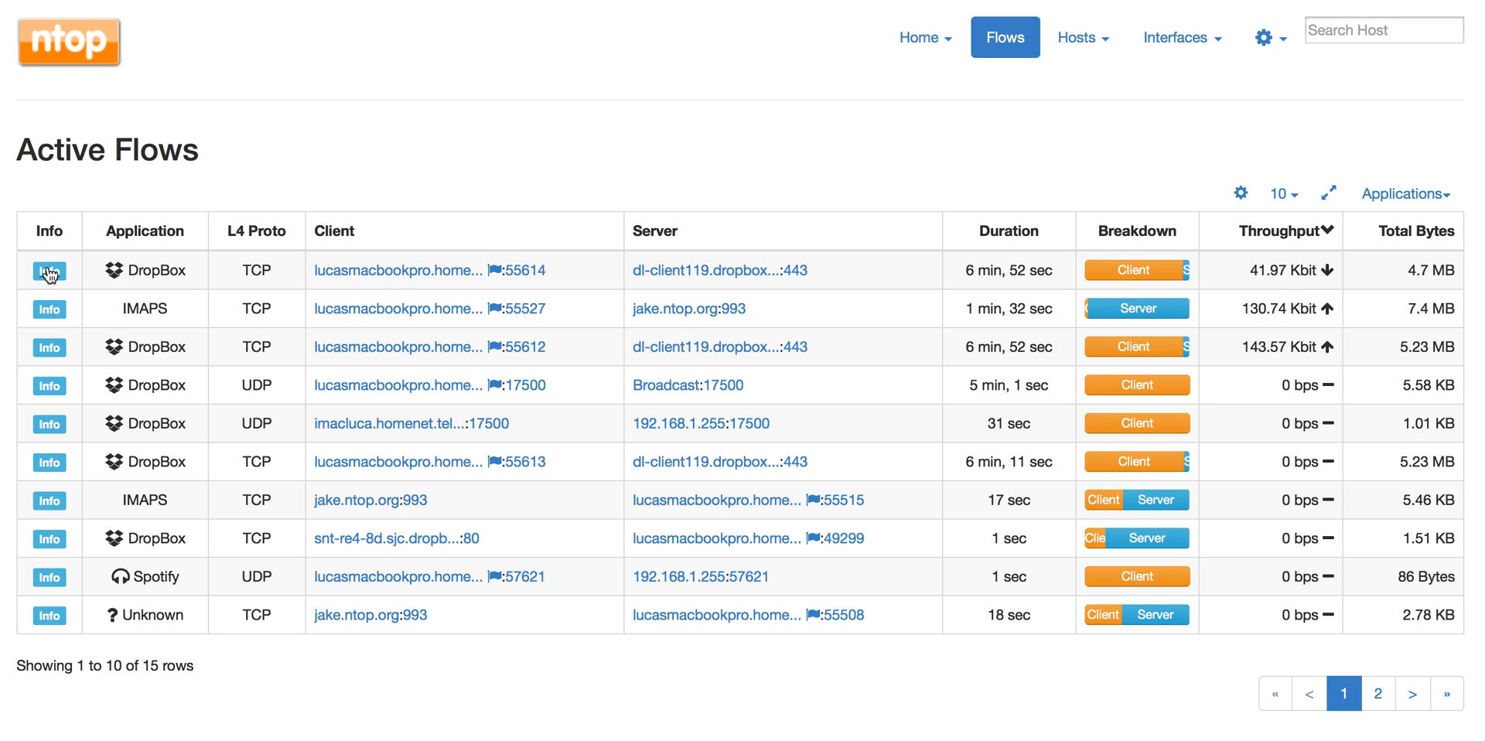
Step: Show the detail page of the top DropBox flow to dl-client119.dropbox.com
left_click(47, 271)
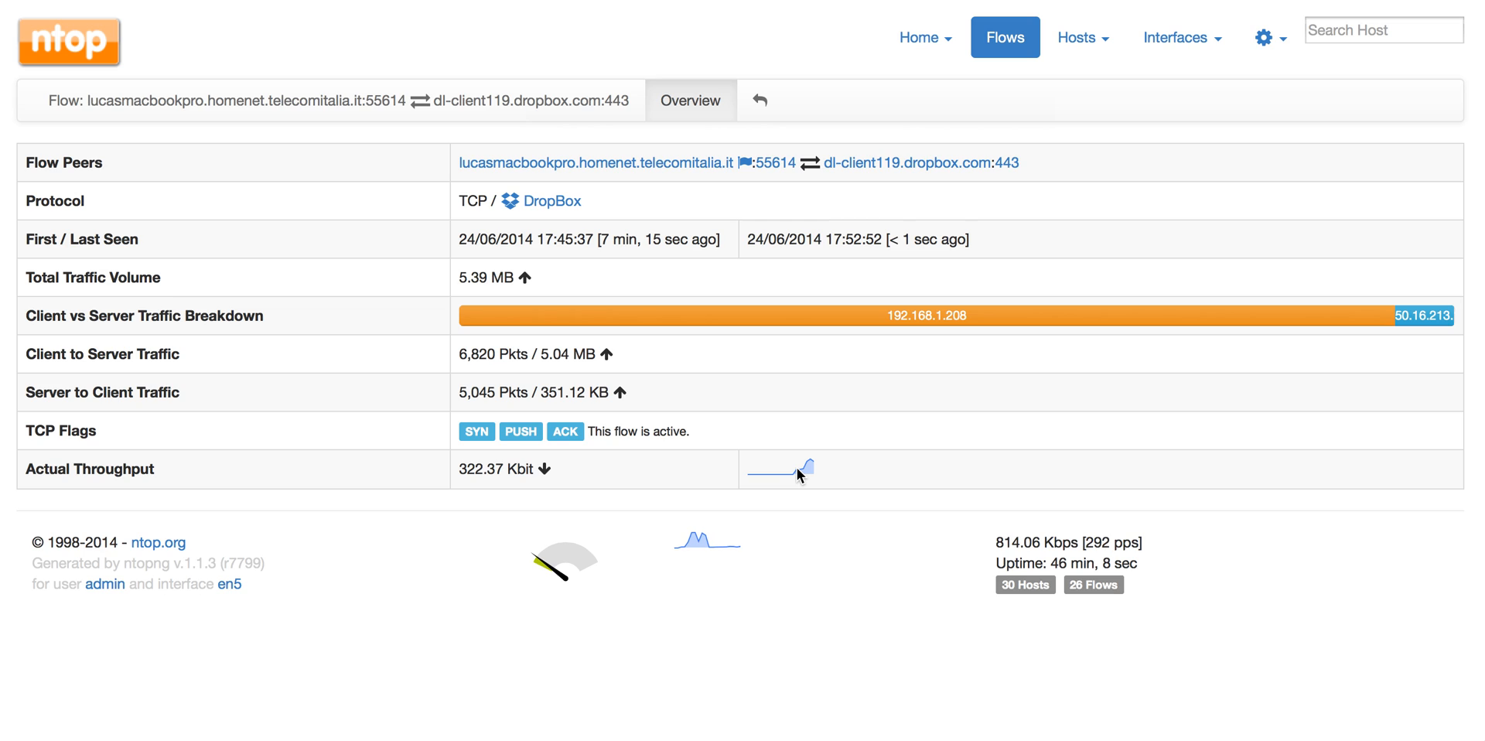
left_click(1079, 37)
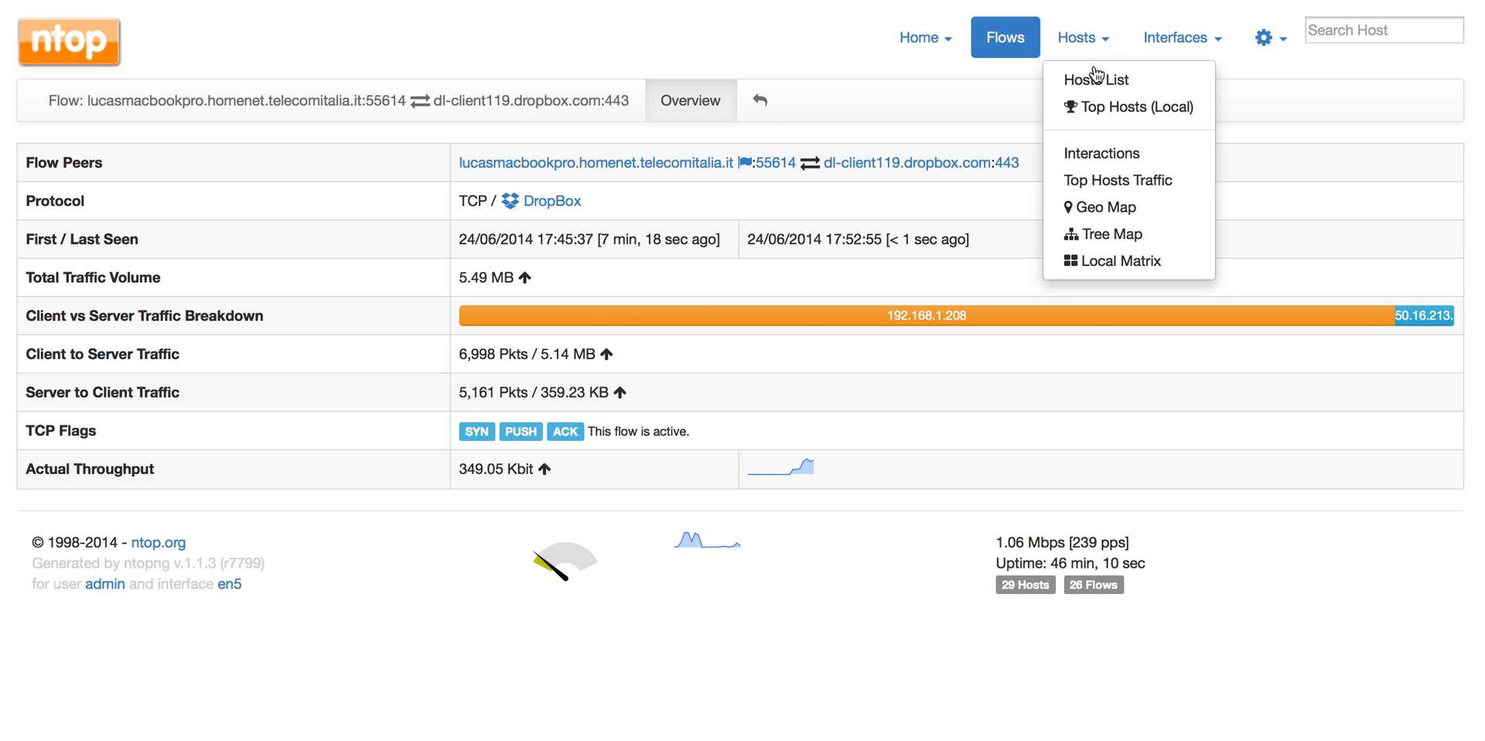
Step: Show the All Hosts list ranked by throughput, highest first
left_click(1095, 79)
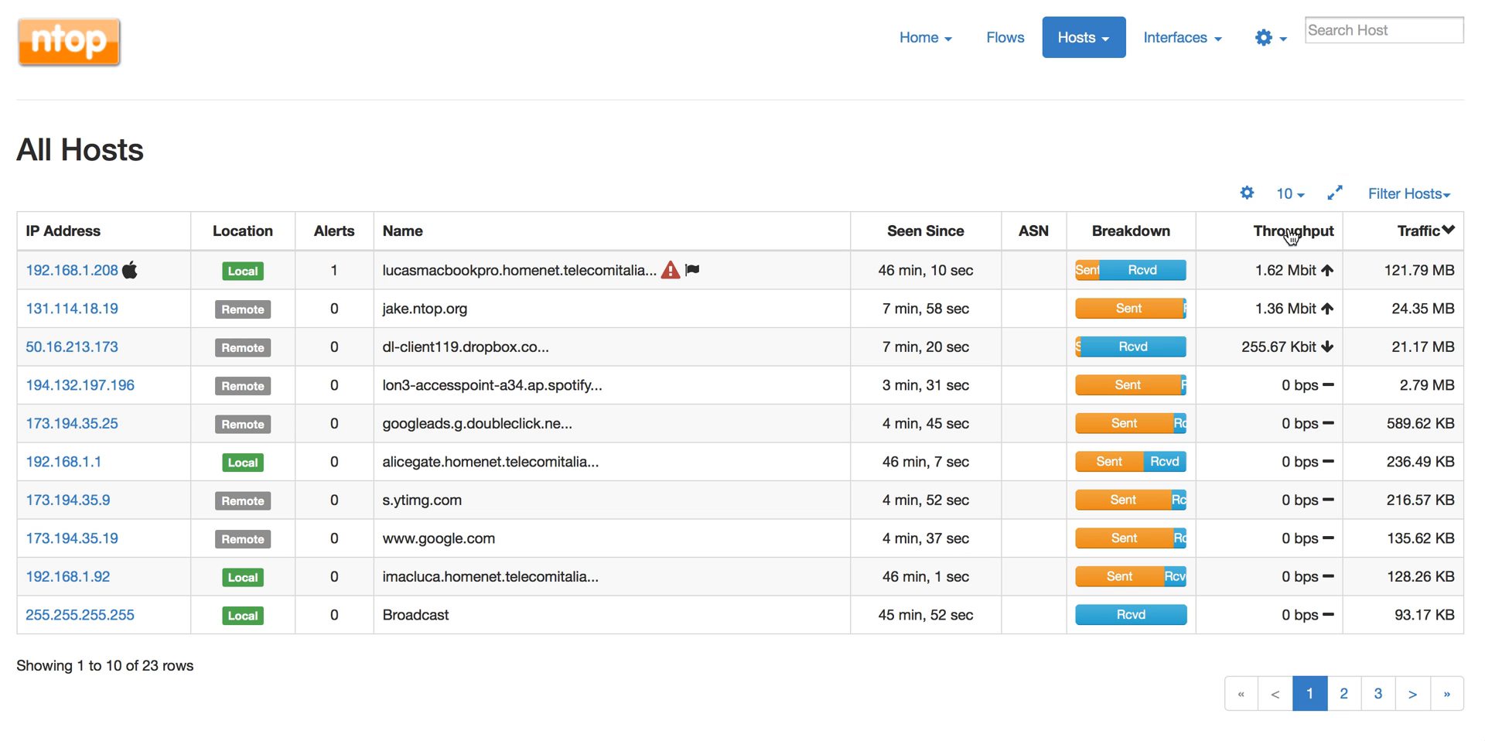
left_click(1291, 231)
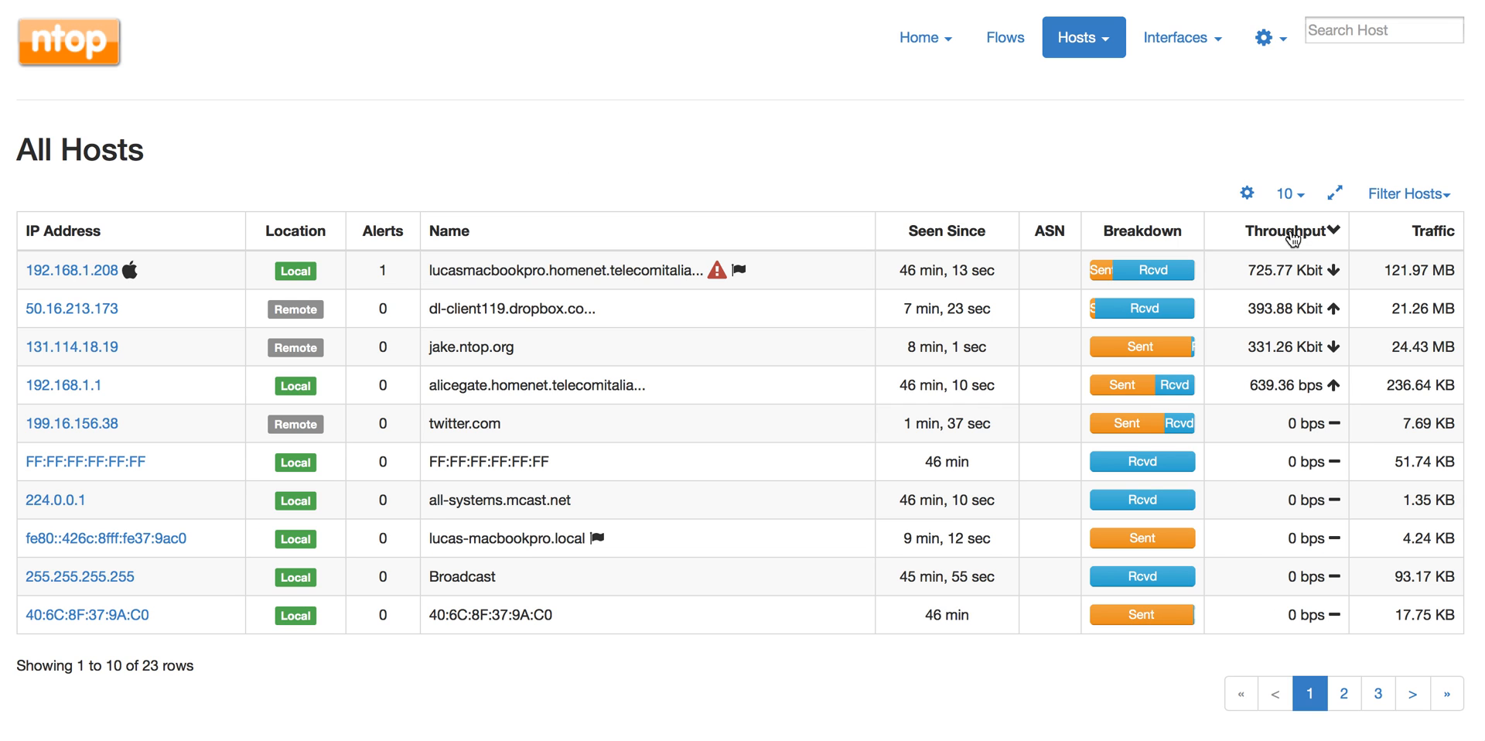
mouse_move(1267, 532)
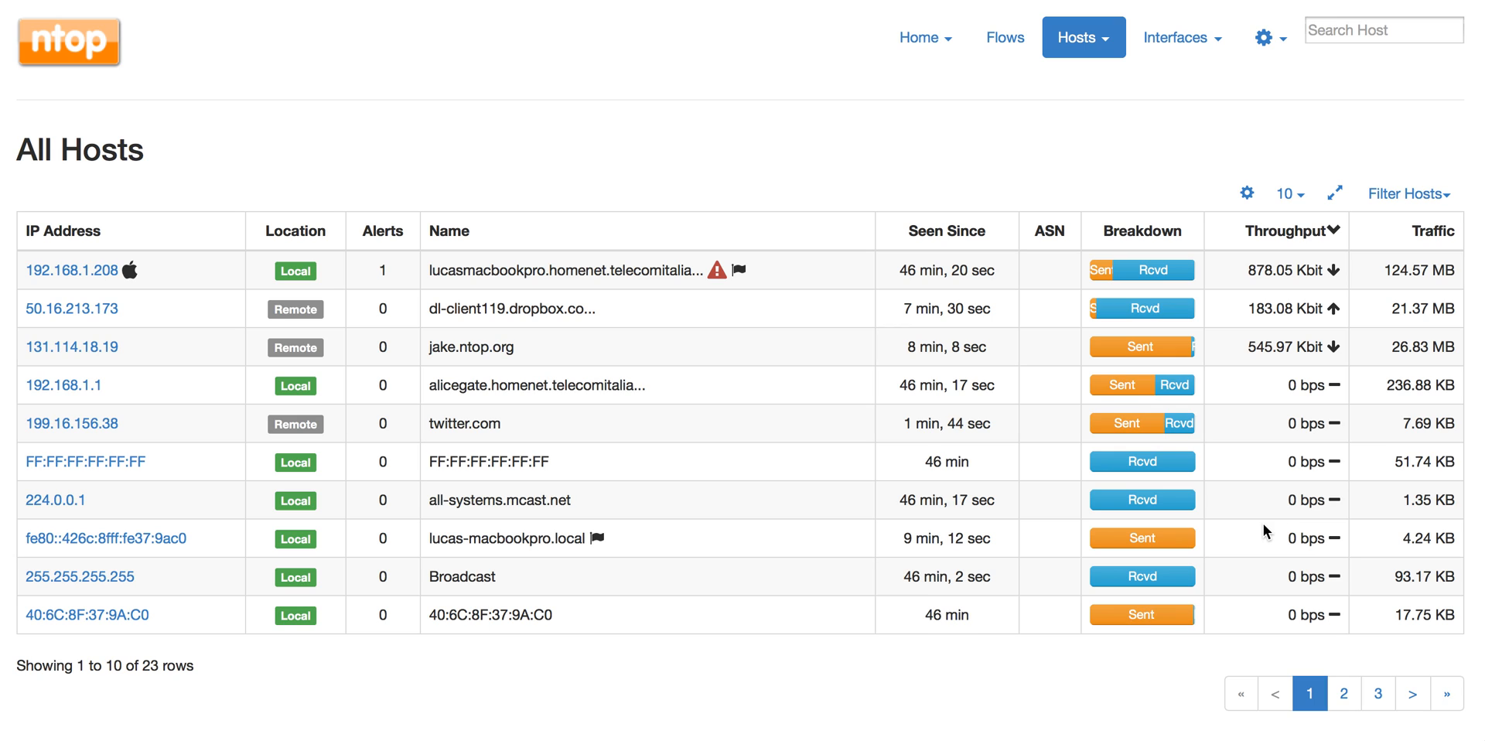
mouse_move(1270, 271)
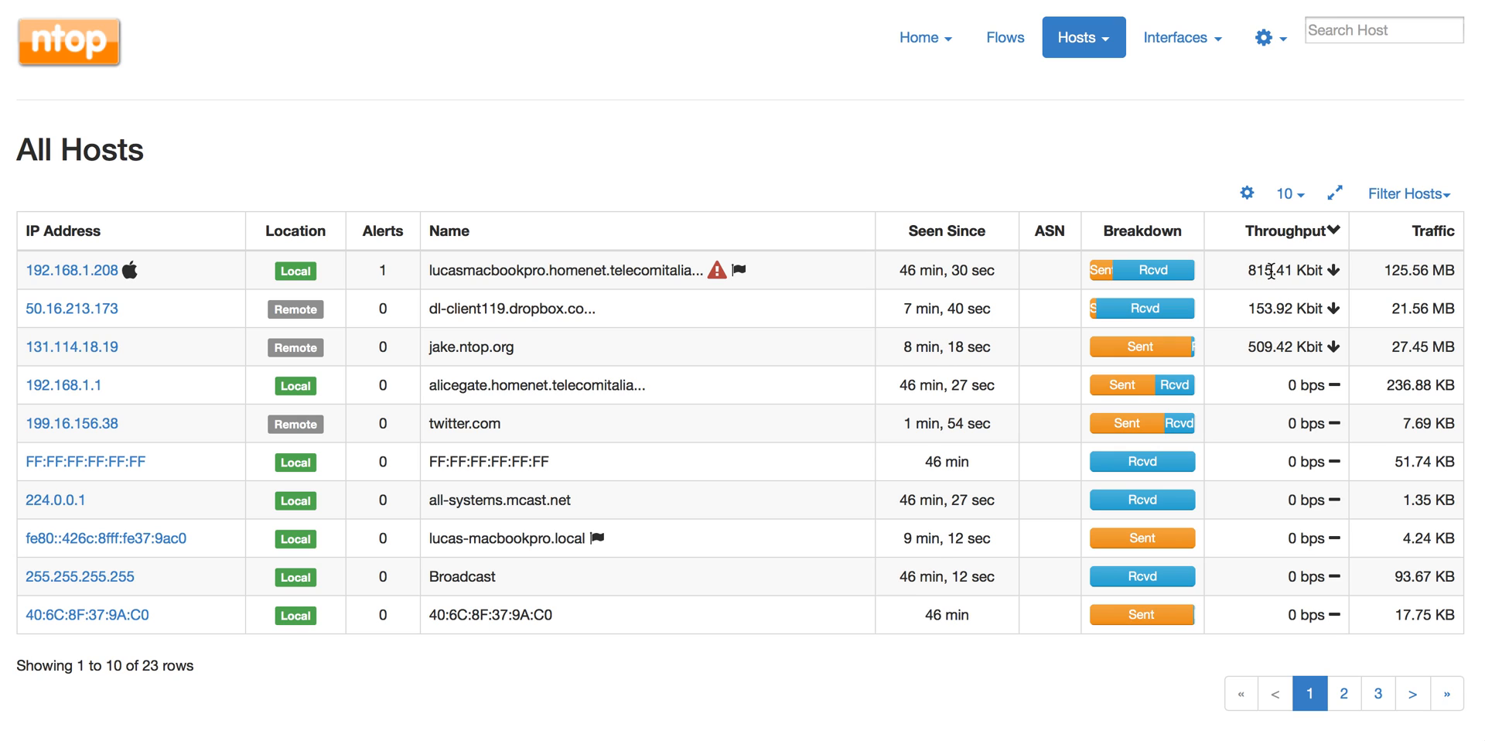
mouse_move(517, 332)
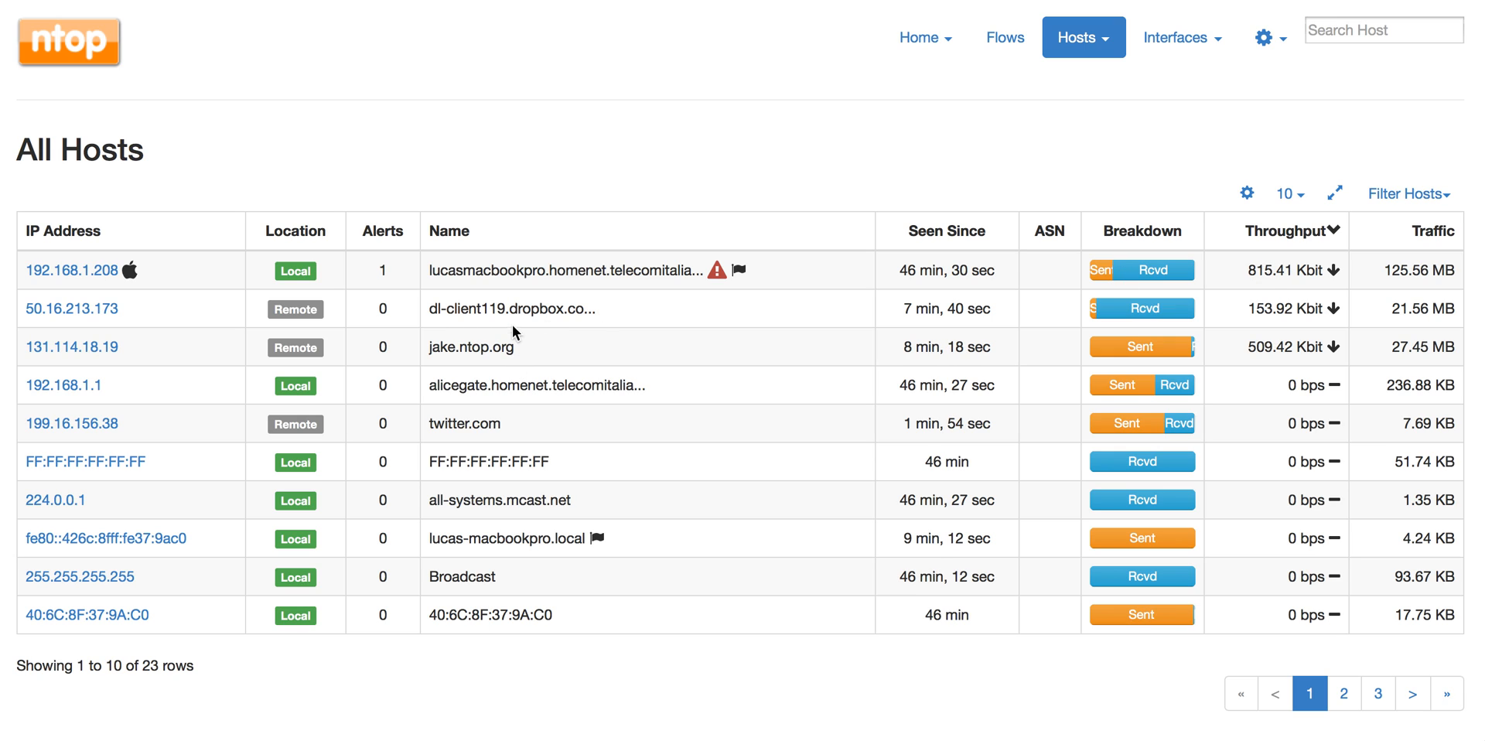
mouse_move(1269, 384)
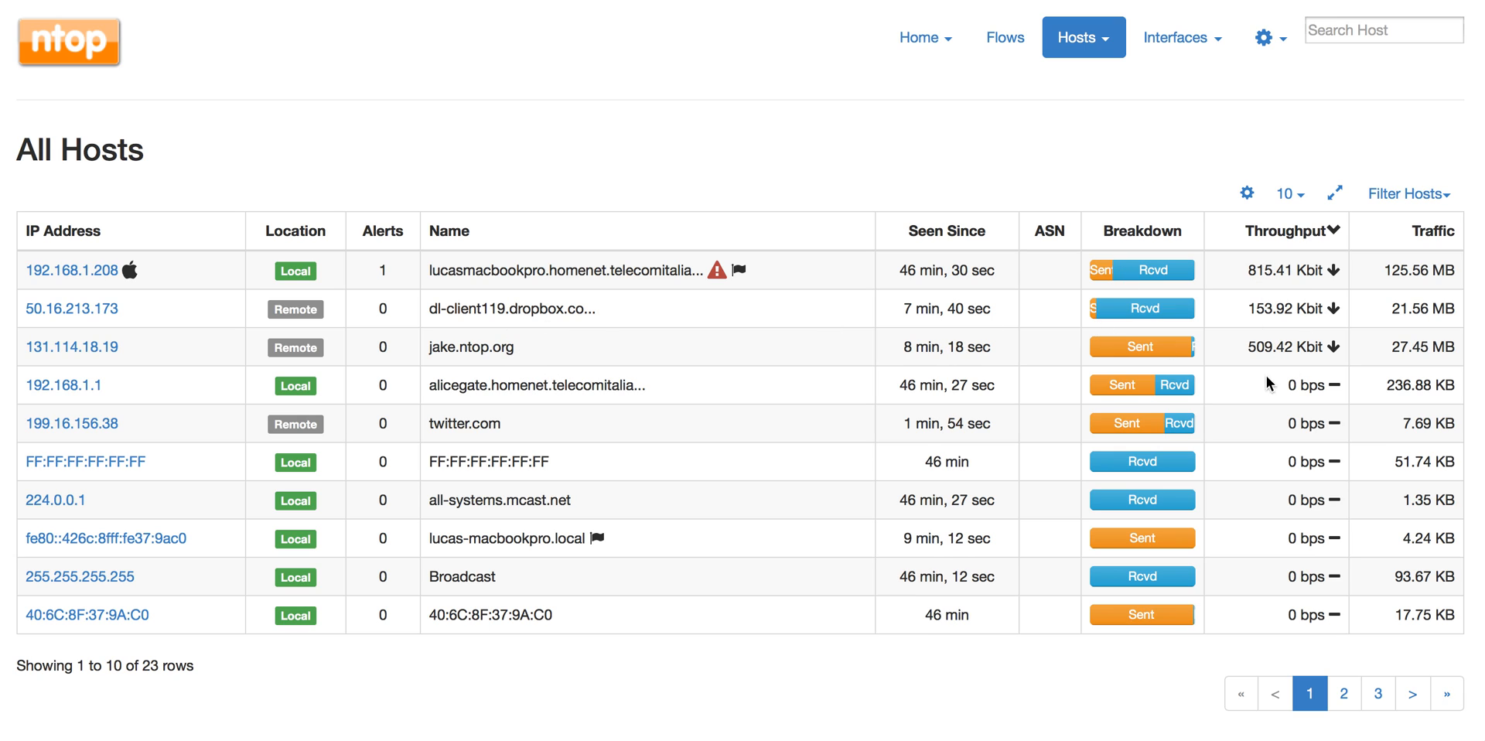
mouse_move(1264, 275)
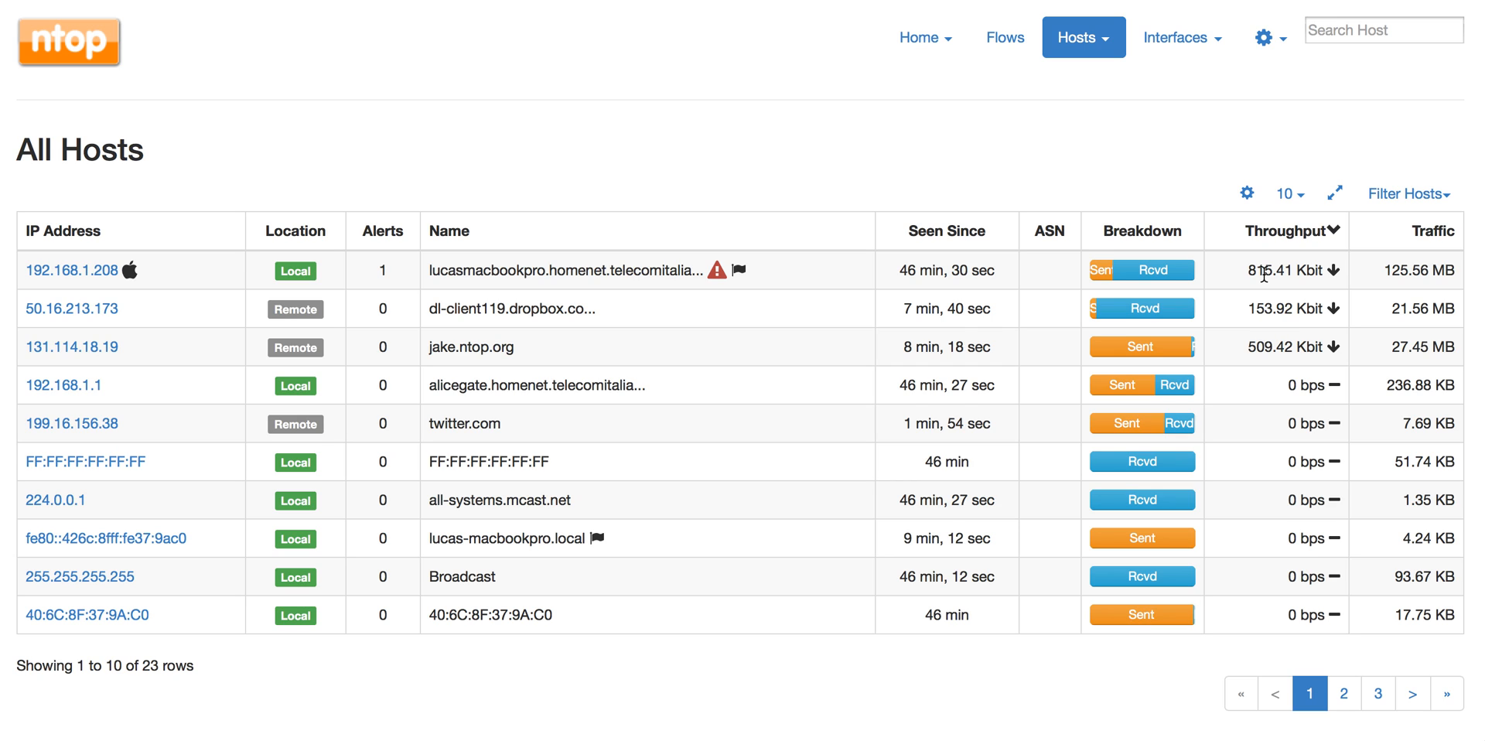
Step: Show the Peers view of host 192.168.1.208 with its top peers and protocol breakdown
left_click(70, 271)
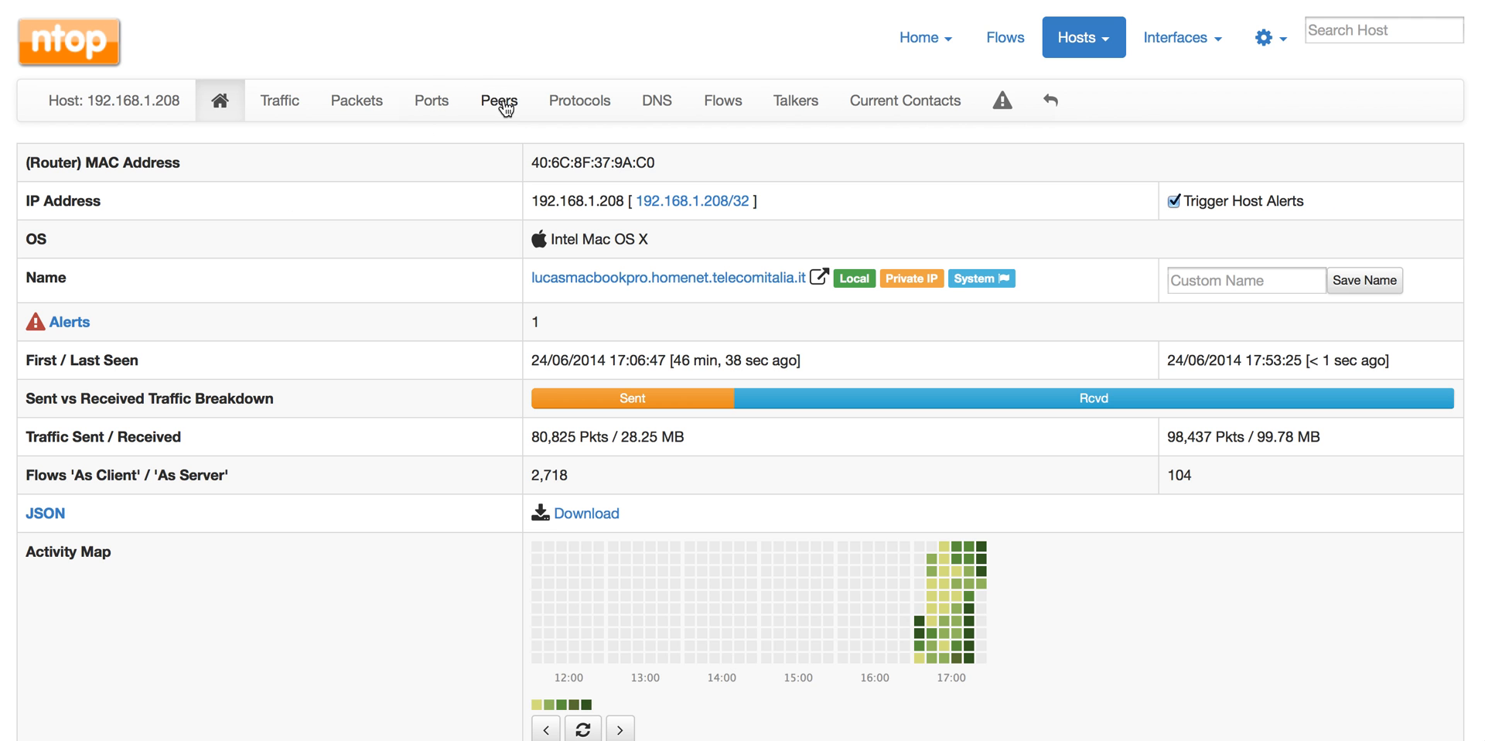
left_click(500, 101)
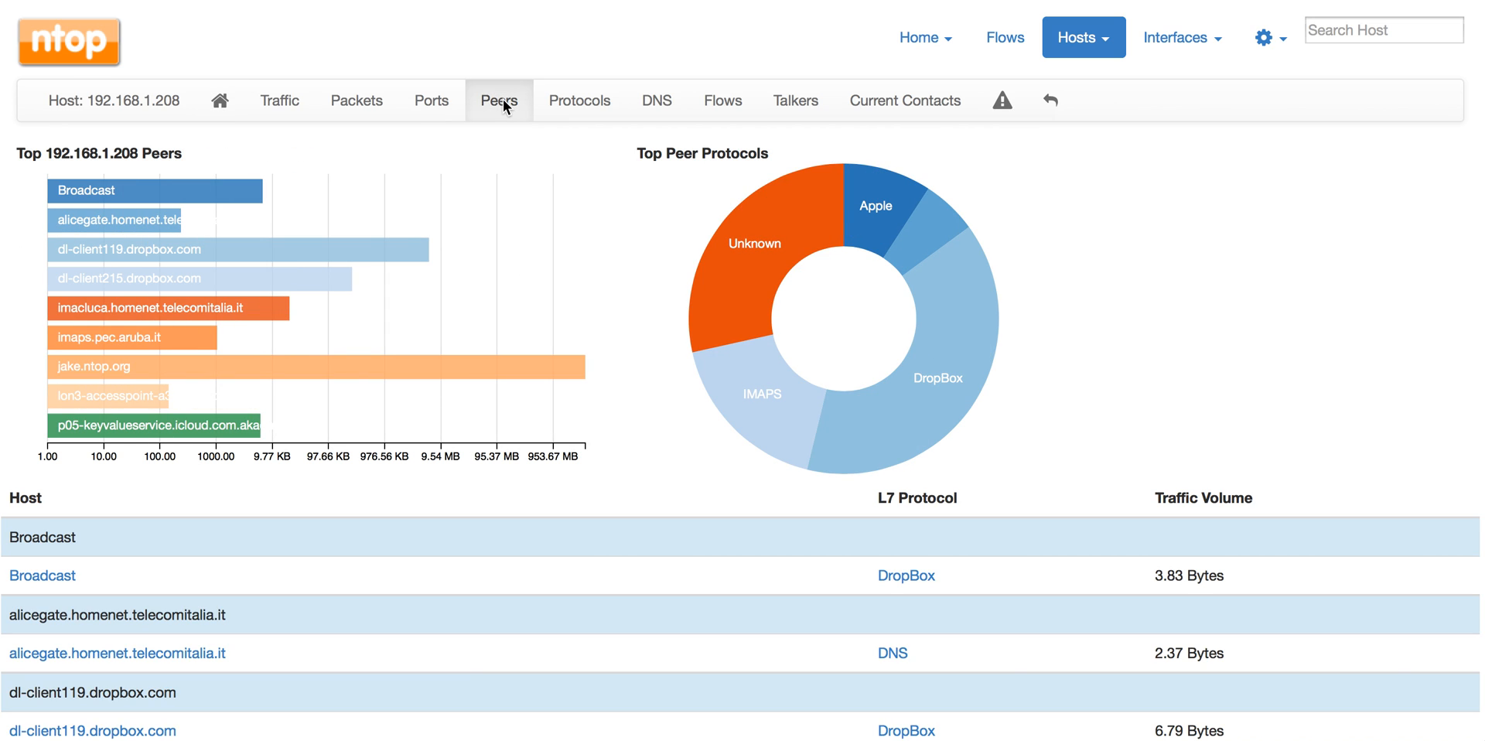
mouse_move(382, 255)
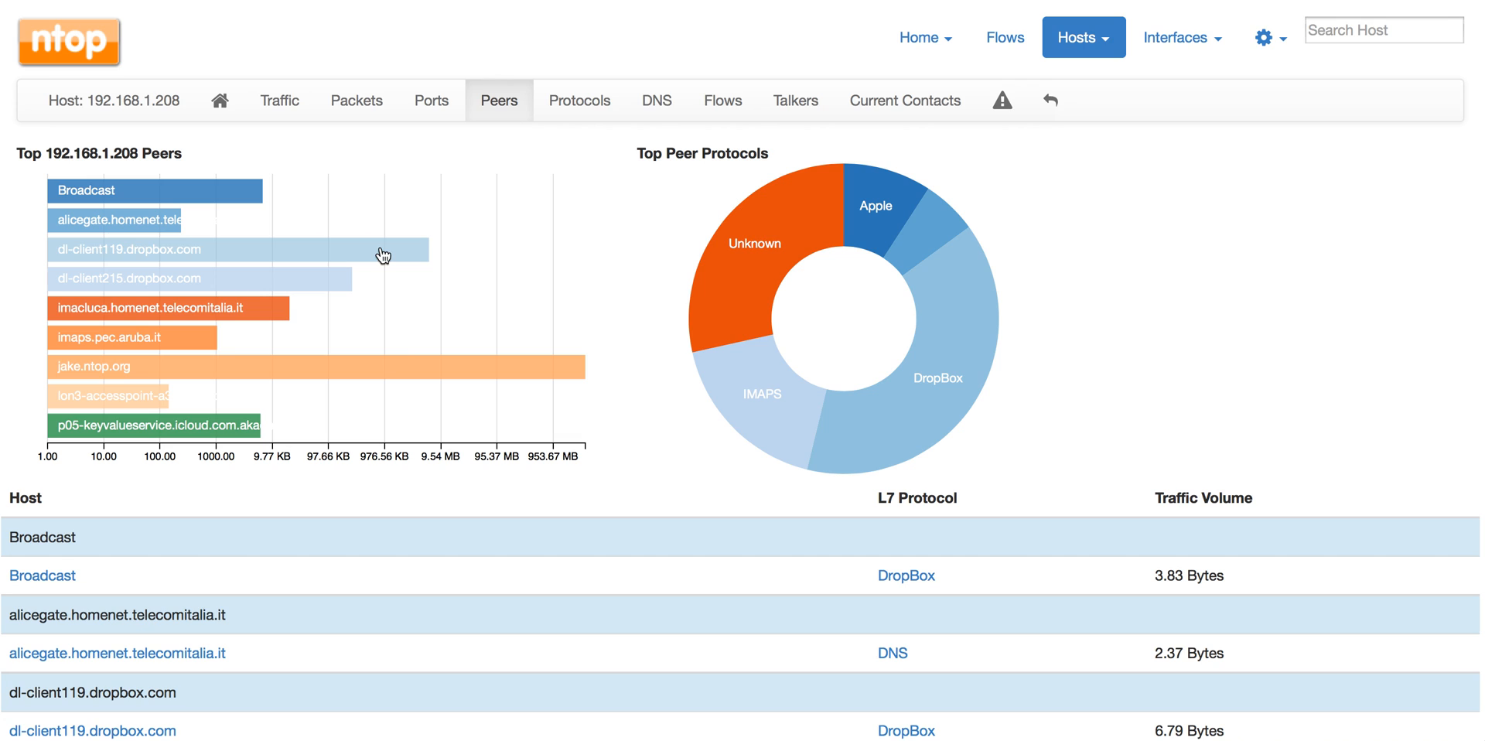
mouse_move(403, 353)
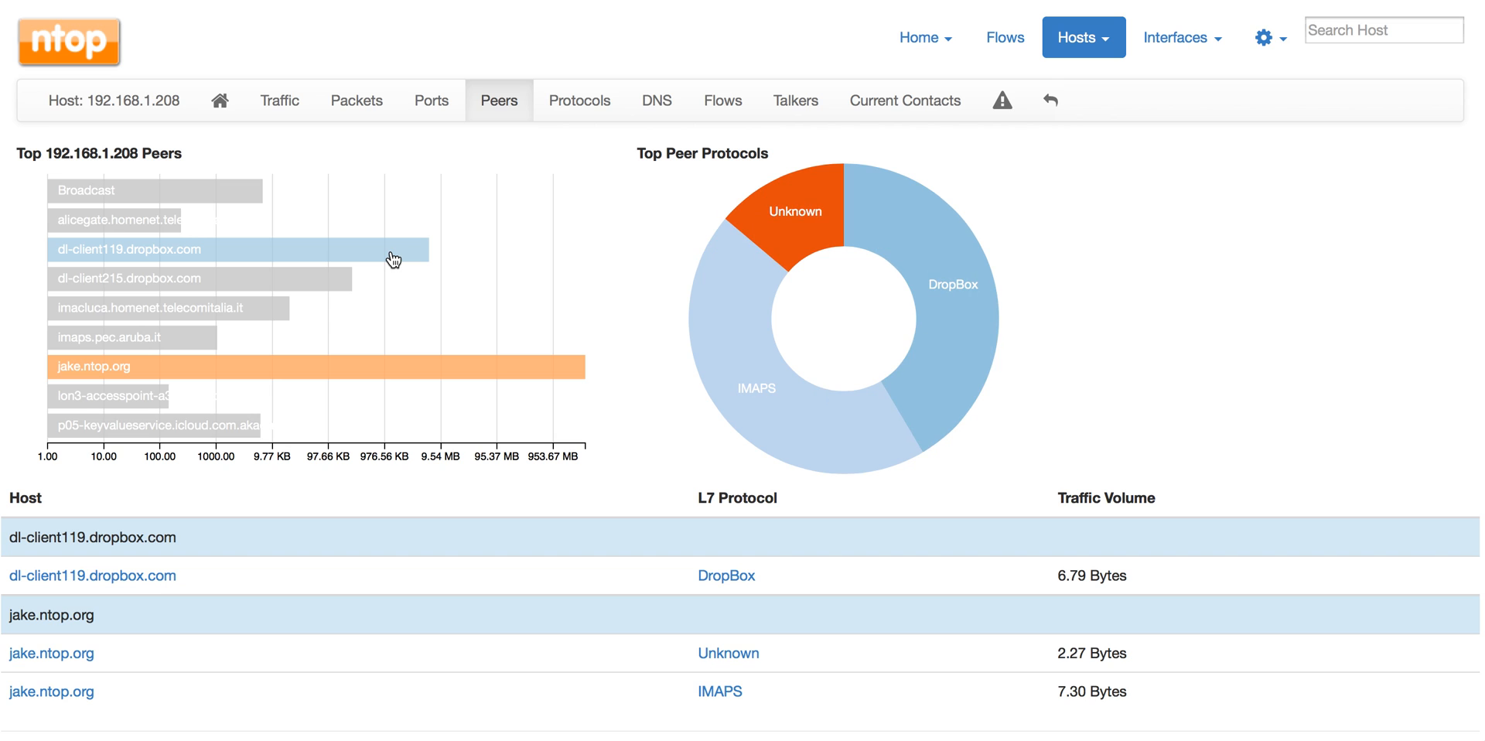
mouse_move(421, 453)
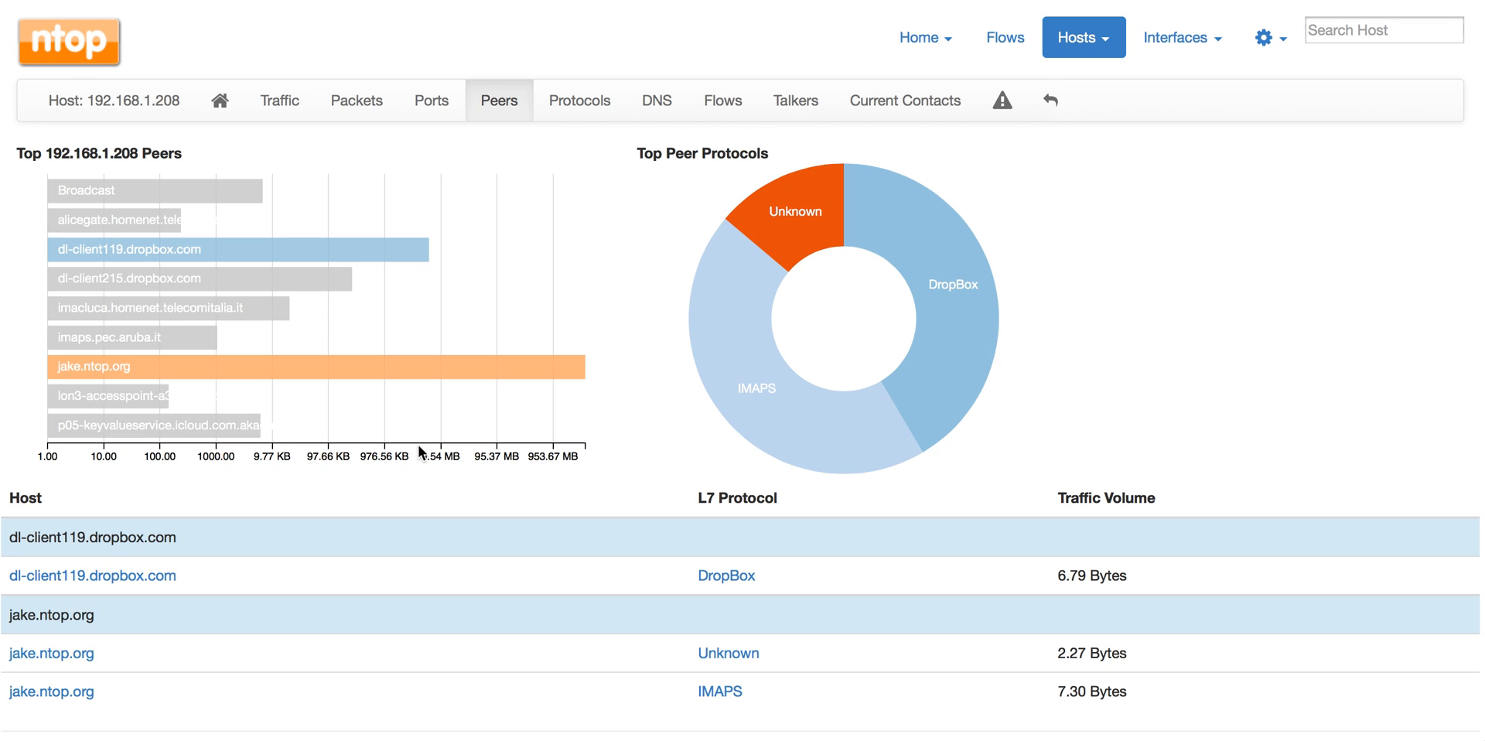
mouse_move(545, 491)
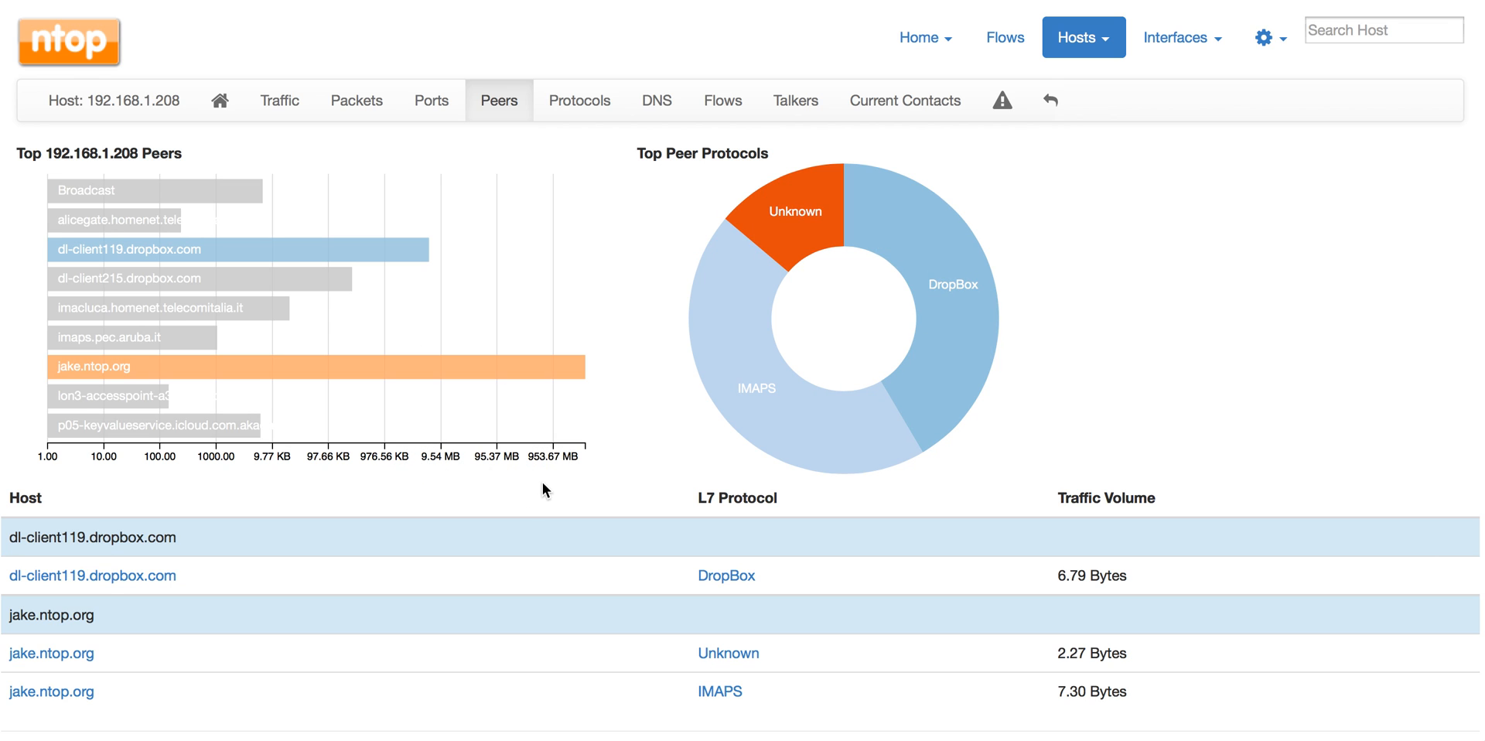
mouse_move(551, 490)
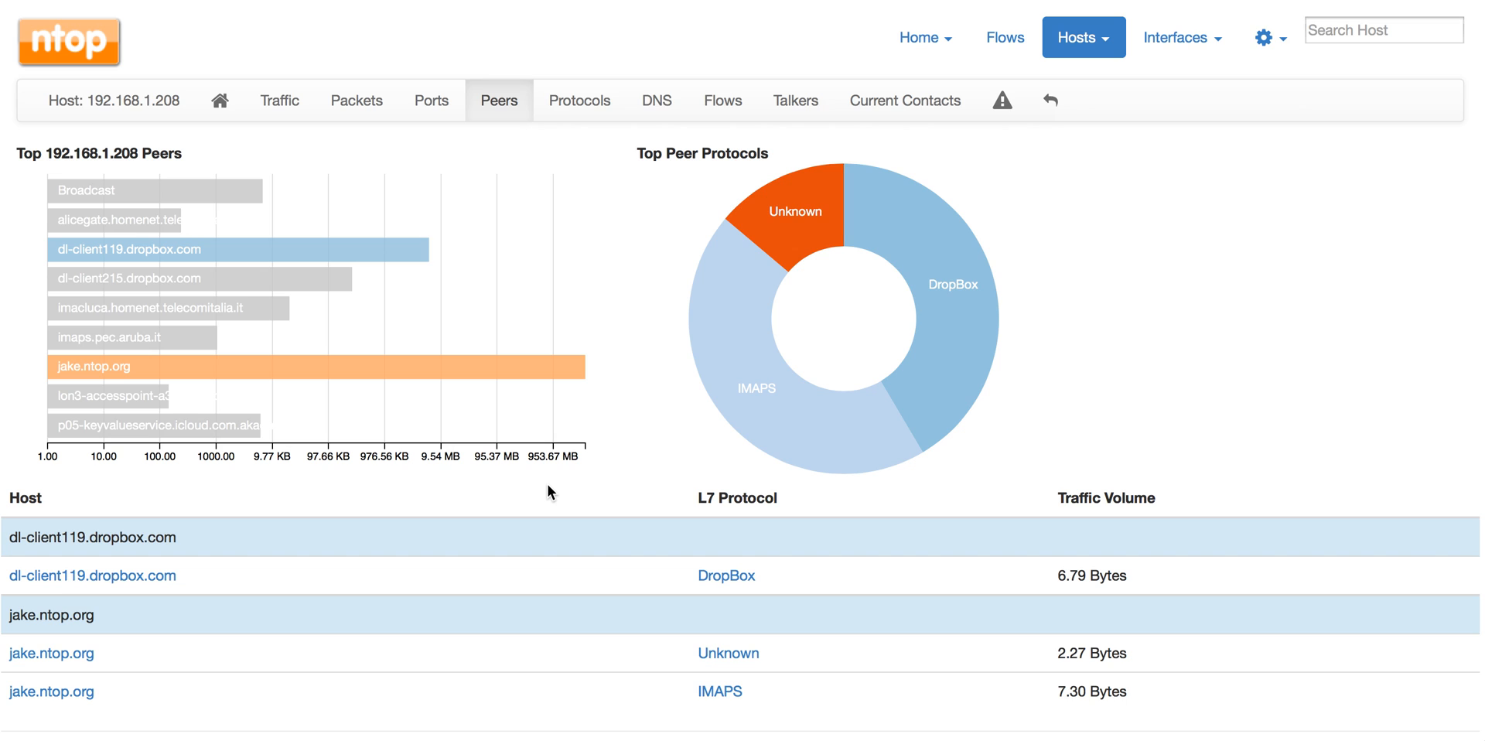
mouse_move(379, 469)
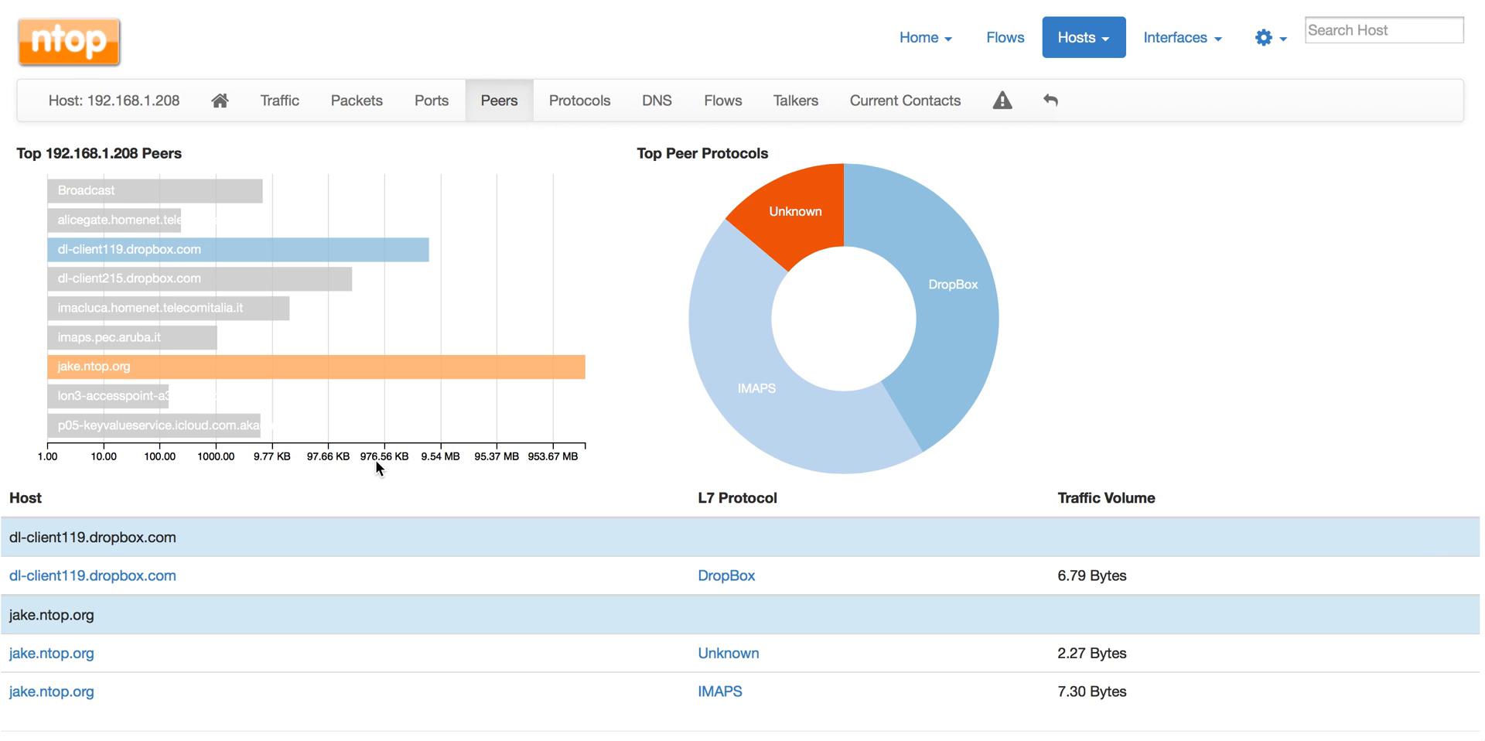
mouse_move(500, 473)
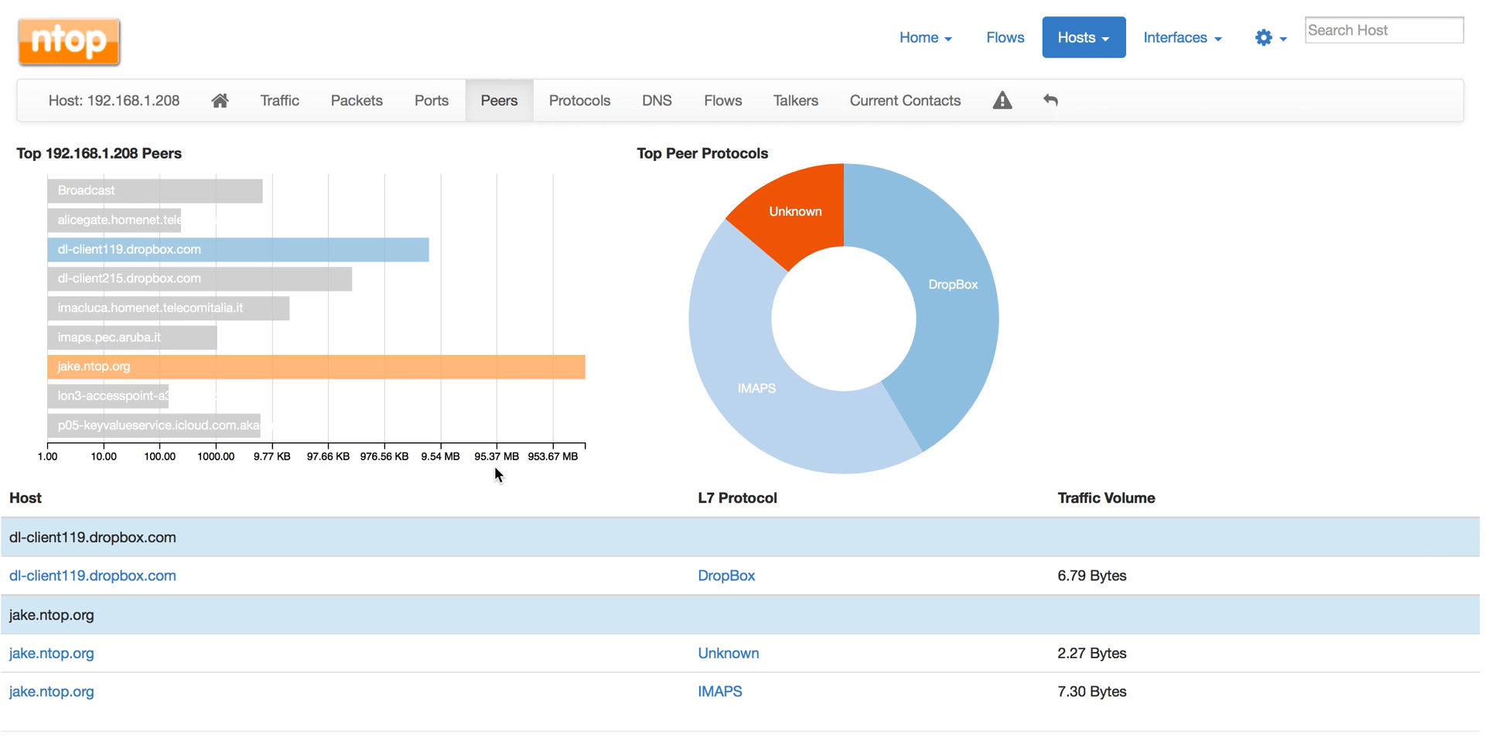
mouse_move(581, 372)
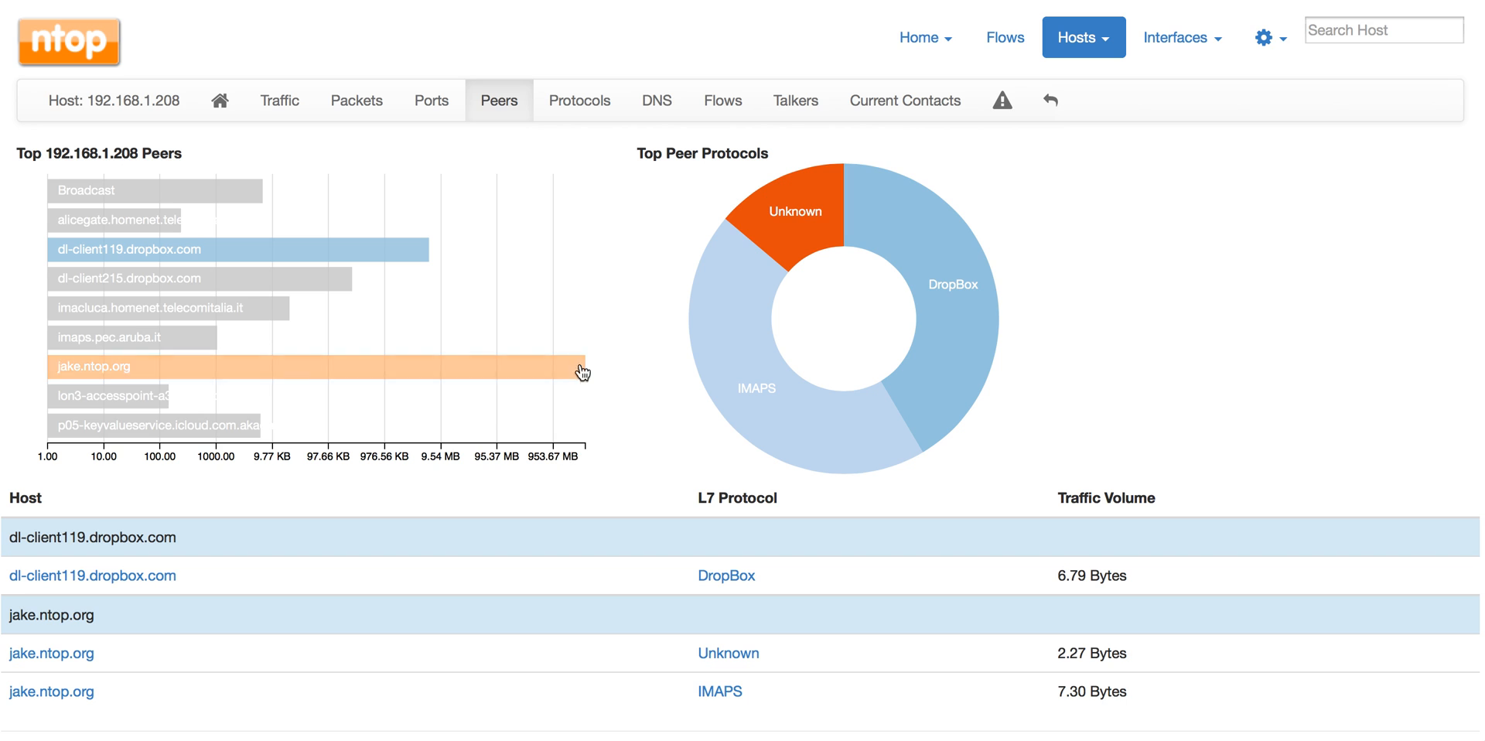
scroll("down", 3)
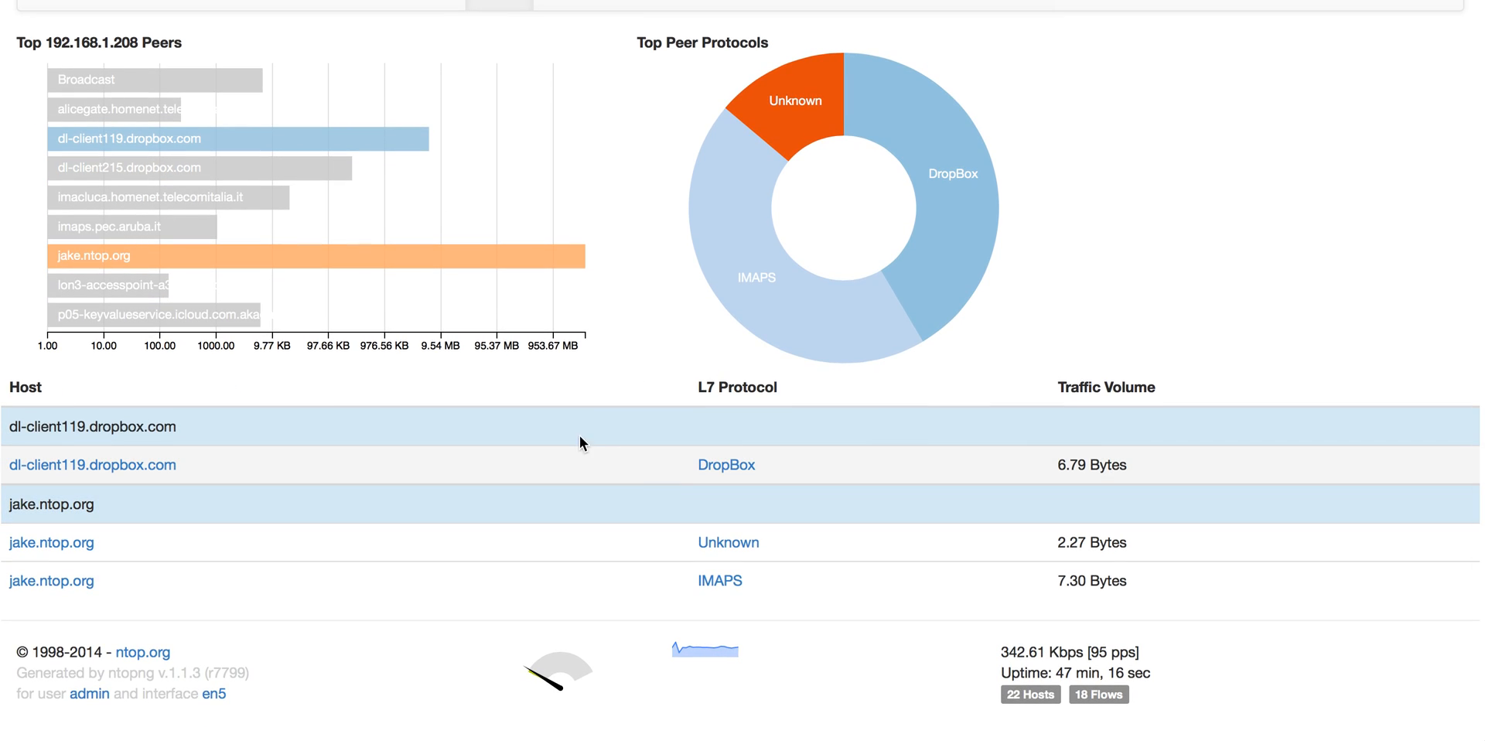
mouse_move(573, 589)
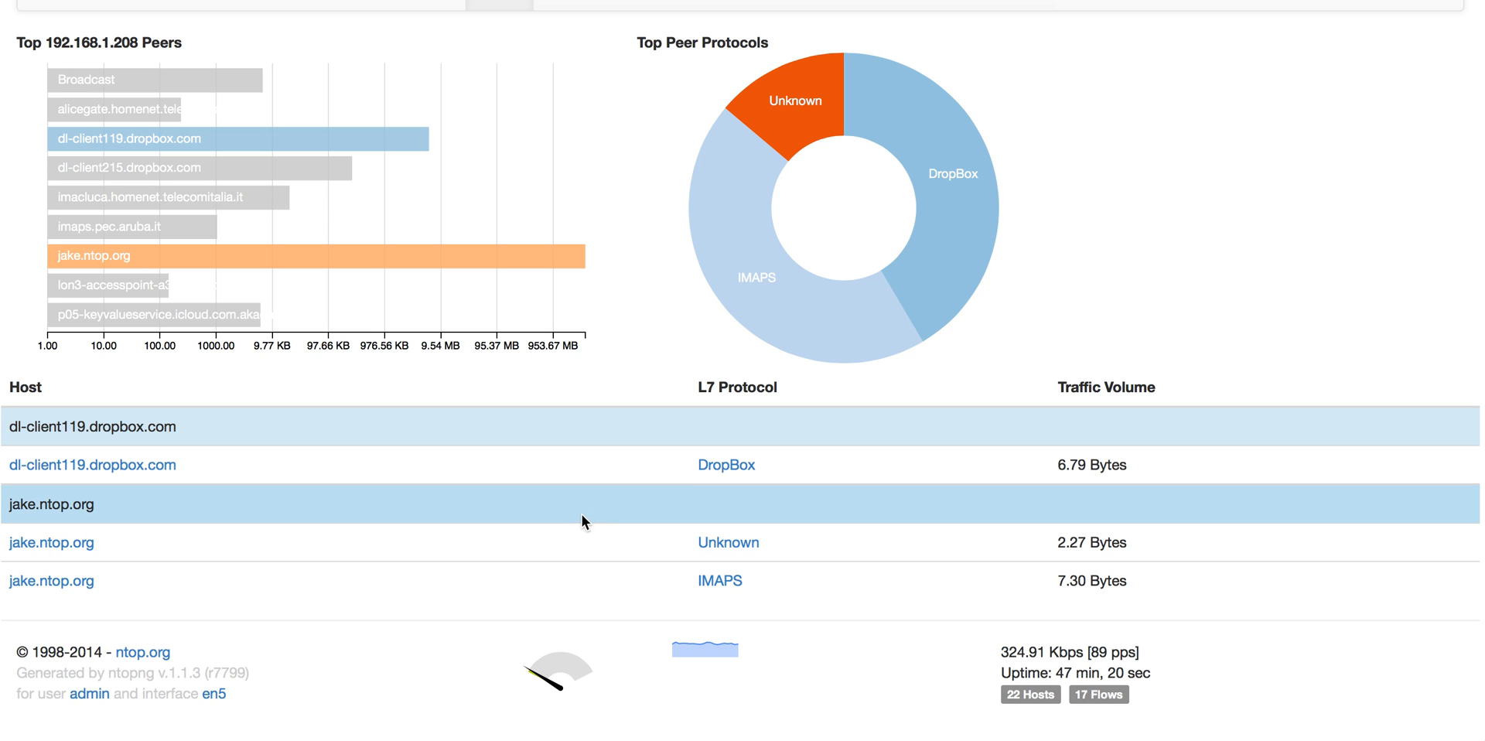
mouse_move(719, 599)
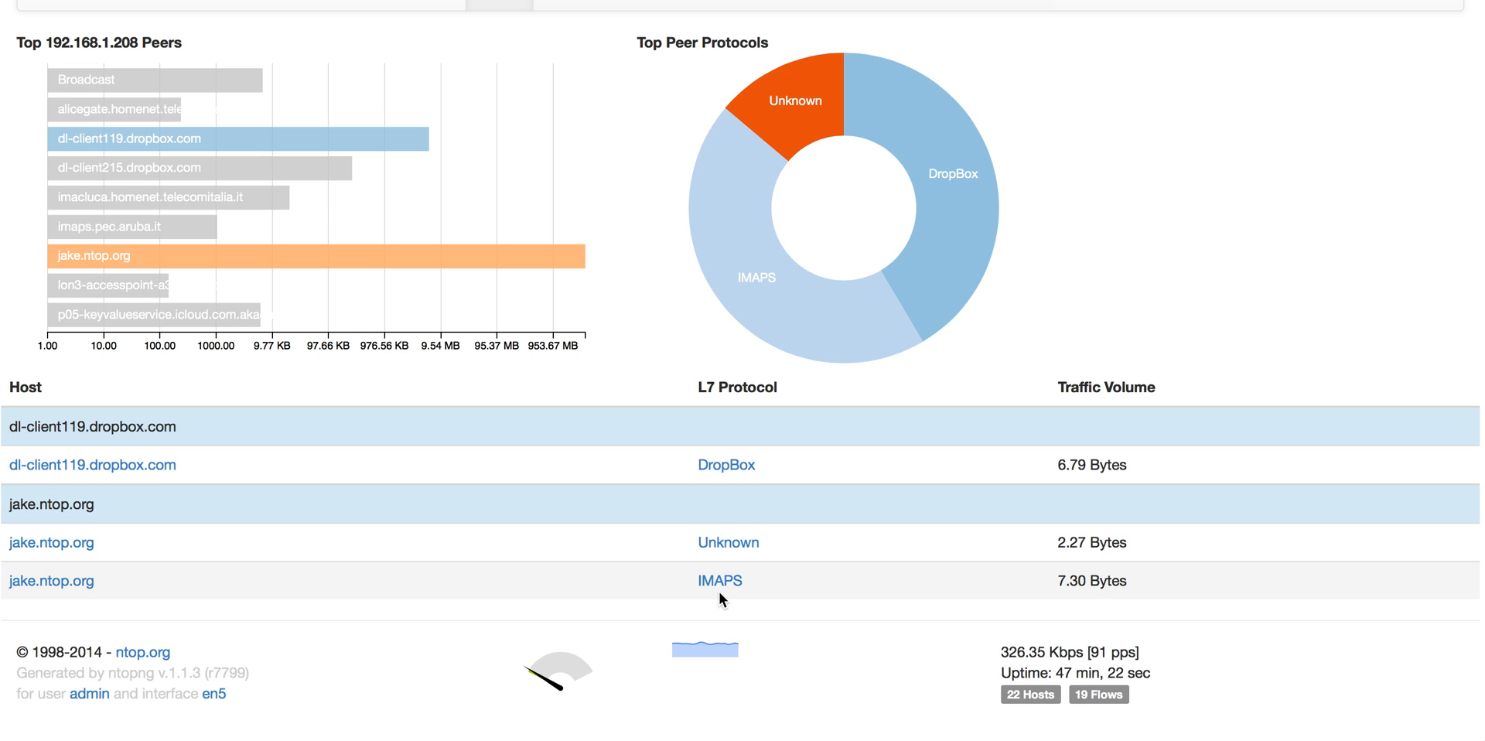
mouse_move(673, 558)
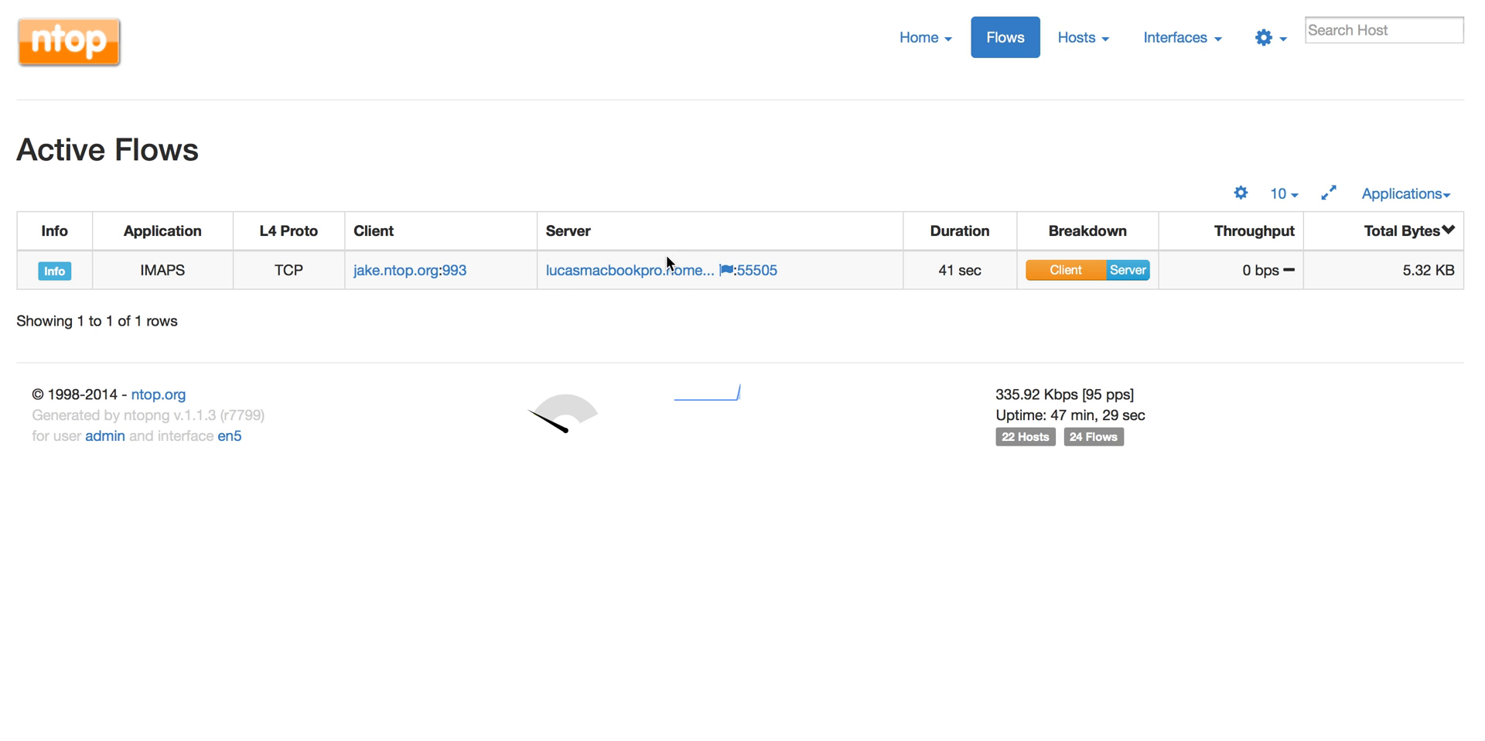
Step: Review host 192.168.1.208's active flows, inspect the long-running Unknown flow, then show its Ports breakdown
left_click(630, 270)
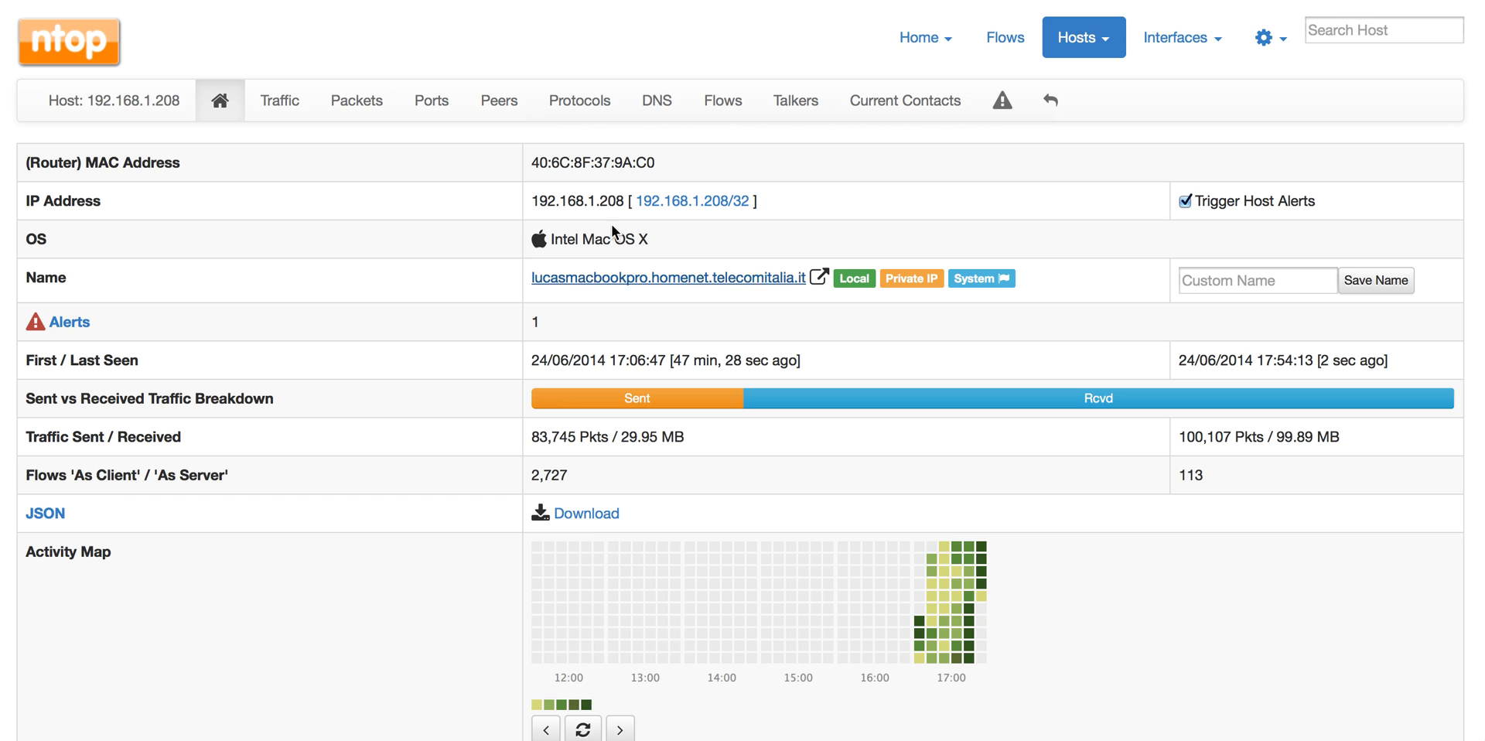
left_click(722, 101)
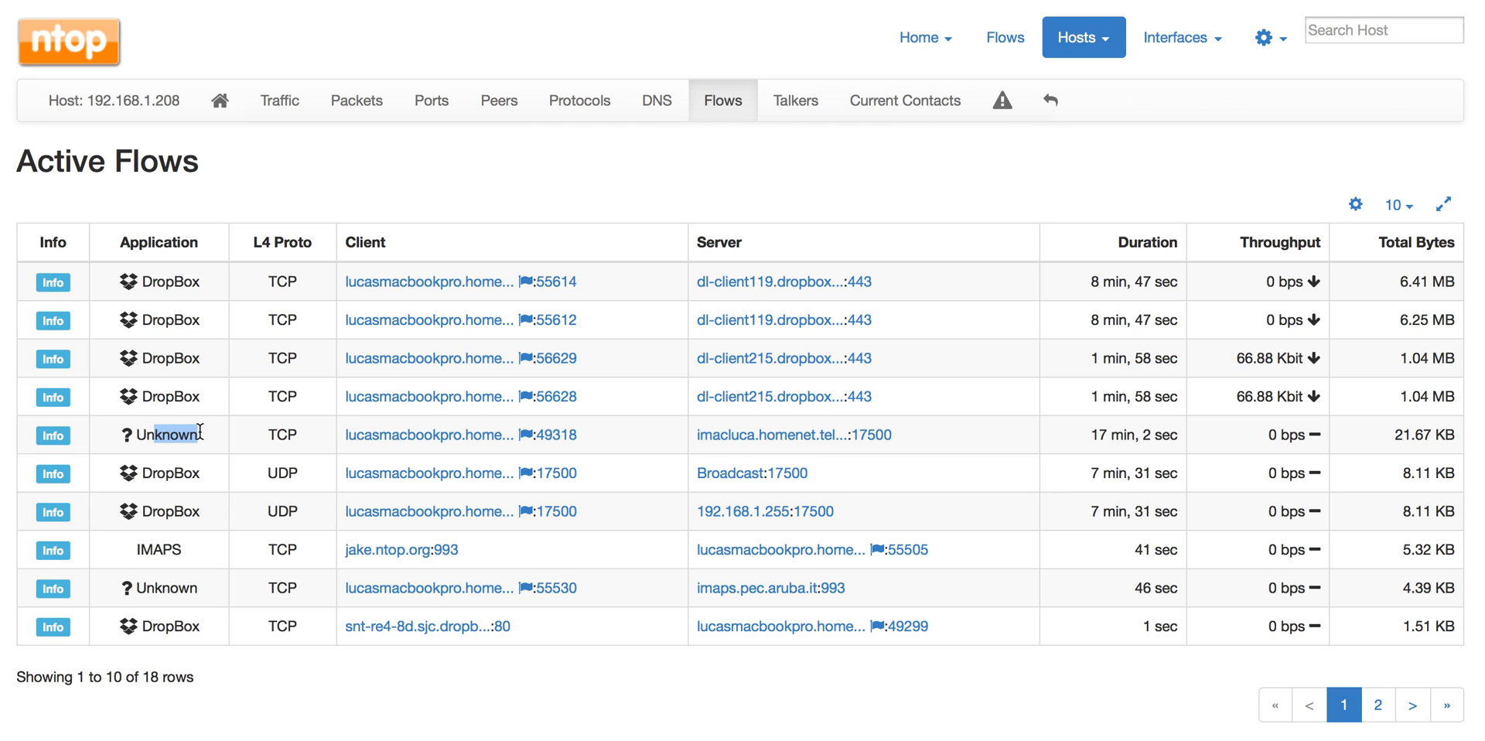
mouse_move(53, 435)
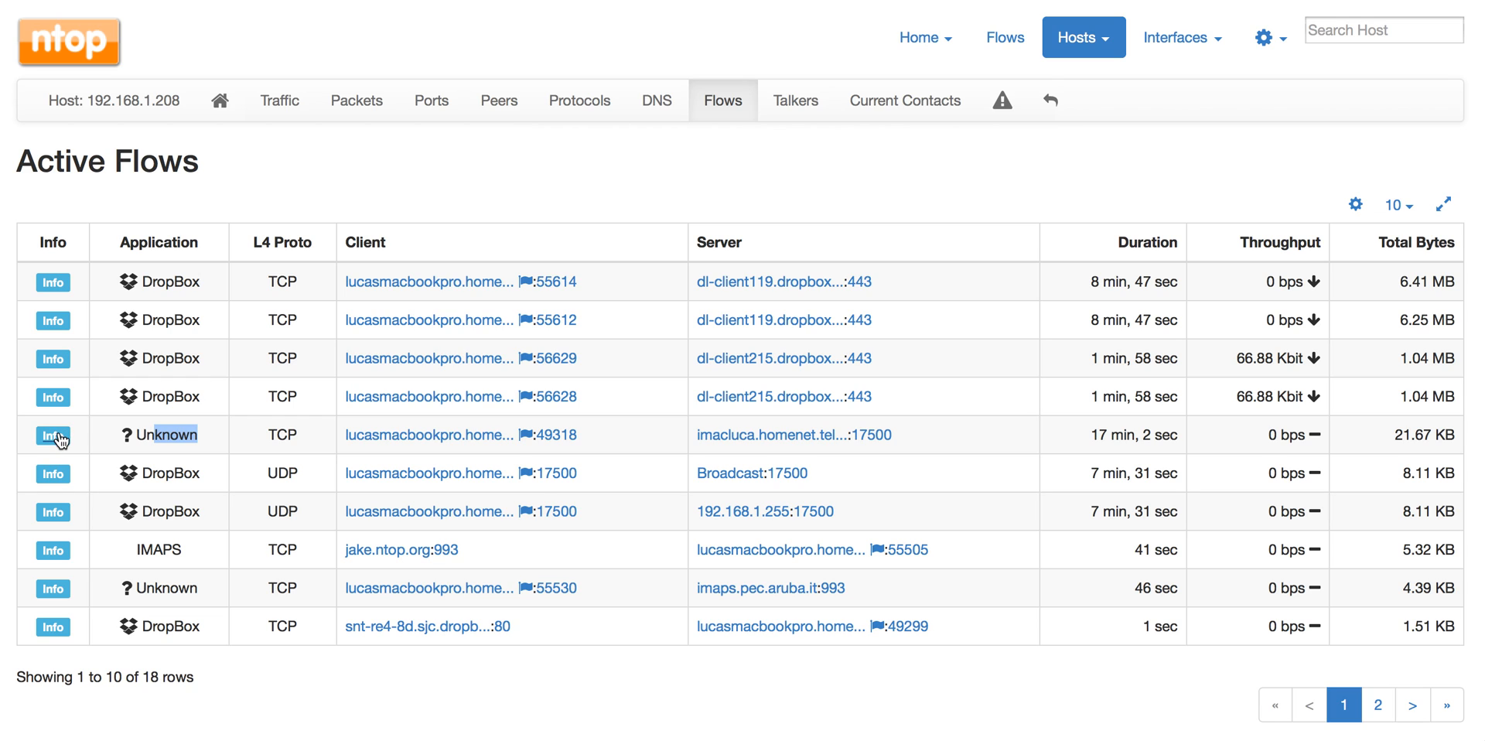
left_click(52, 435)
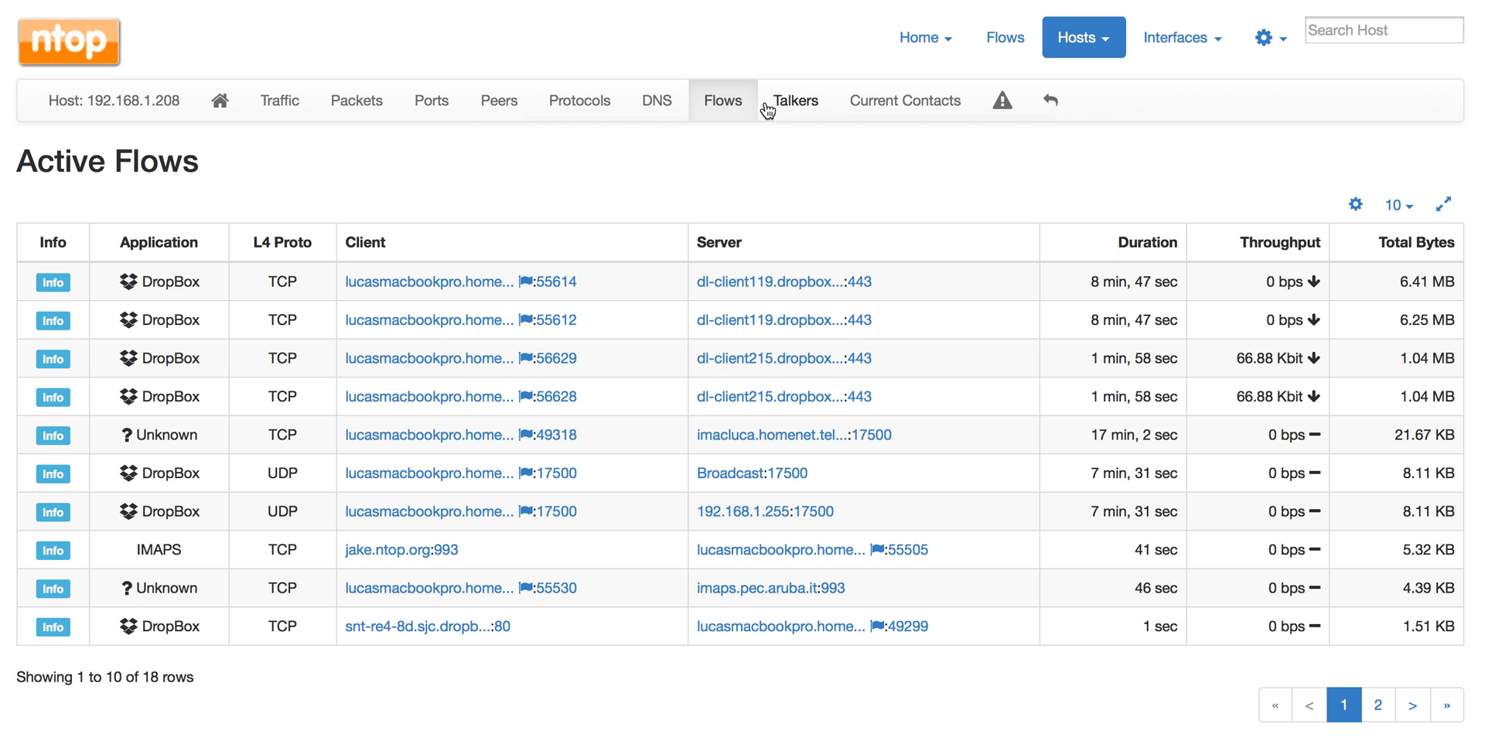
left_click(432, 100)
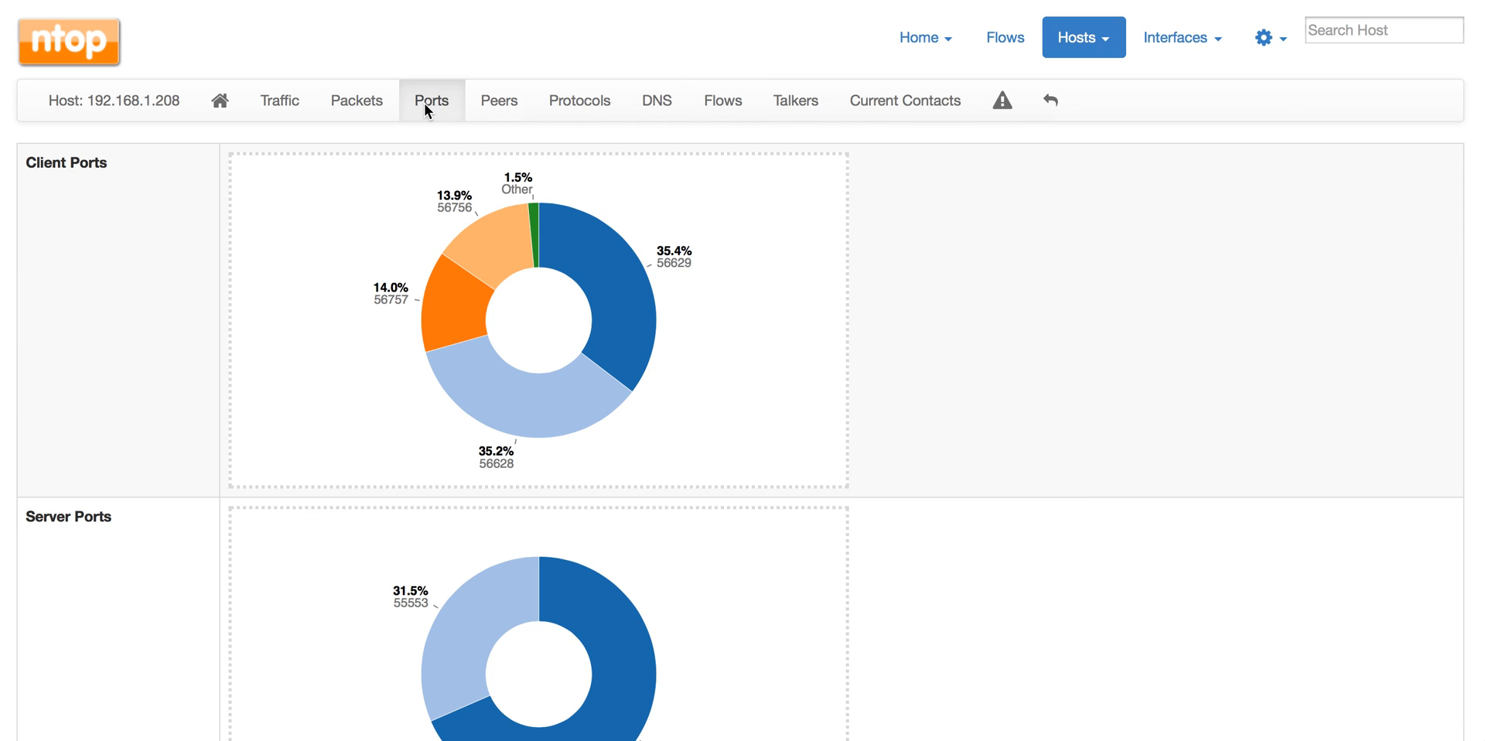
mouse_move(429, 312)
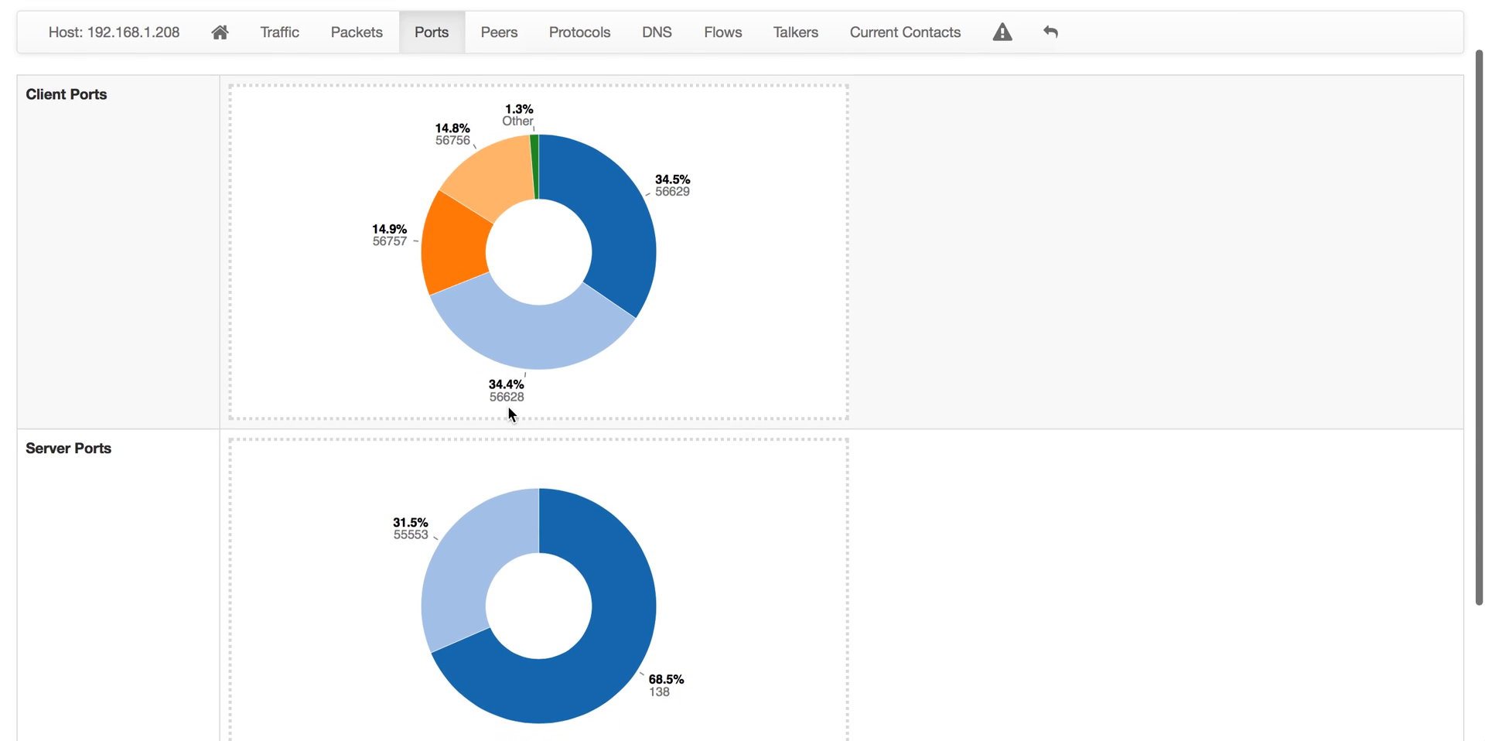
Step: Show host 192.168.1.208's protocol overview led by IMAPS, DropBox and YouTube
left_click(578, 31)
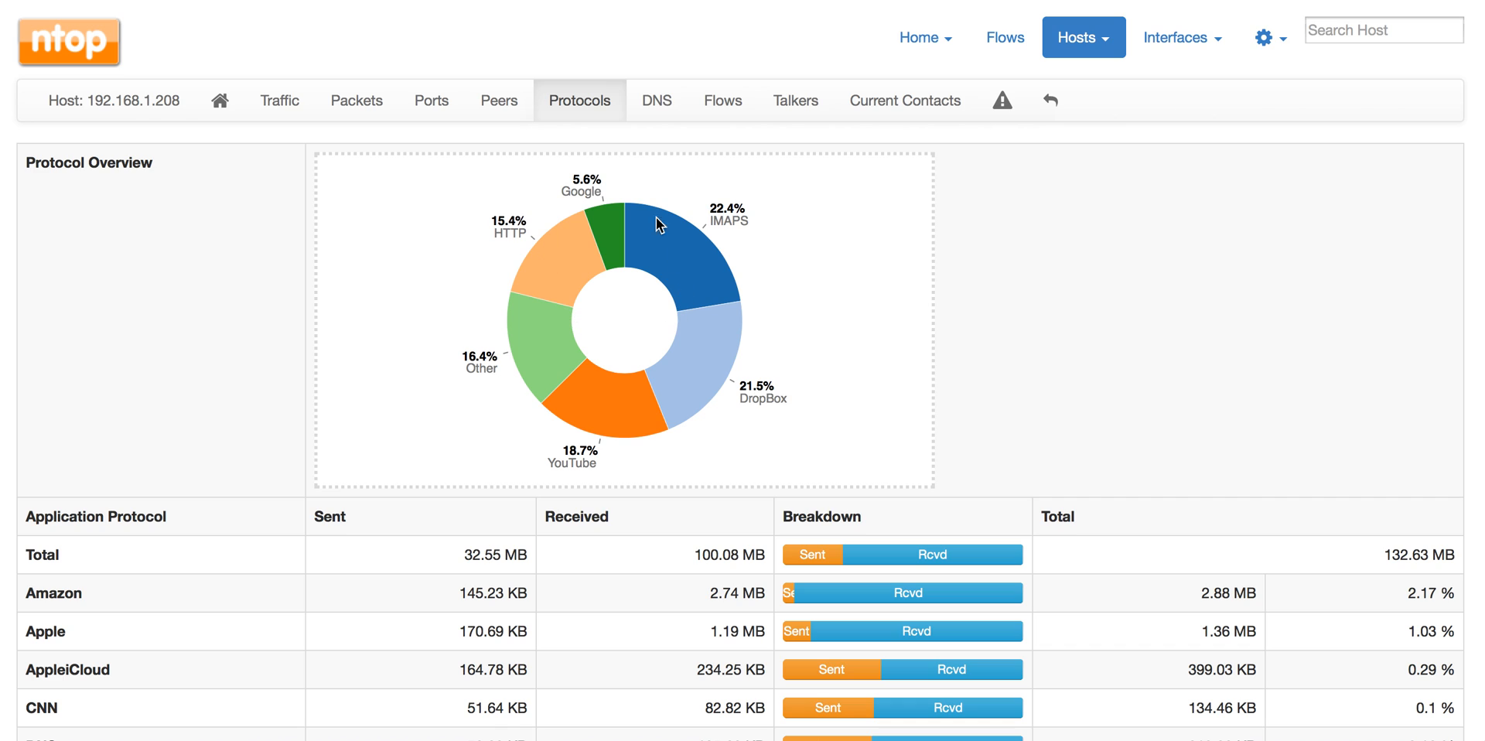
mouse_move(634, 251)
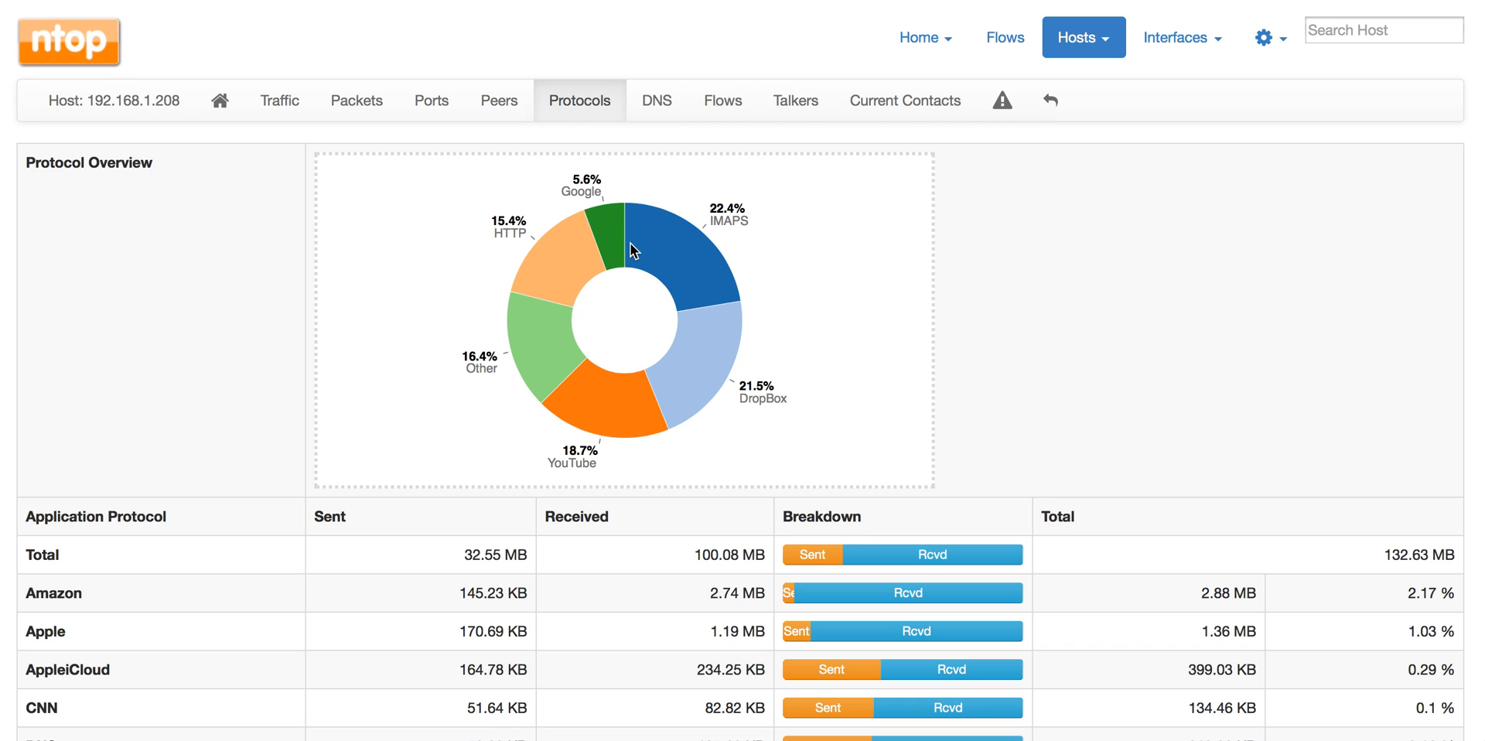
mouse_move(658, 424)
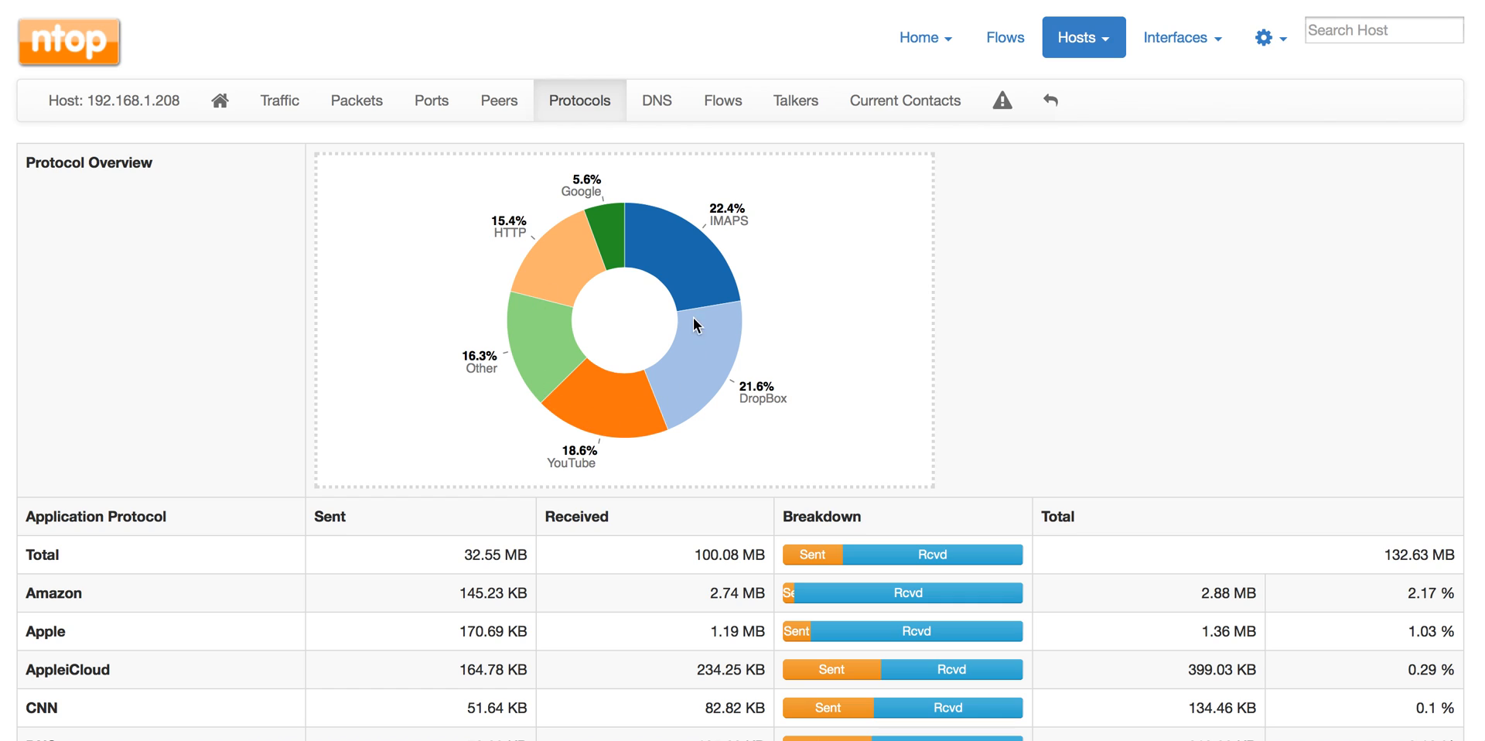
mouse_move(670, 426)
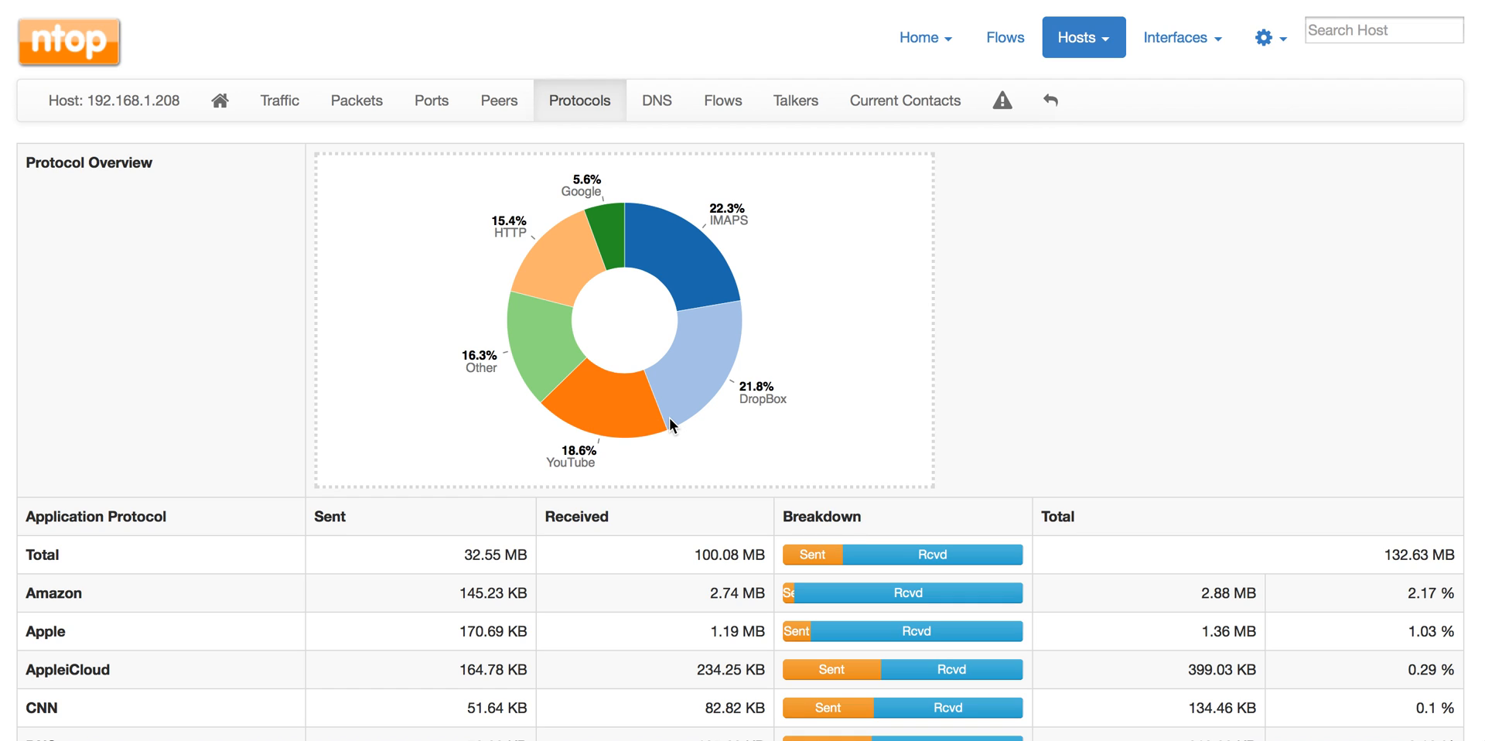
mouse_move(753, 427)
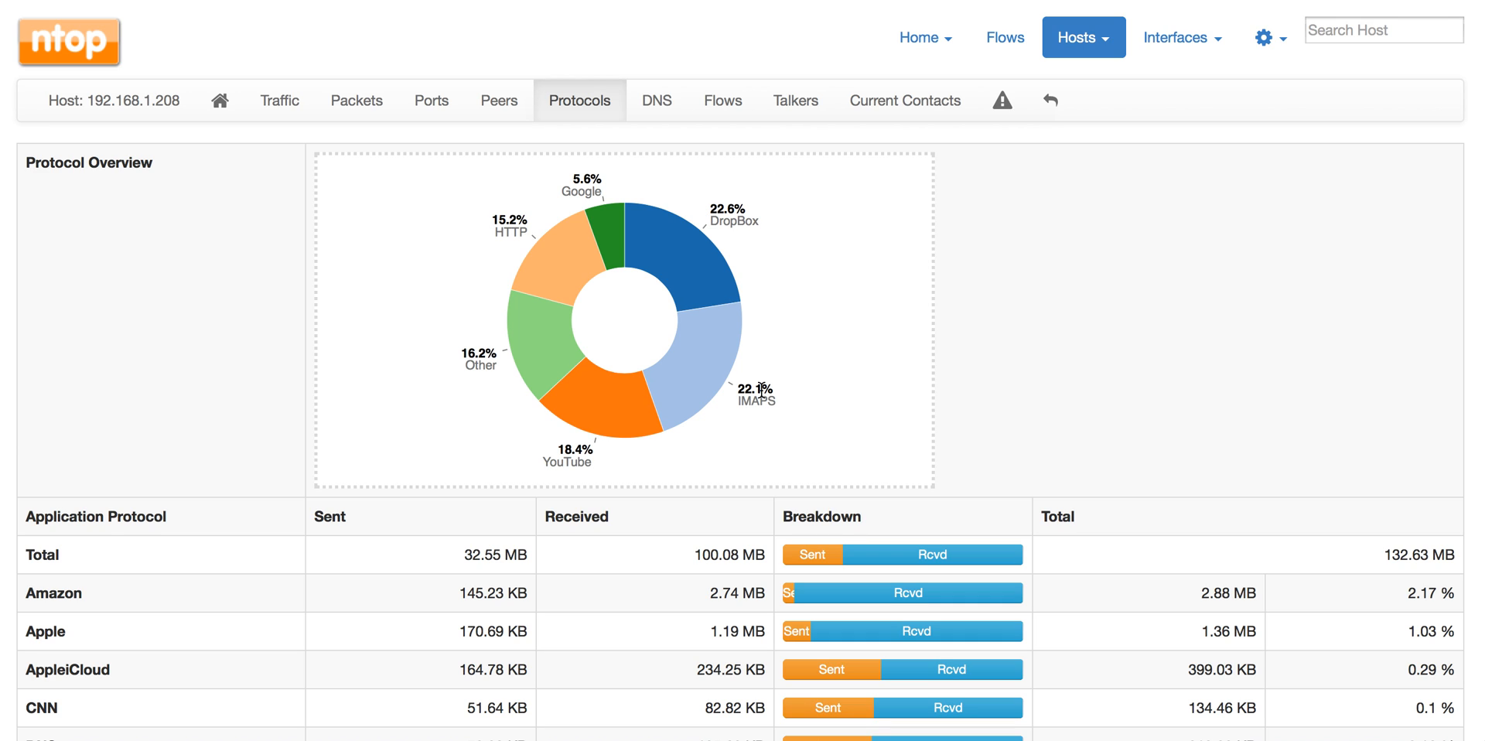
mouse_move(1018, 101)
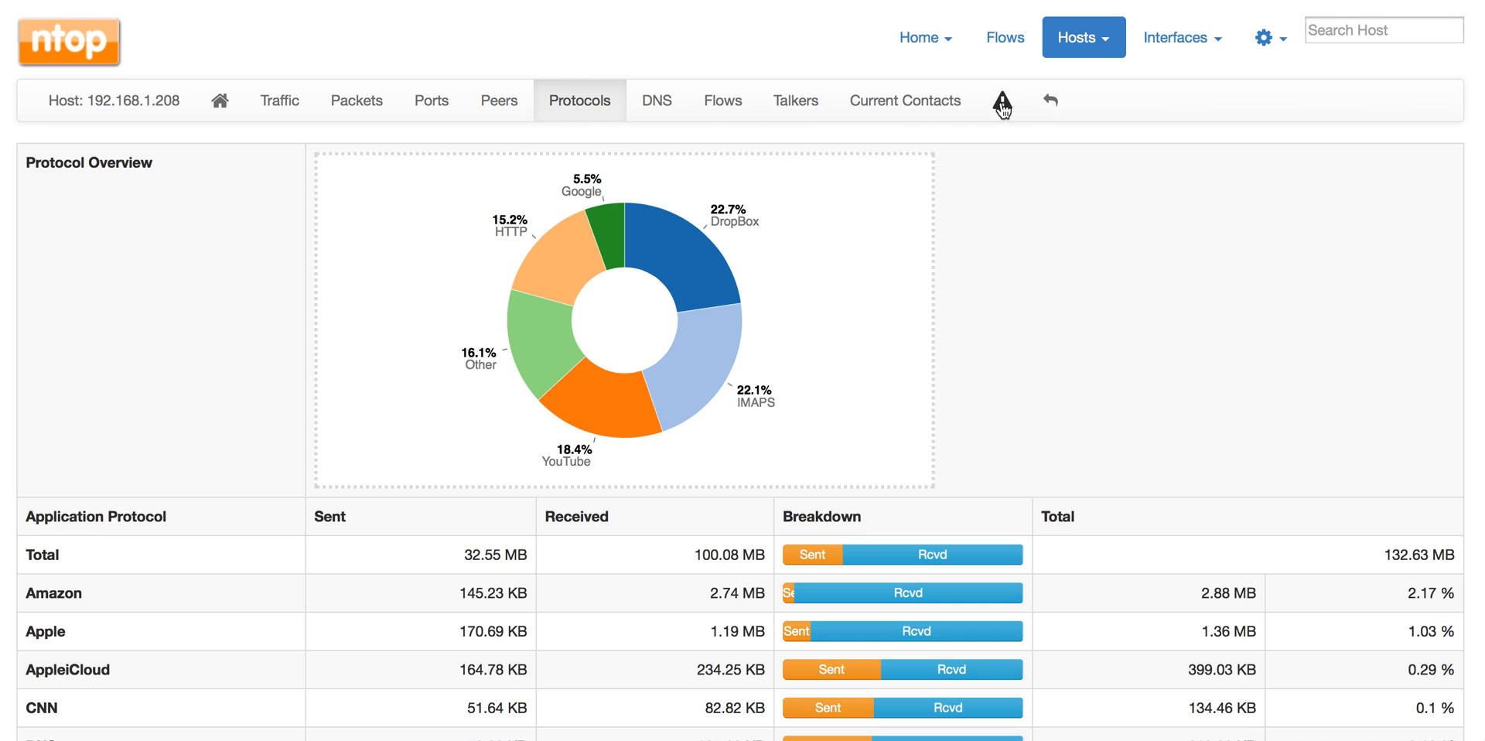
Step: In the host's alert settings enter a per-minute bytes threshold of > 5000, then show the hourly thresholds
left_click(1001, 100)
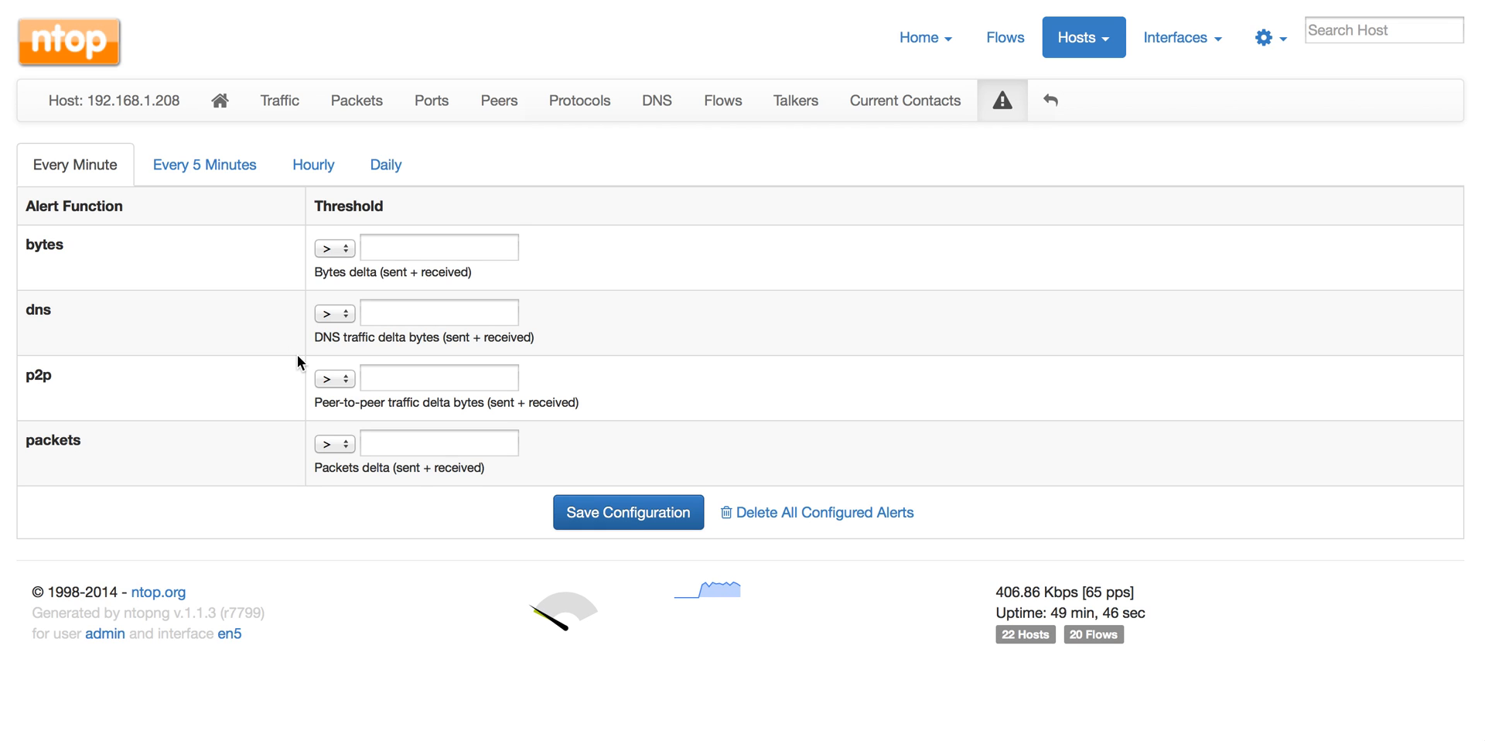
mouse_move(141, 334)
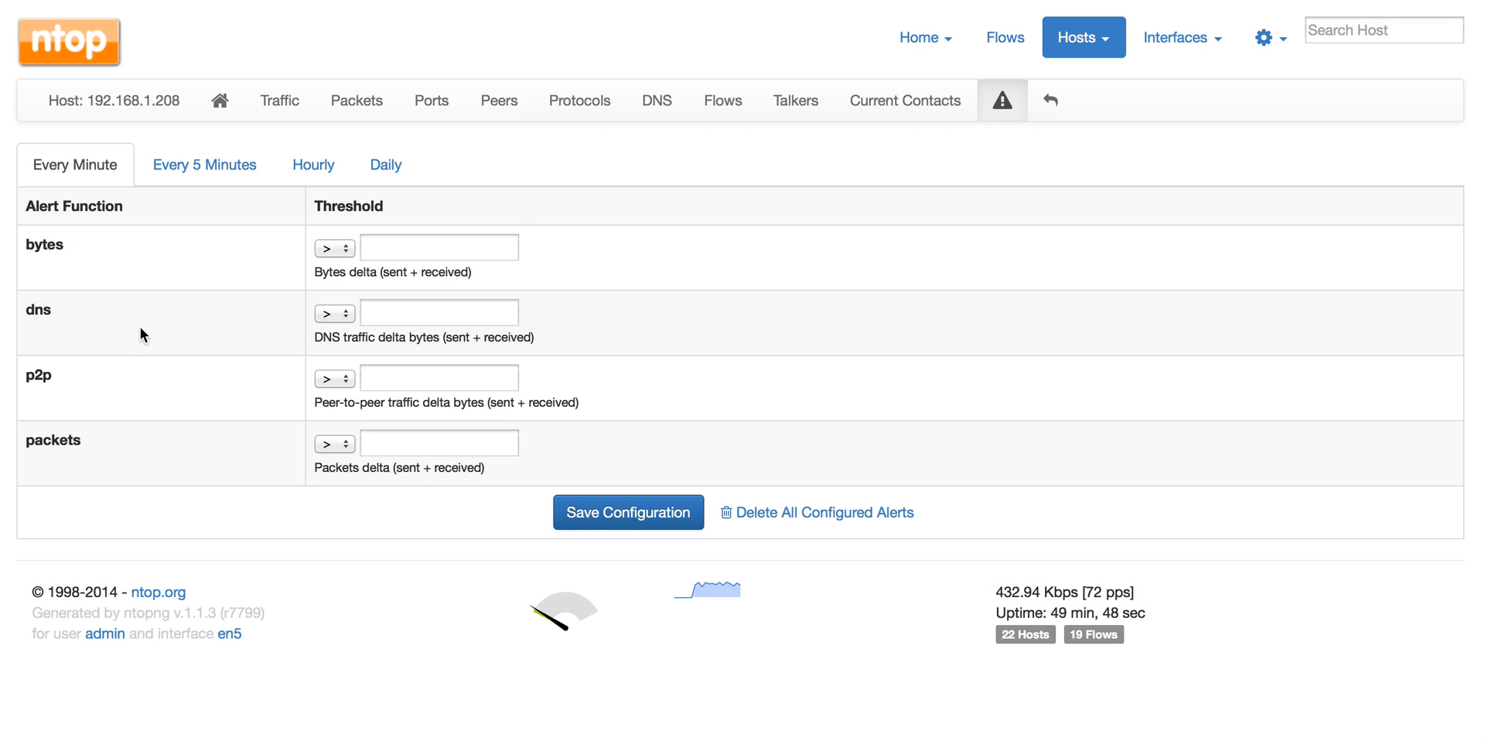
mouse_move(117, 368)
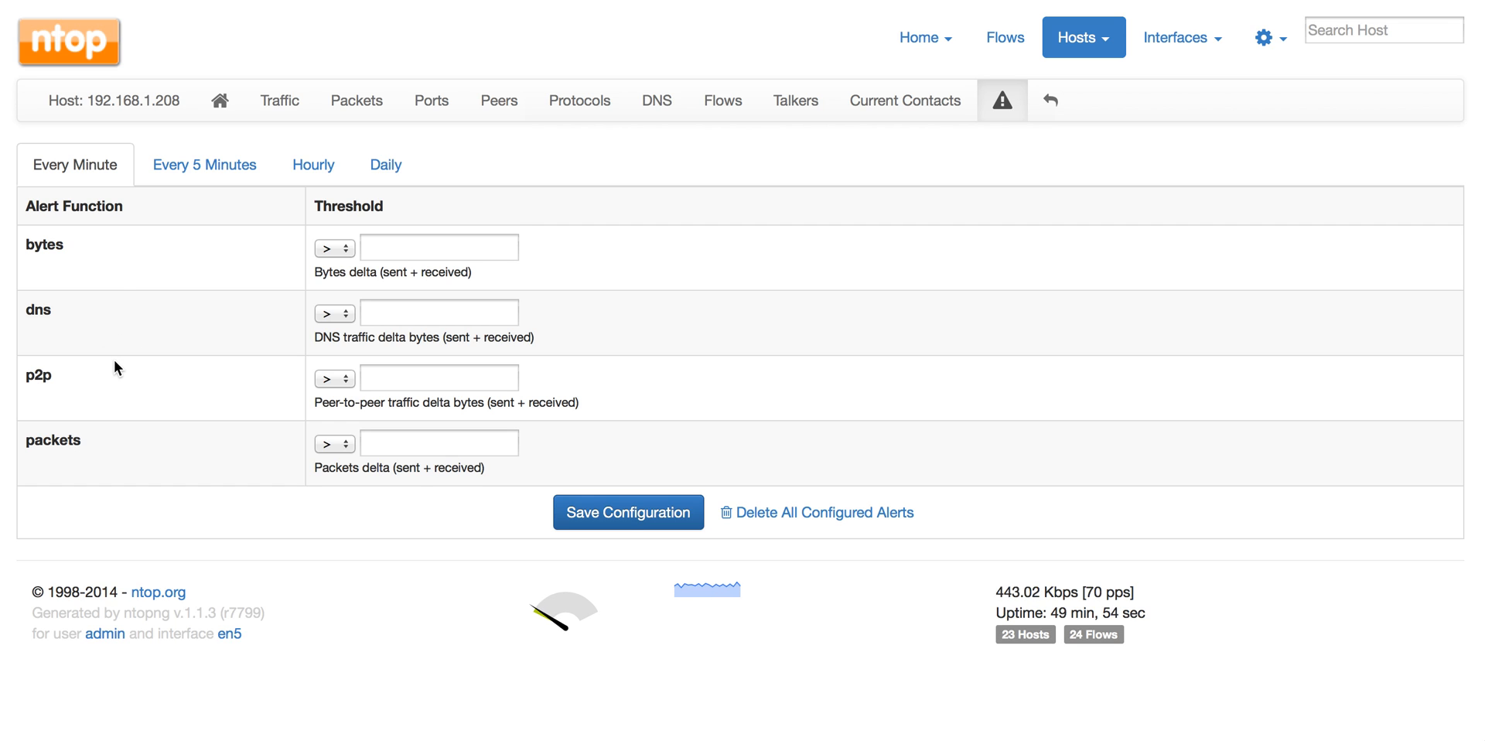
left_click(334, 248)
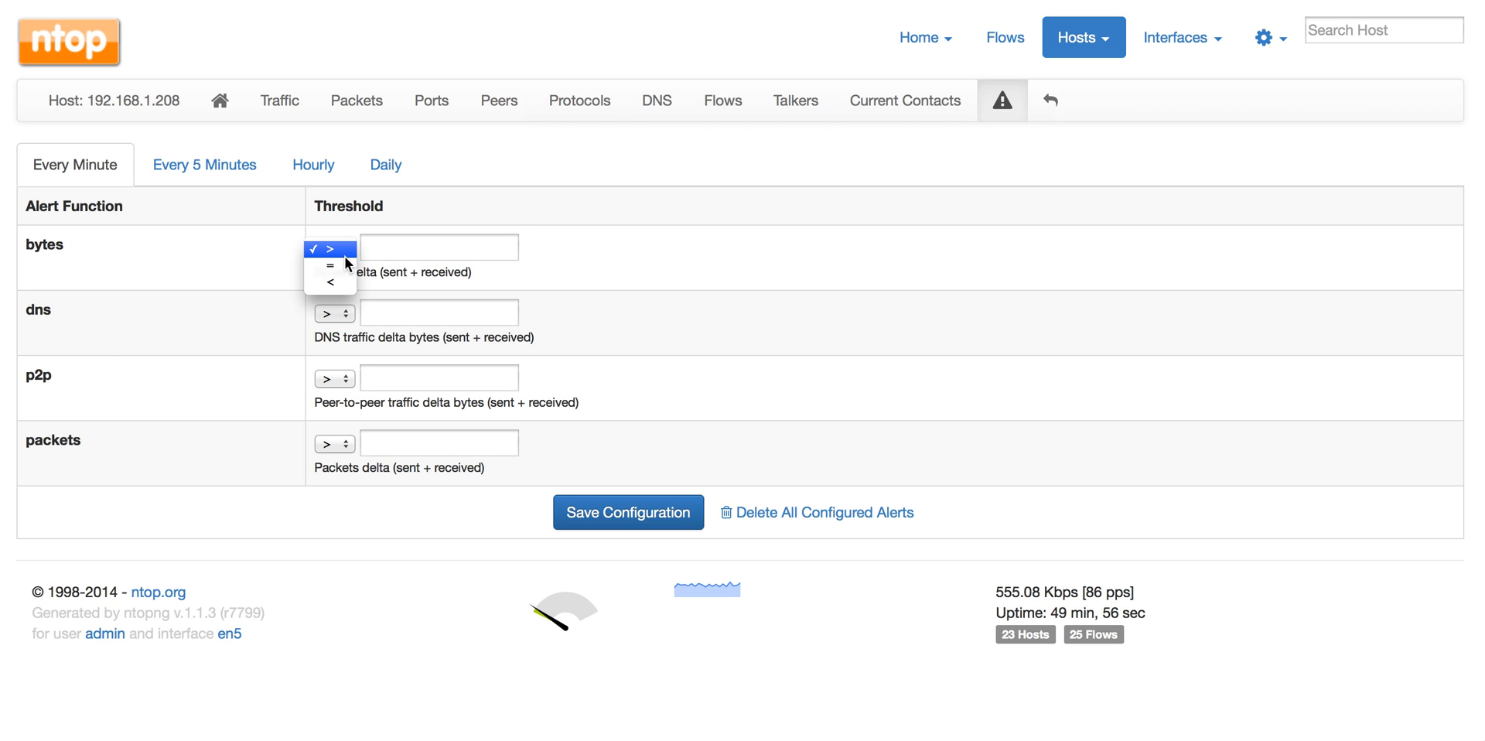
left_click(331, 248)
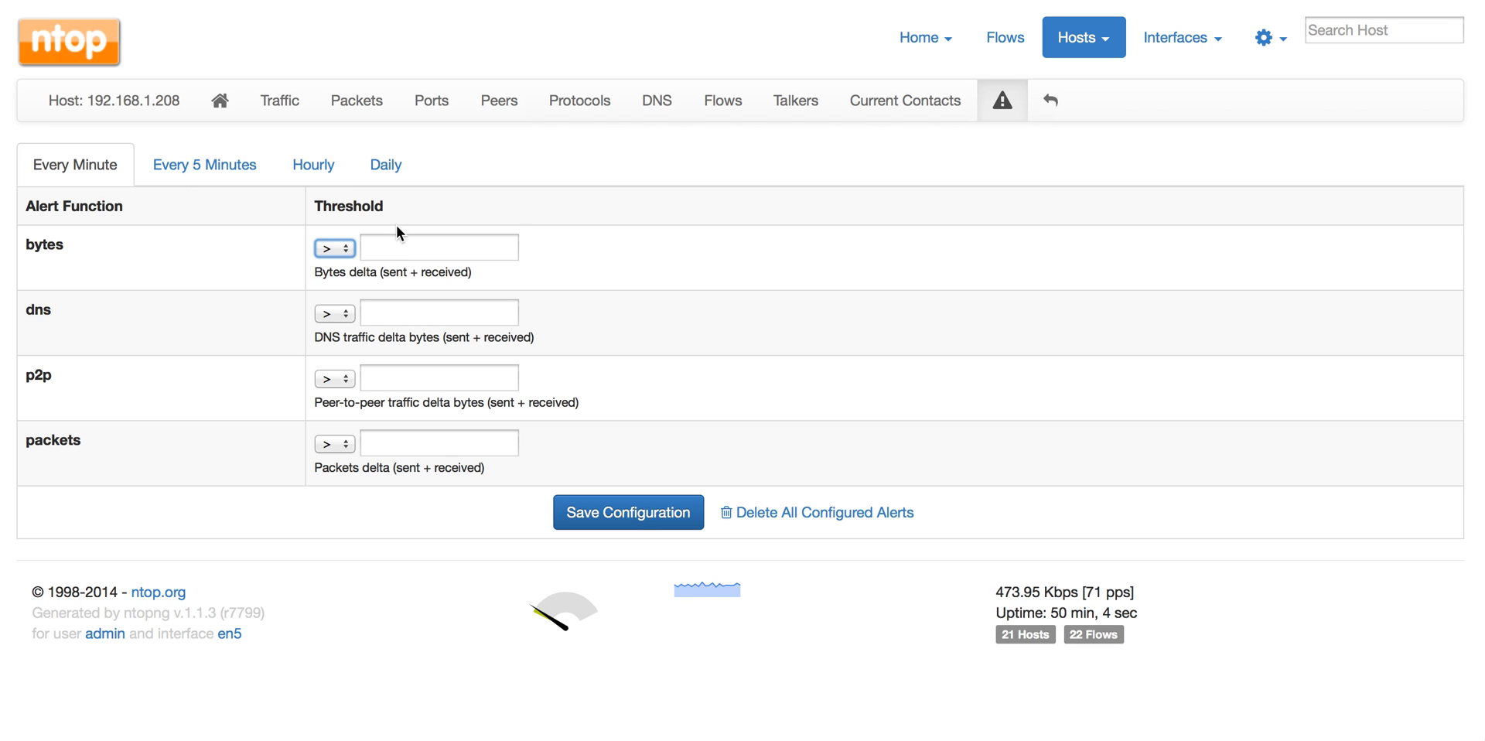
left_click(438, 248)
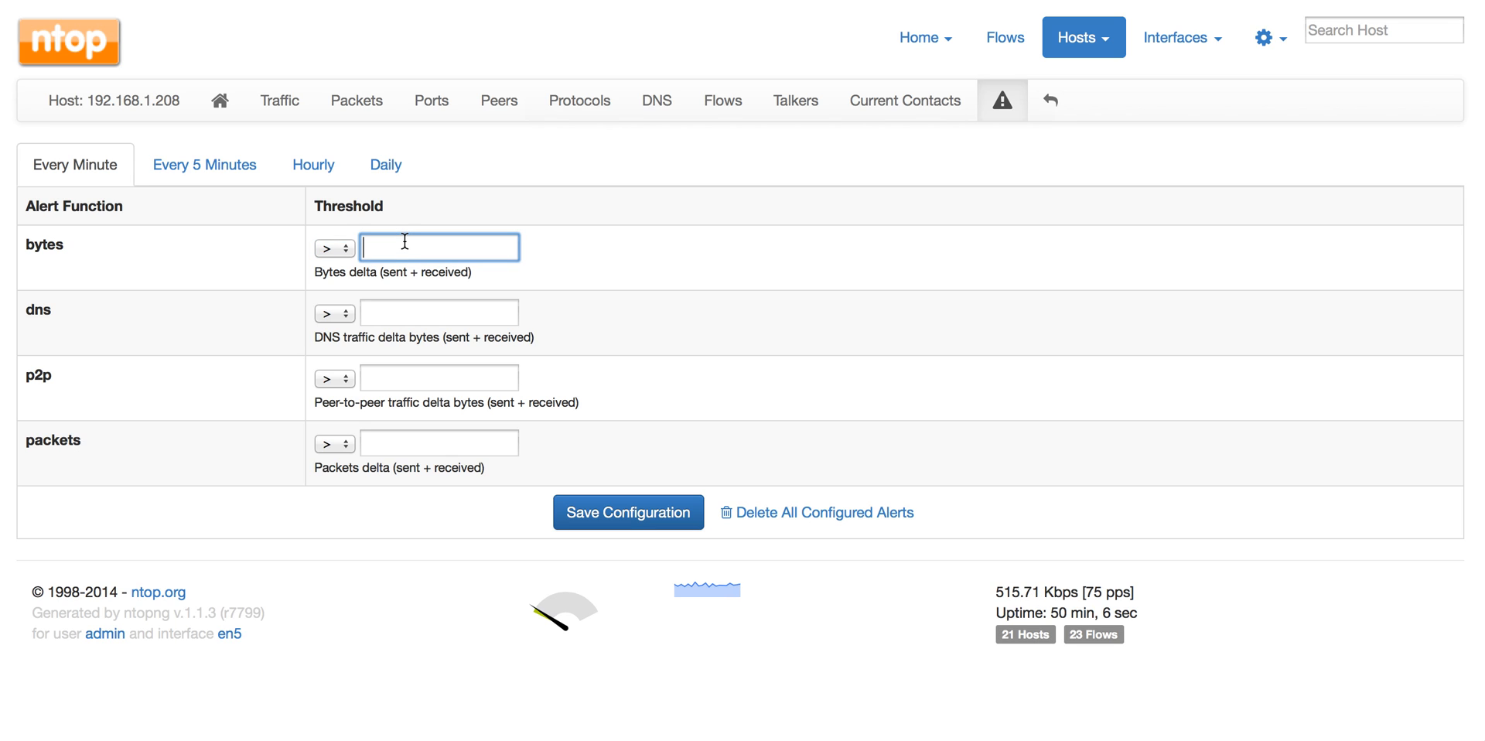
type("5000")
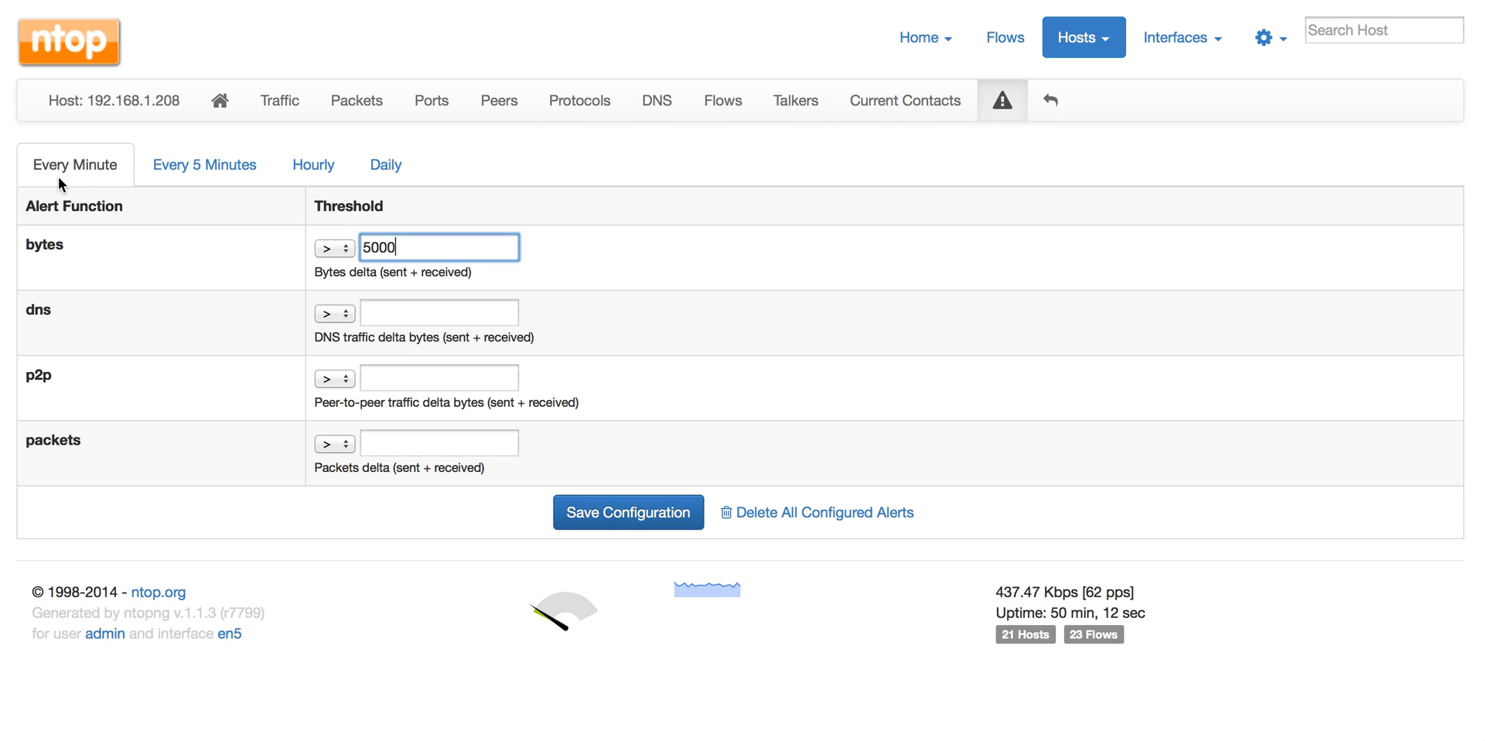
mouse_move(296, 292)
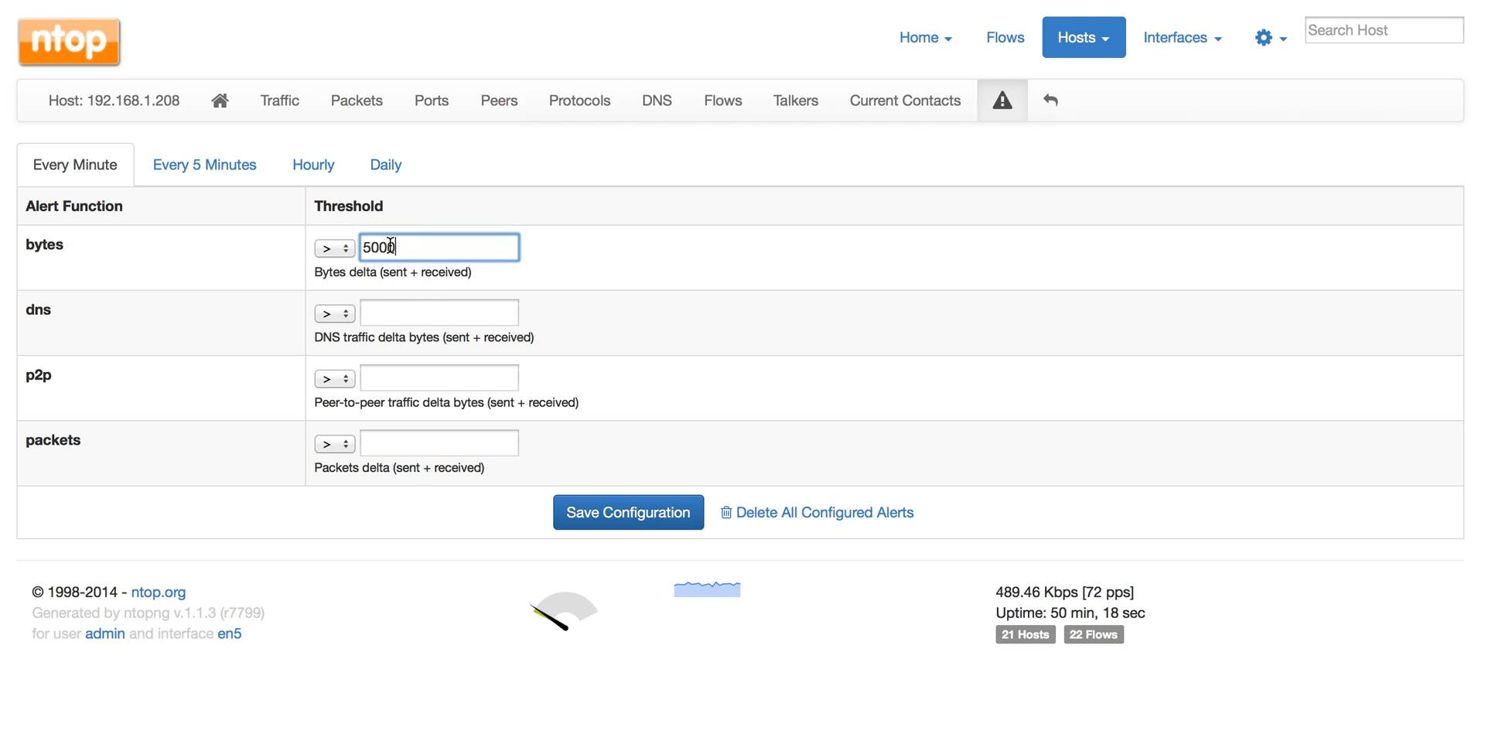
left_click(204, 164)
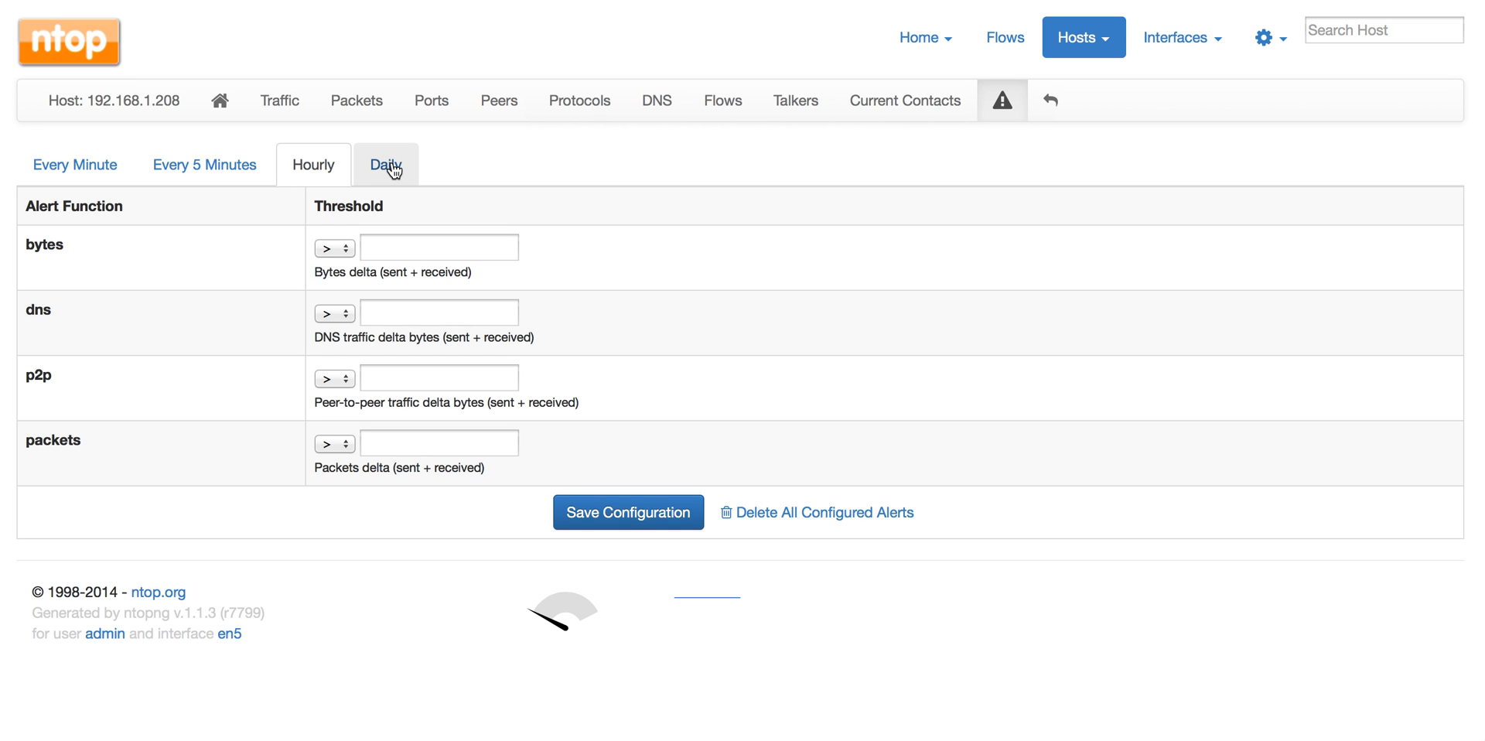
Step: Enter 10000 as the every-5-minutes p2p bytes threshold for host 192.168.1.208
left_click(204, 164)
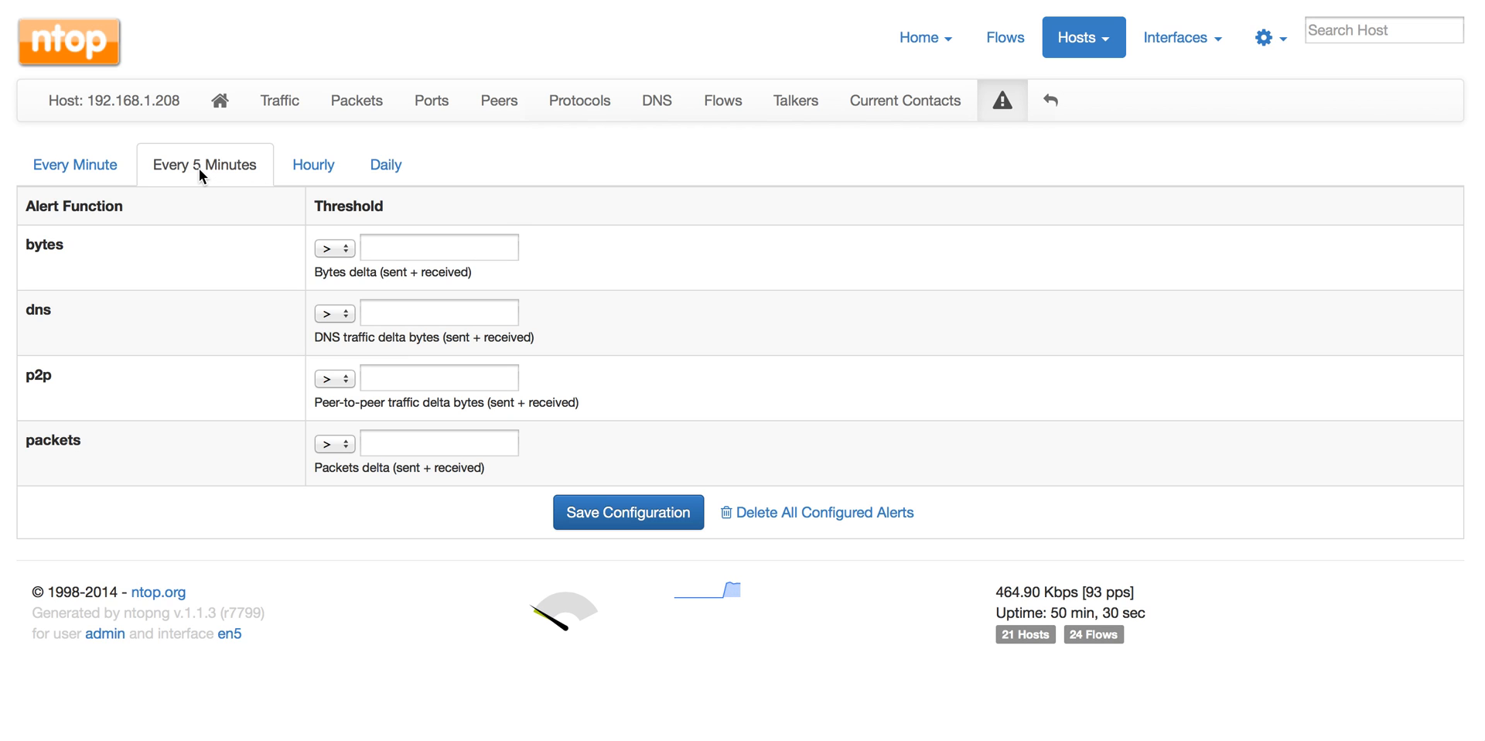
mouse_move(13, 395)
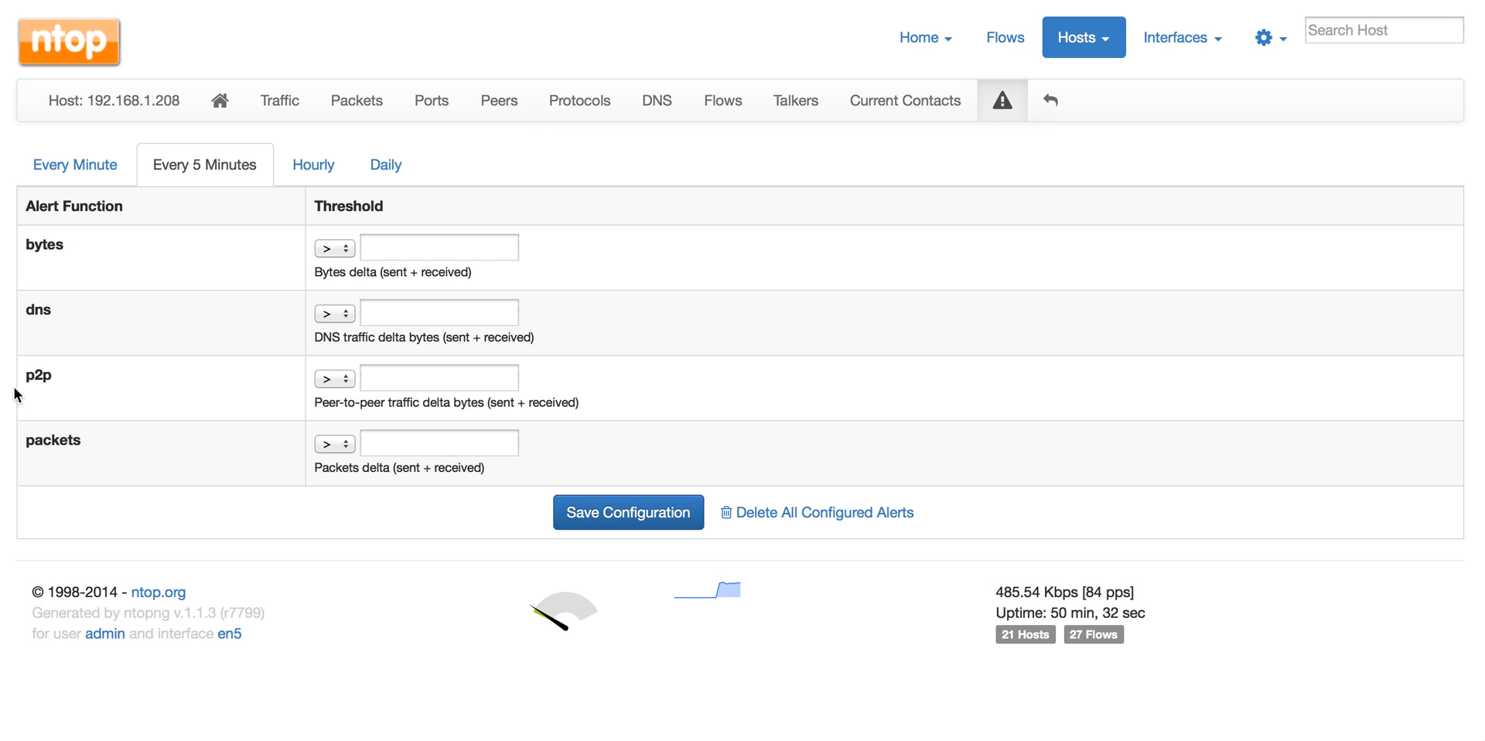
double_click(37, 376)
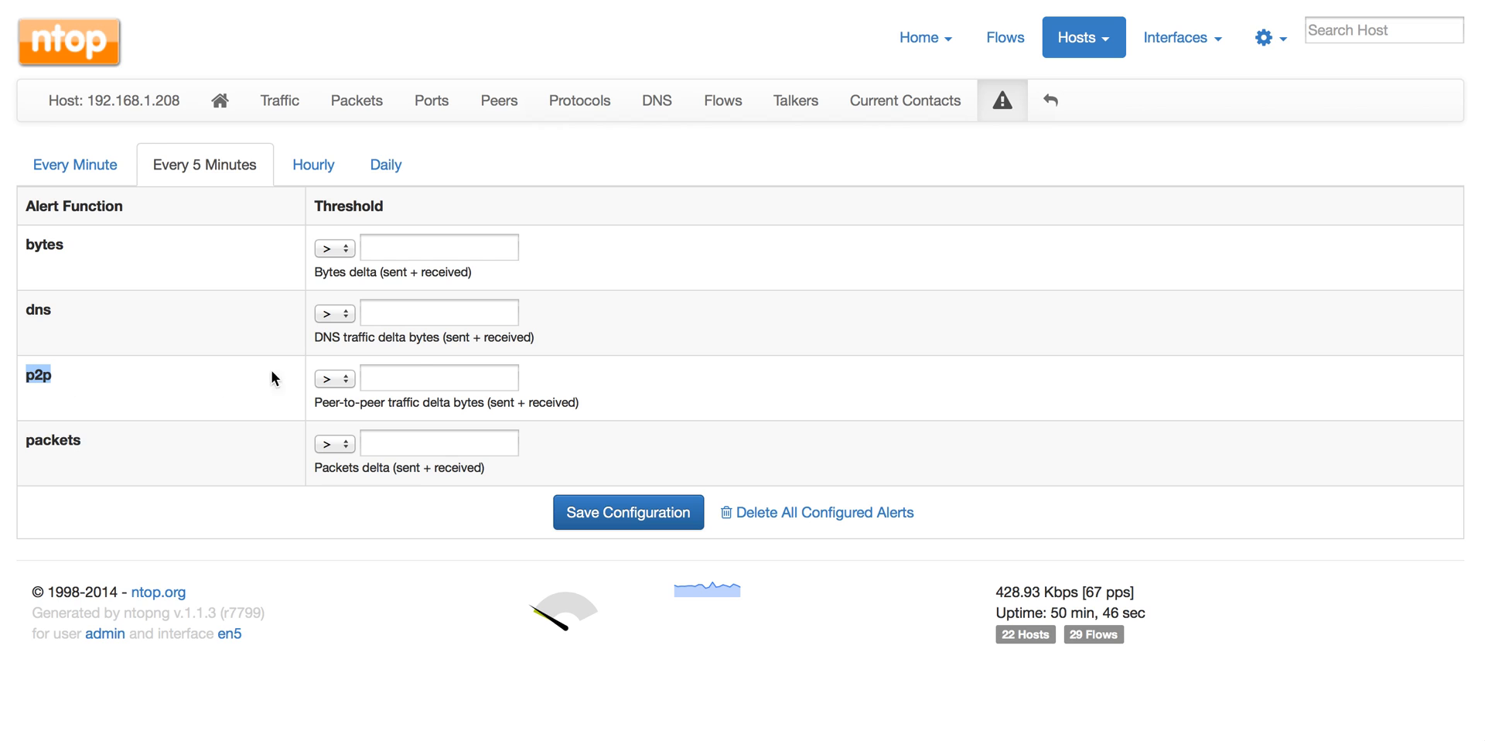
type("1")
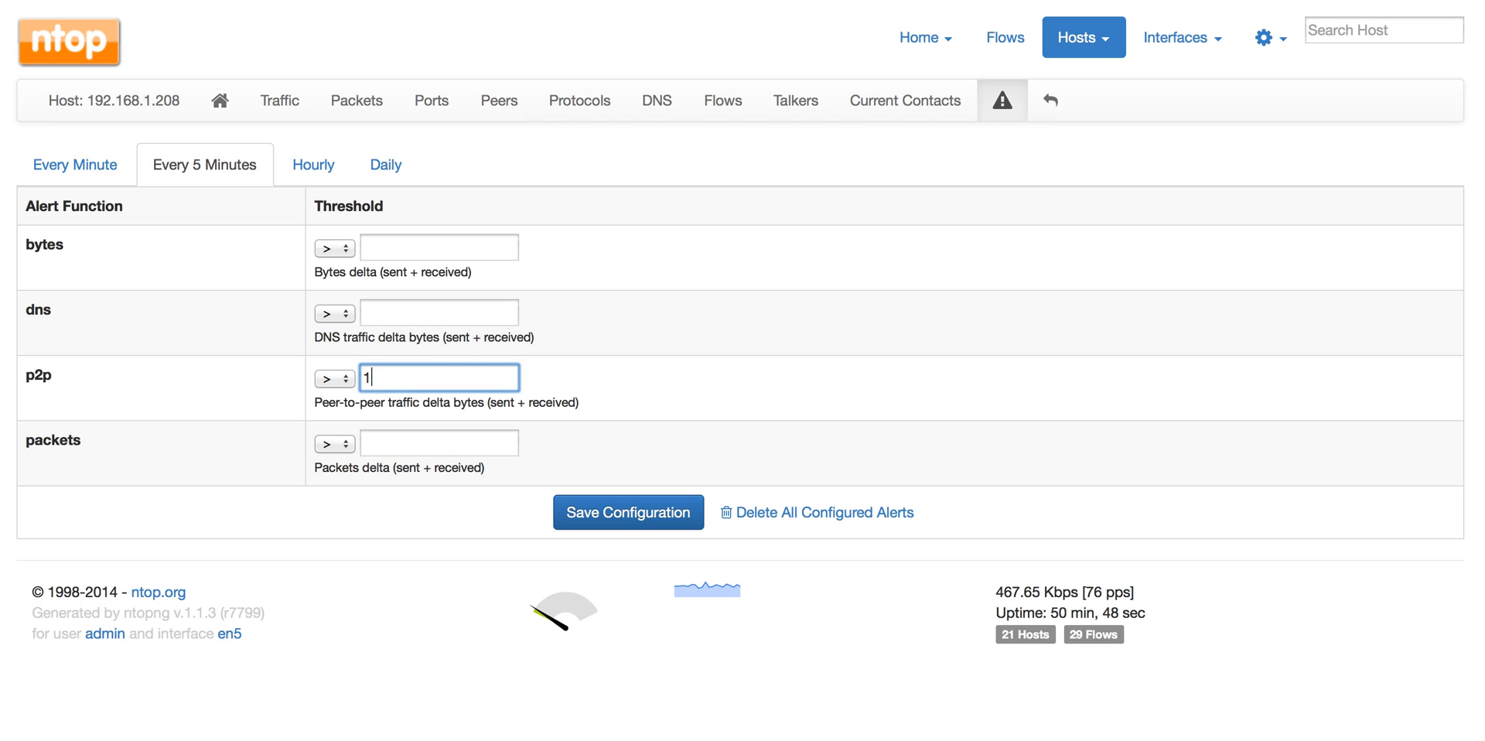
type("000")
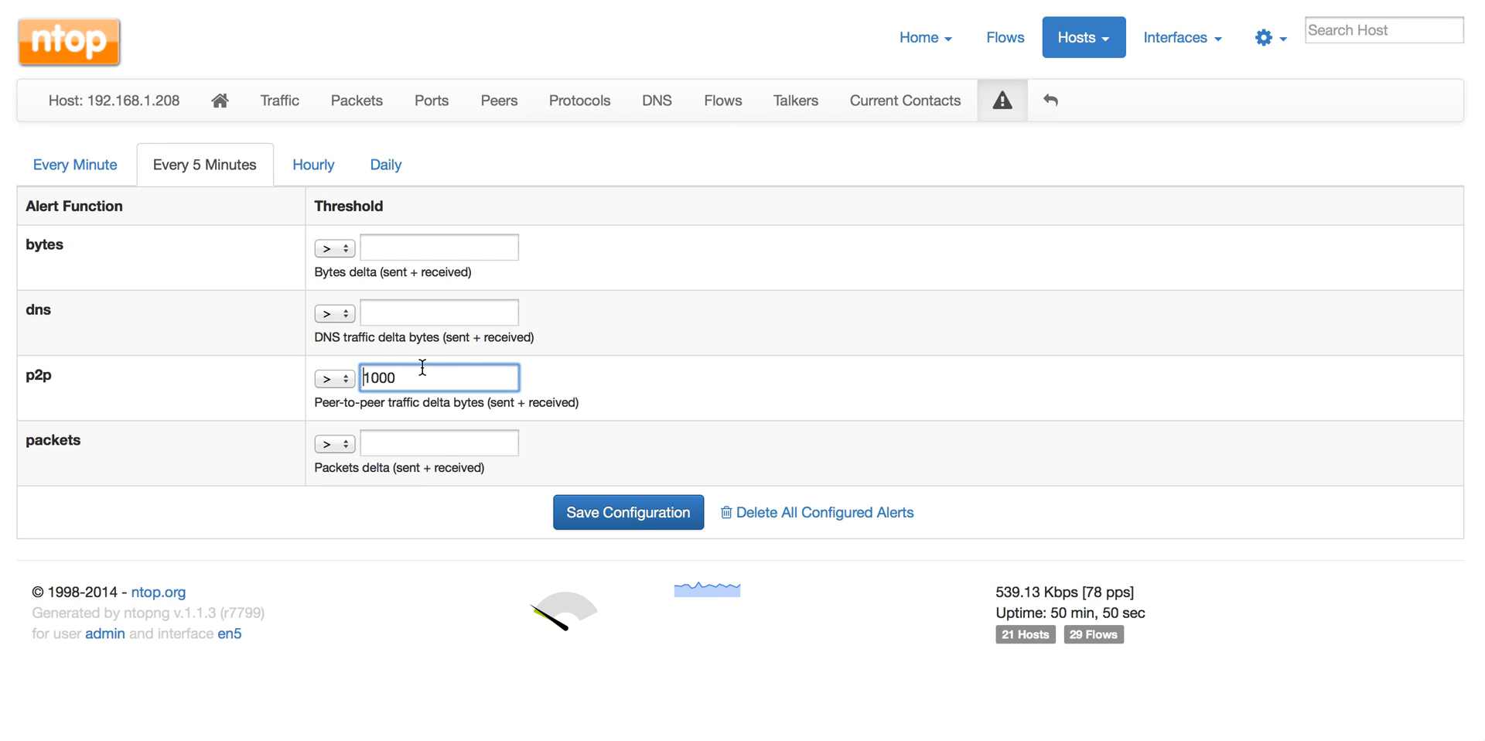
mouse_move(133, 422)
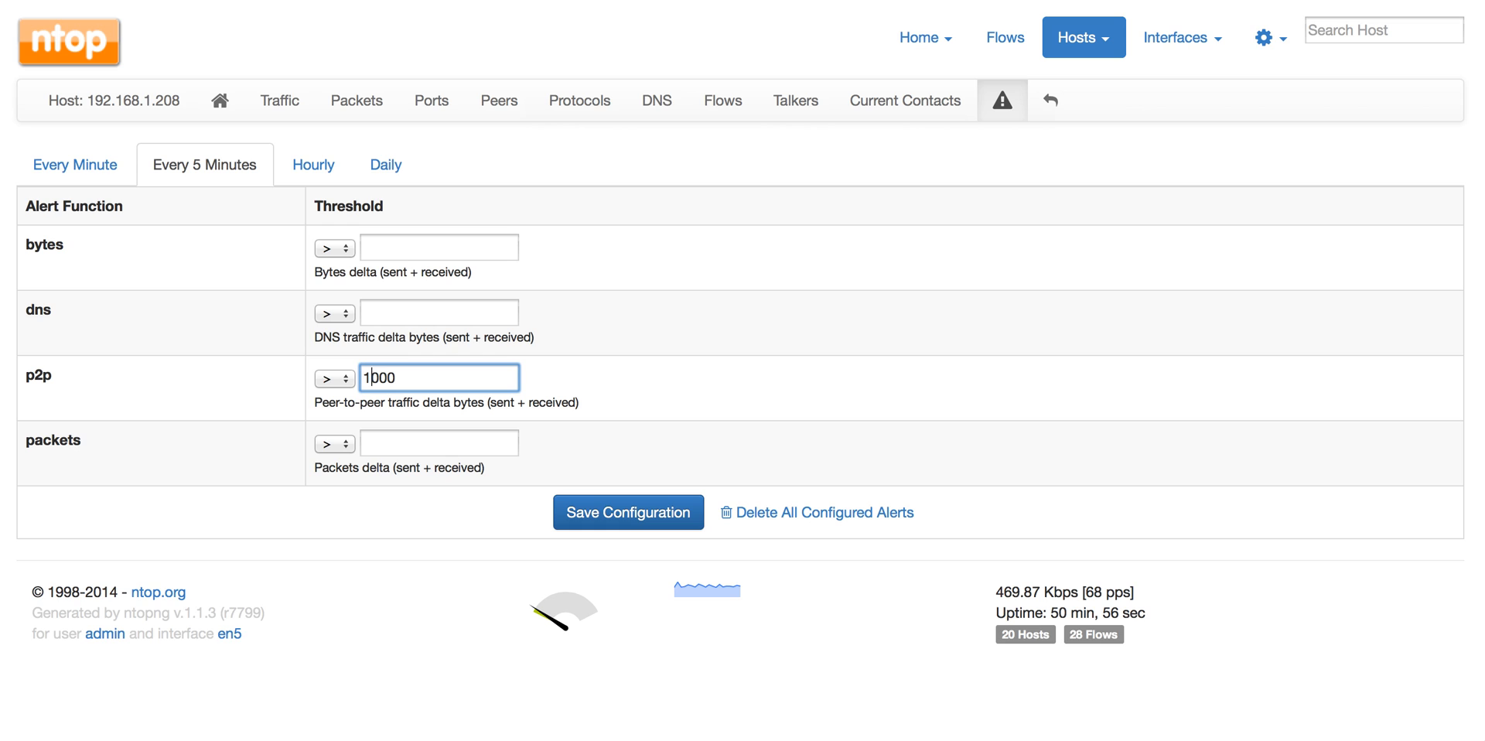
type("0")
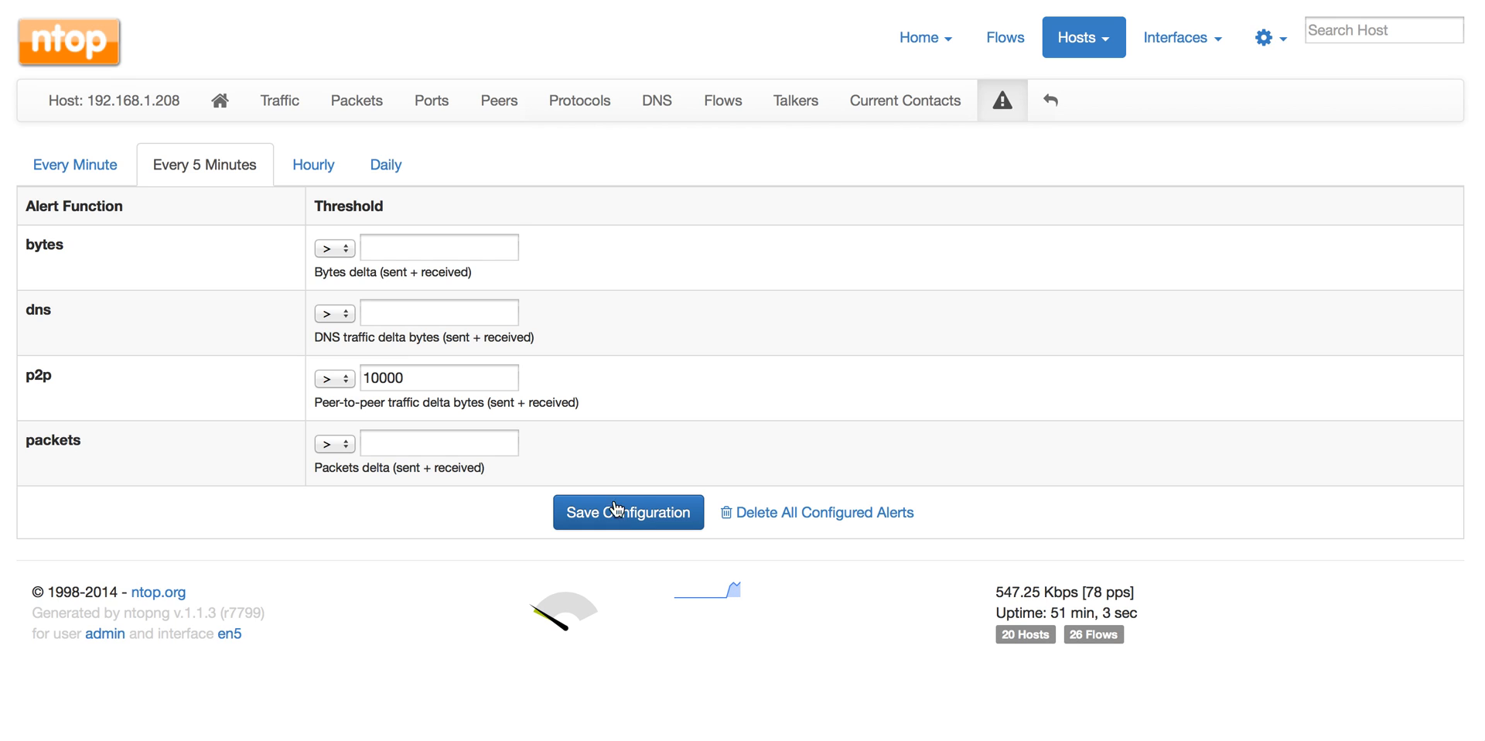
mouse_move(1241, 67)
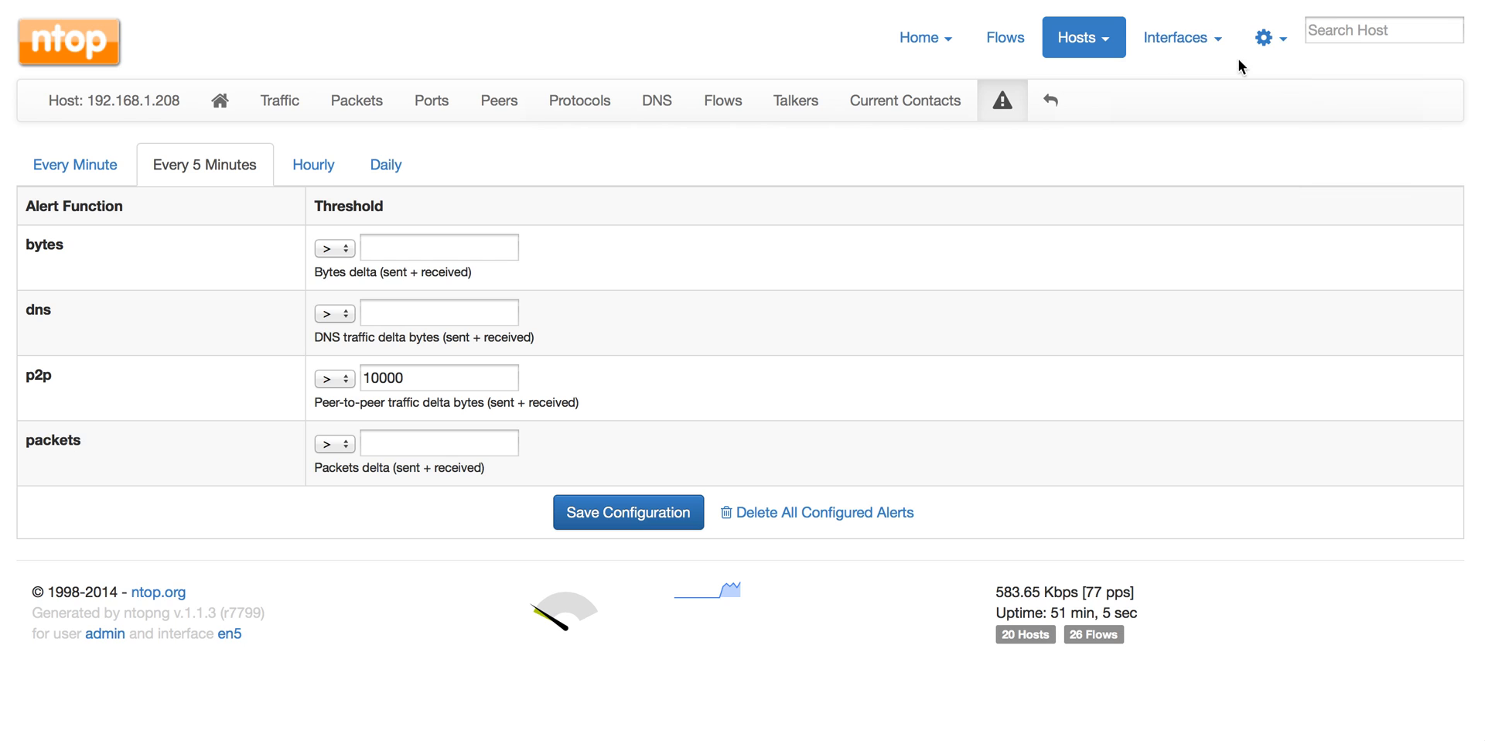
mouse_move(1098, 311)
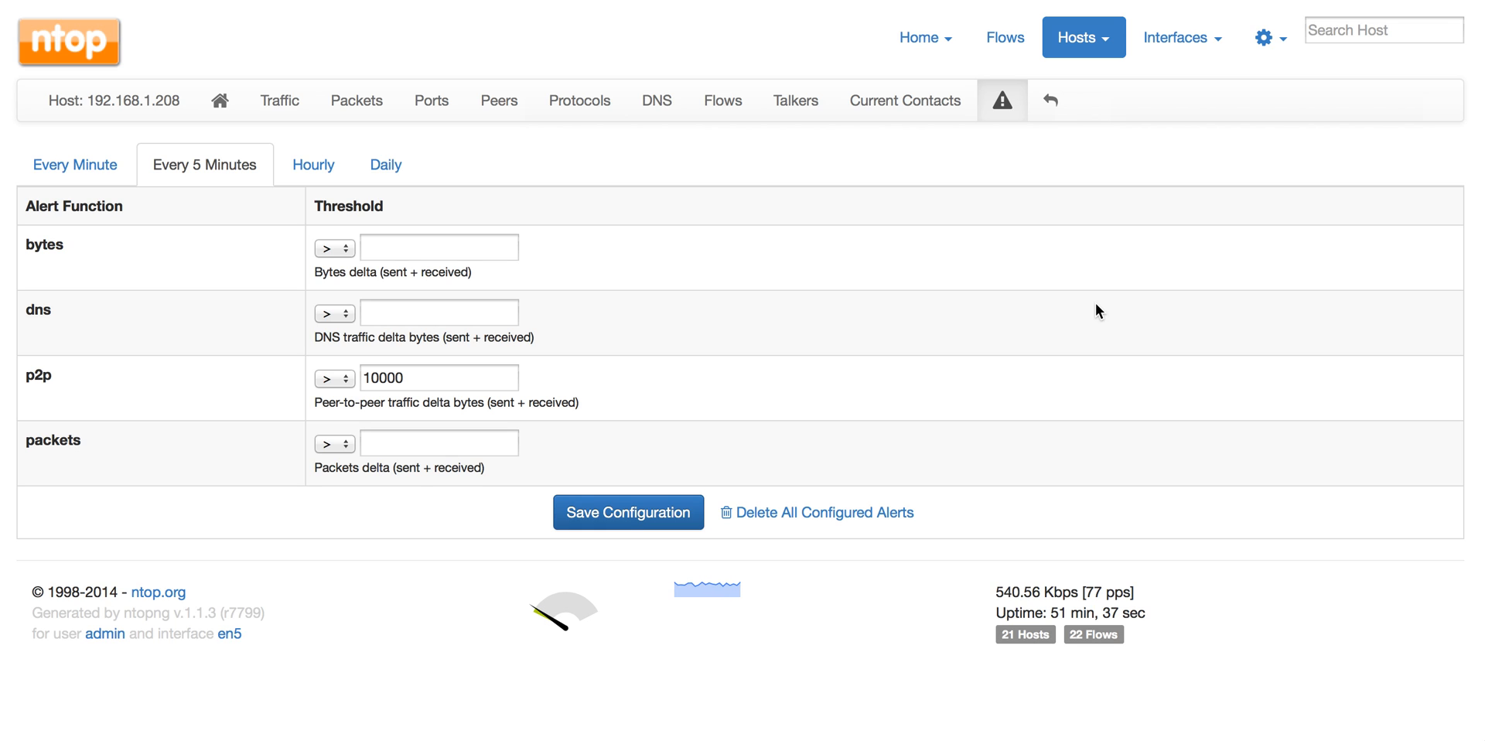
mouse_move(1029, 278)
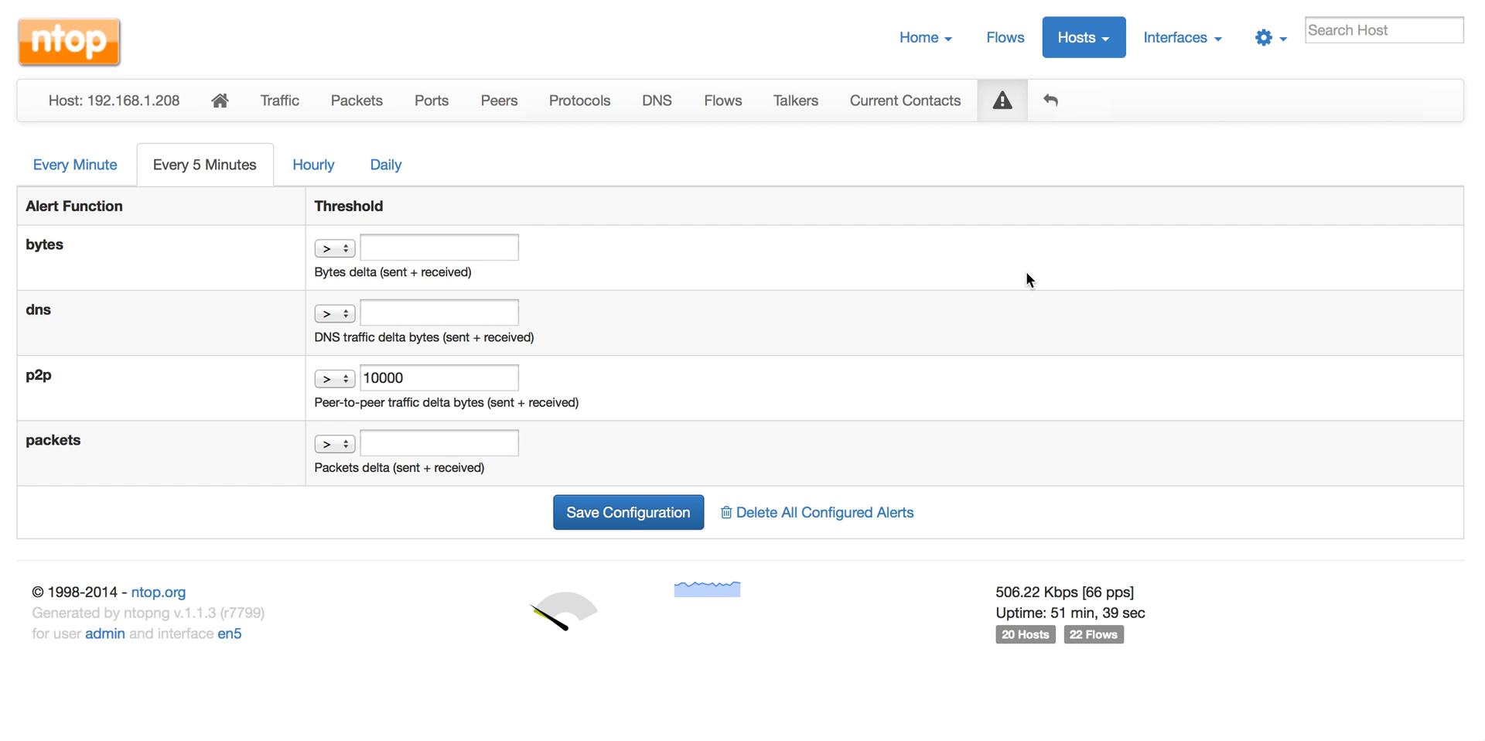
Step: Review the host's DNS query and reply breakdown, then list all active flows on the interface
left_click(656, 101)
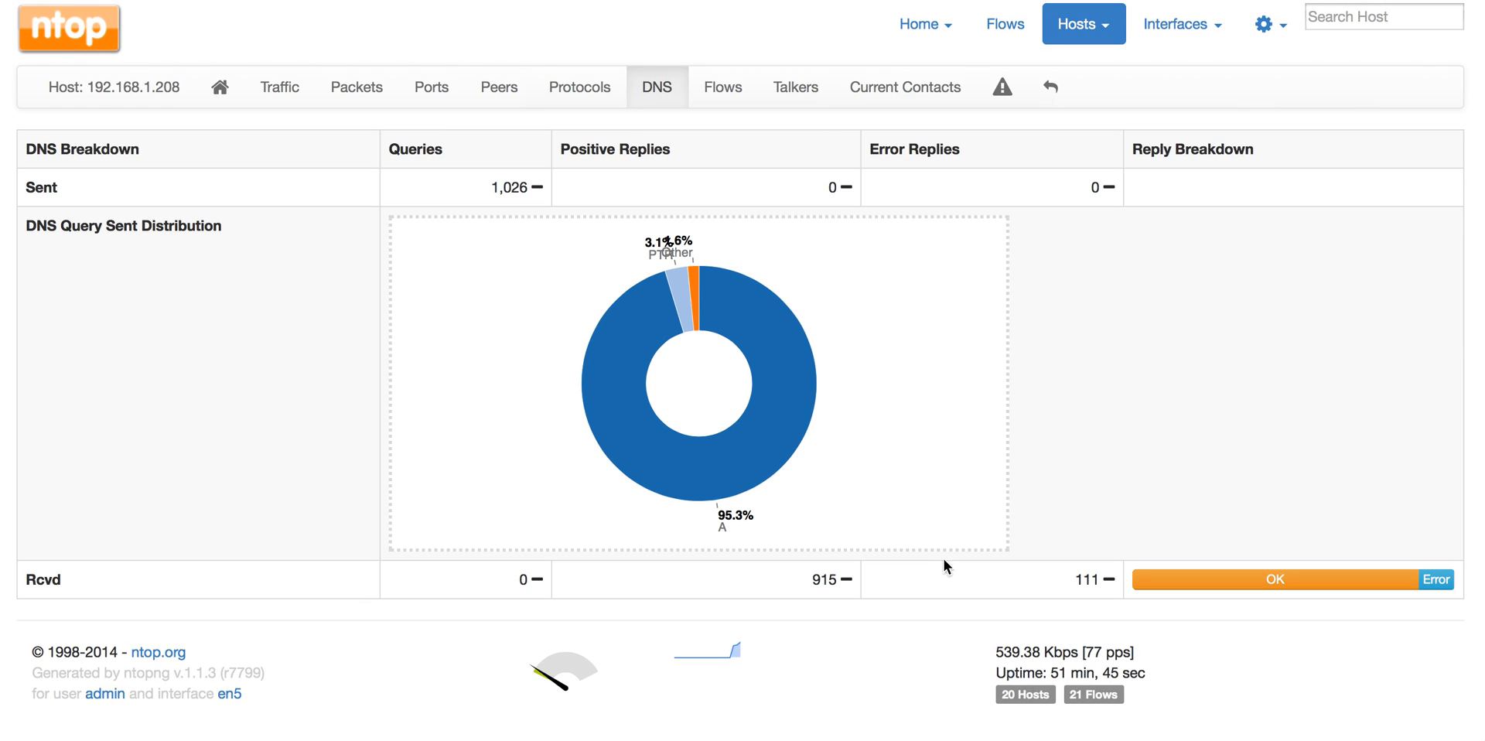
mouse_move(1074, 572)
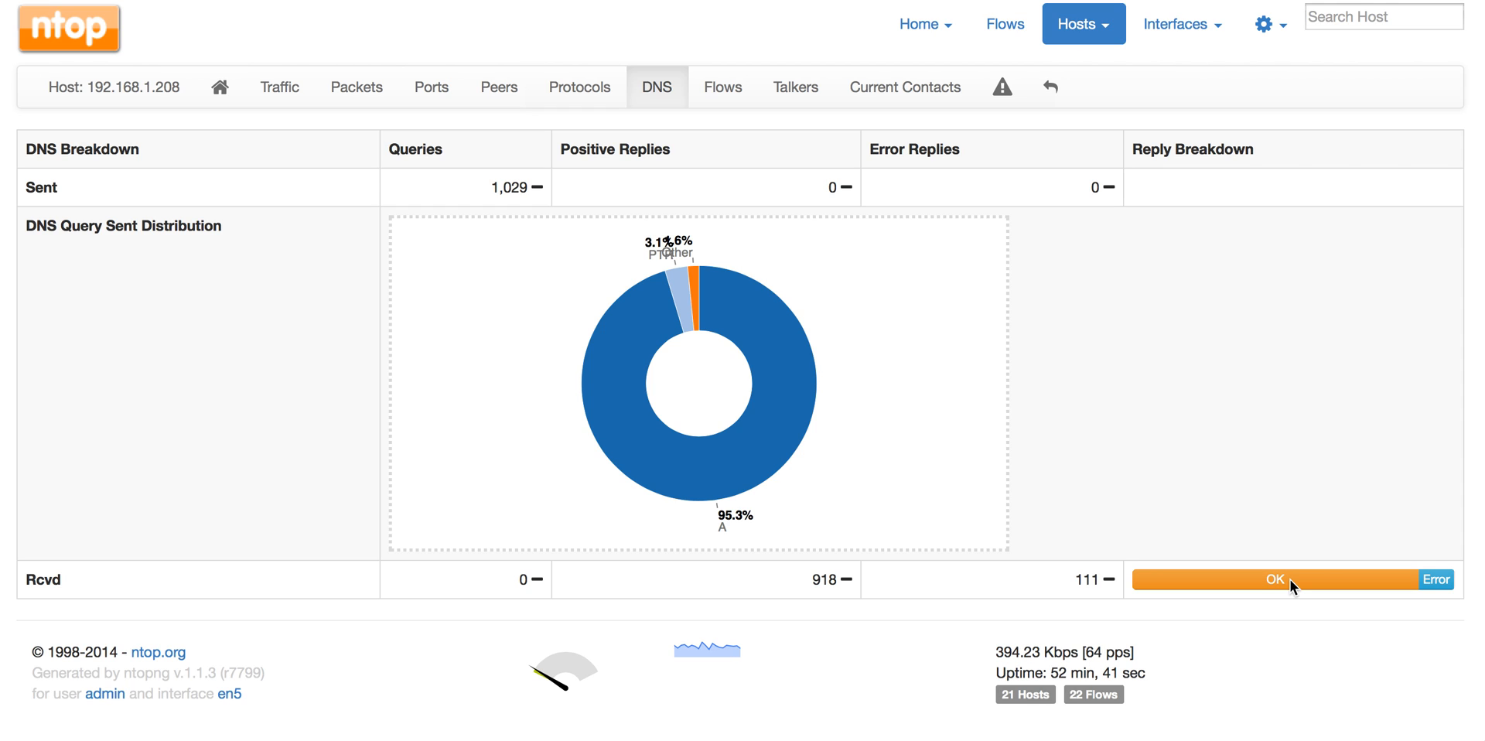
mouse_move(1006, 24)
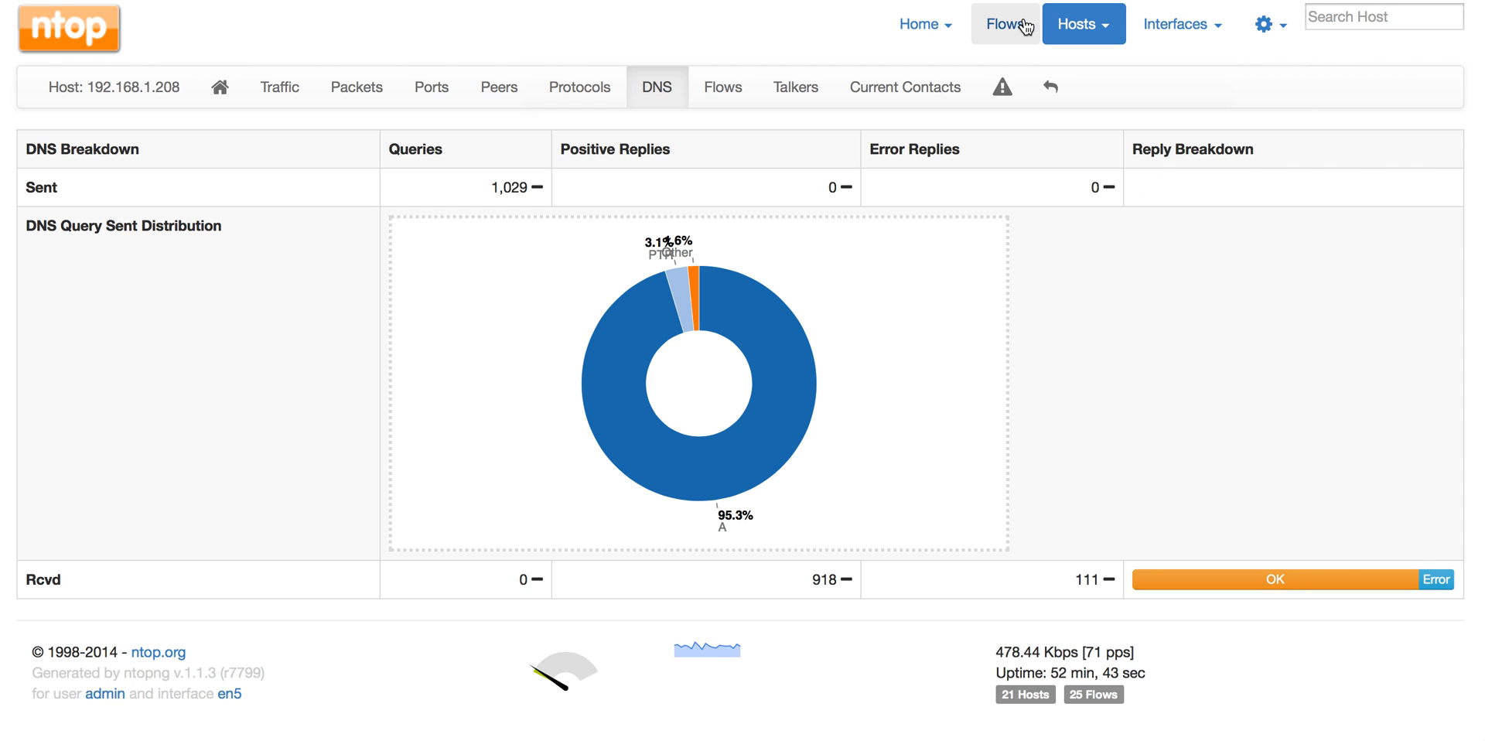
left_click(1006, 23)
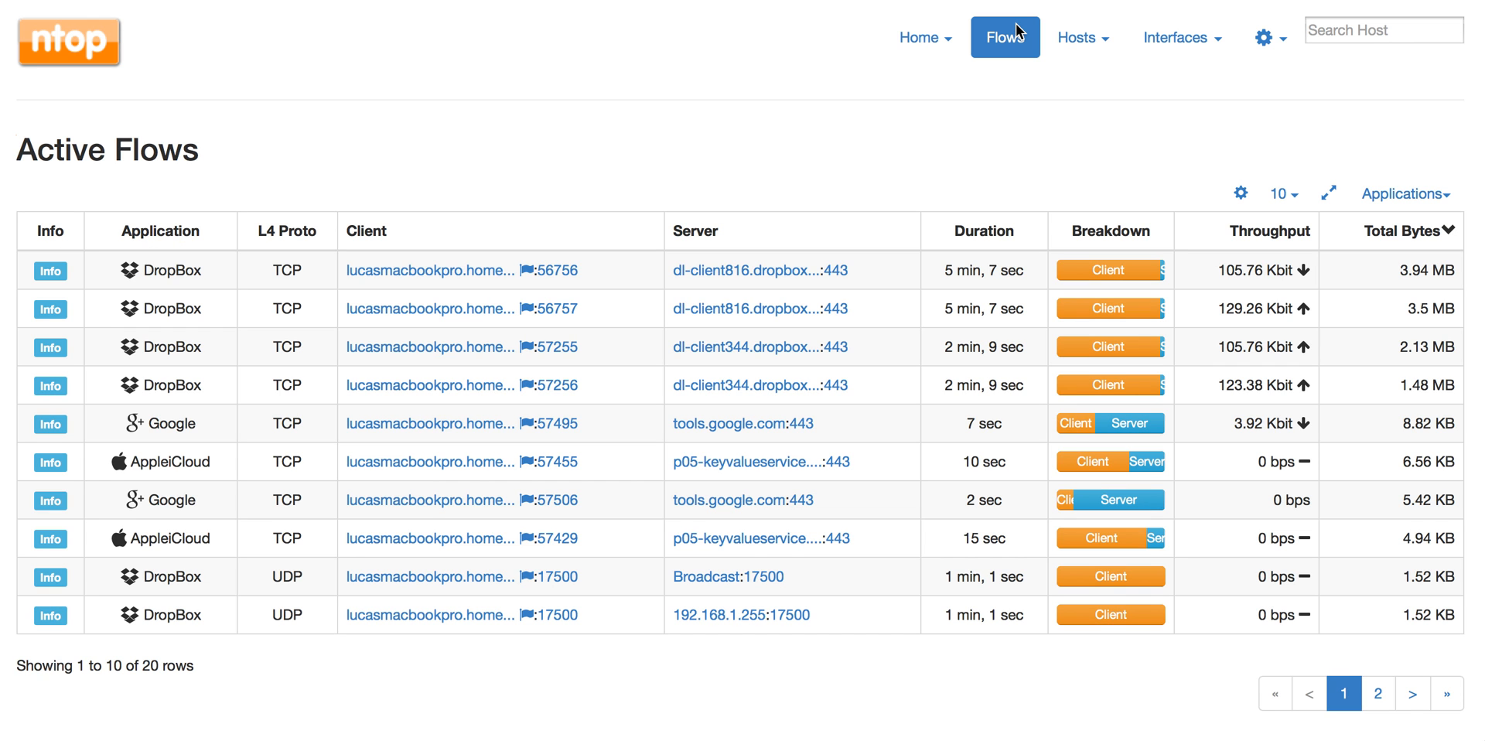